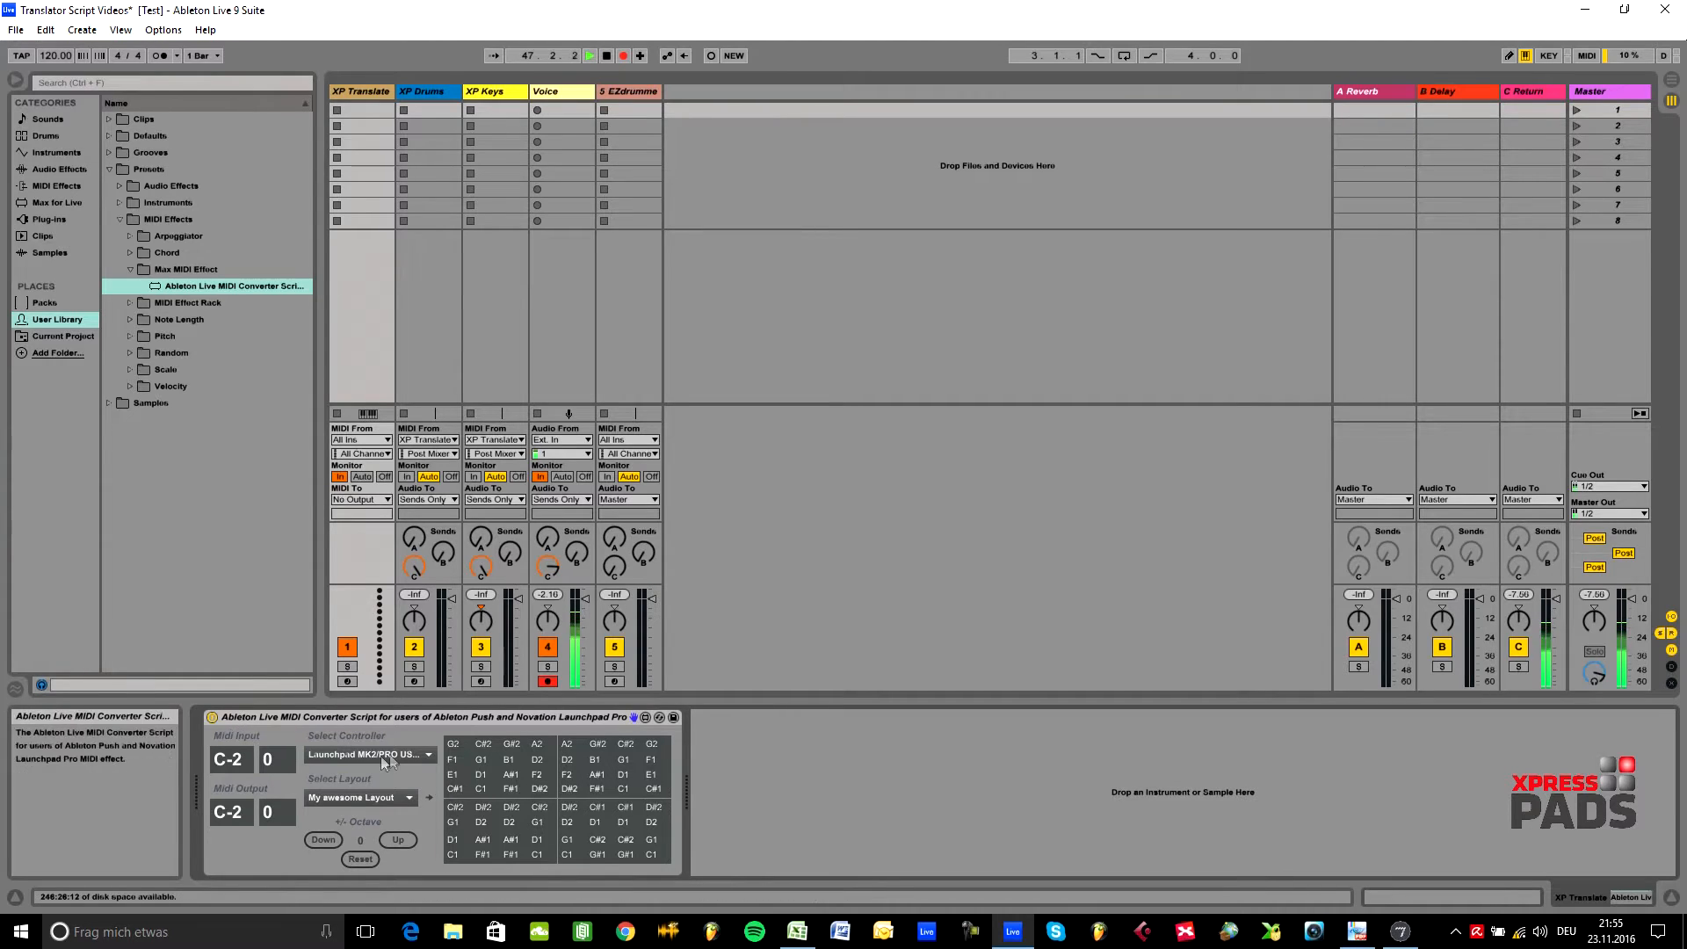
# - Keep Launchpad MK2/PRO as controller and choose the XpressPads FD Xtreme / Standard / Latin & Jazz layout
pyautogui.click(369, 754)
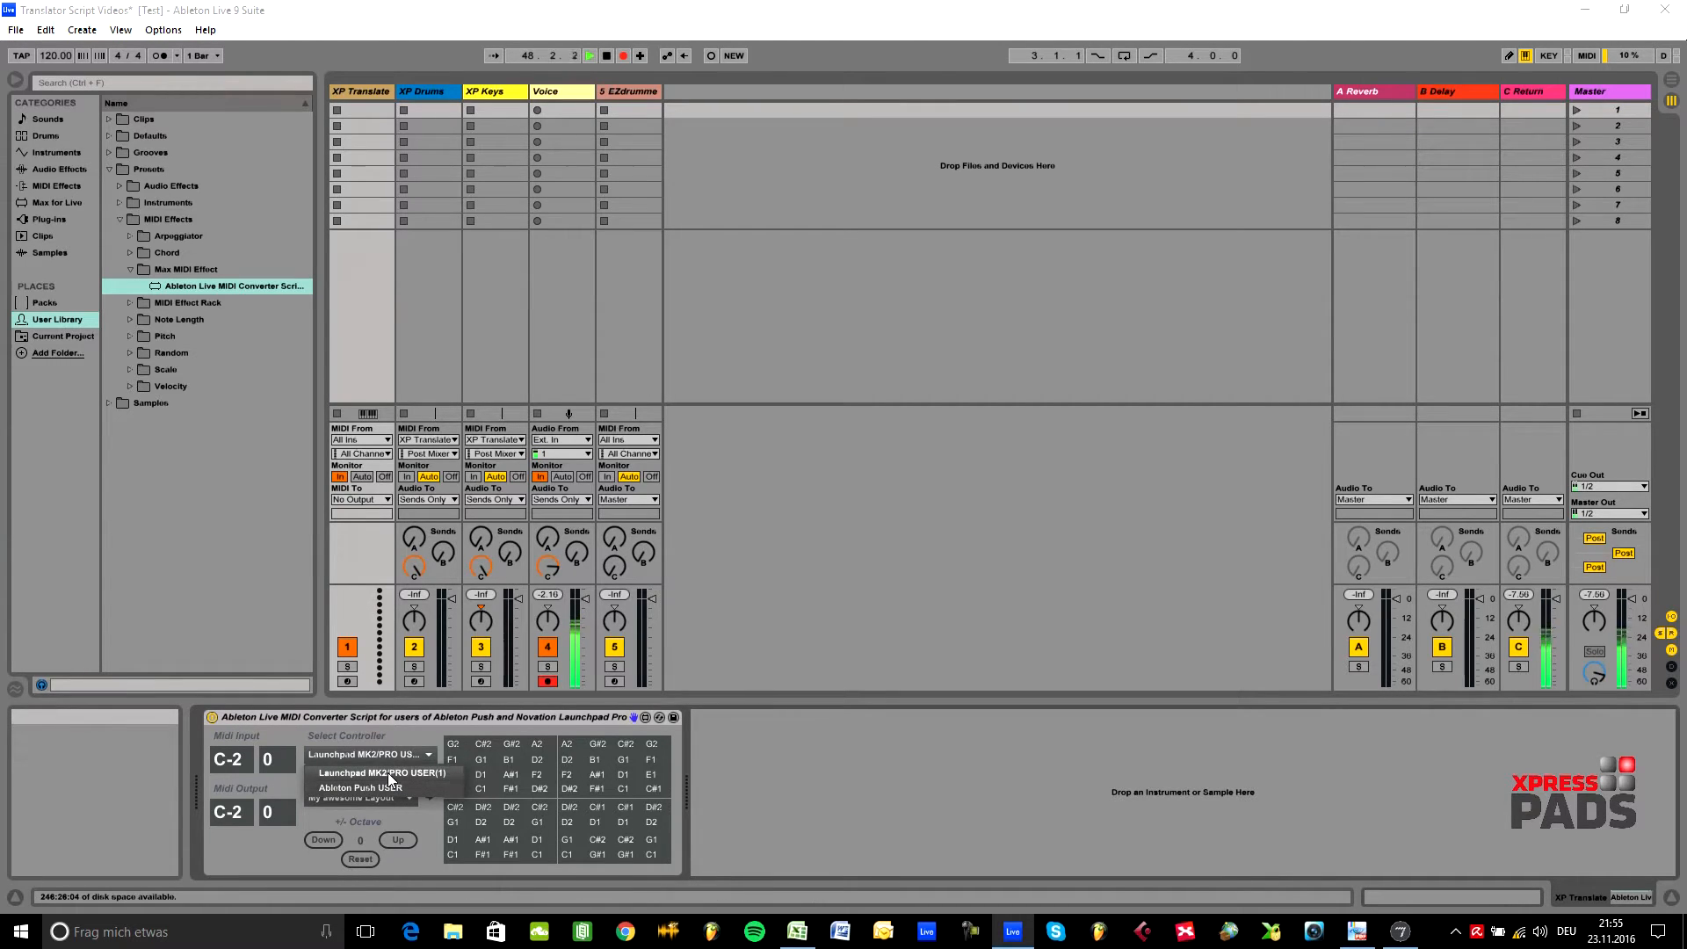
pyautogui.moveTo(358, 787)
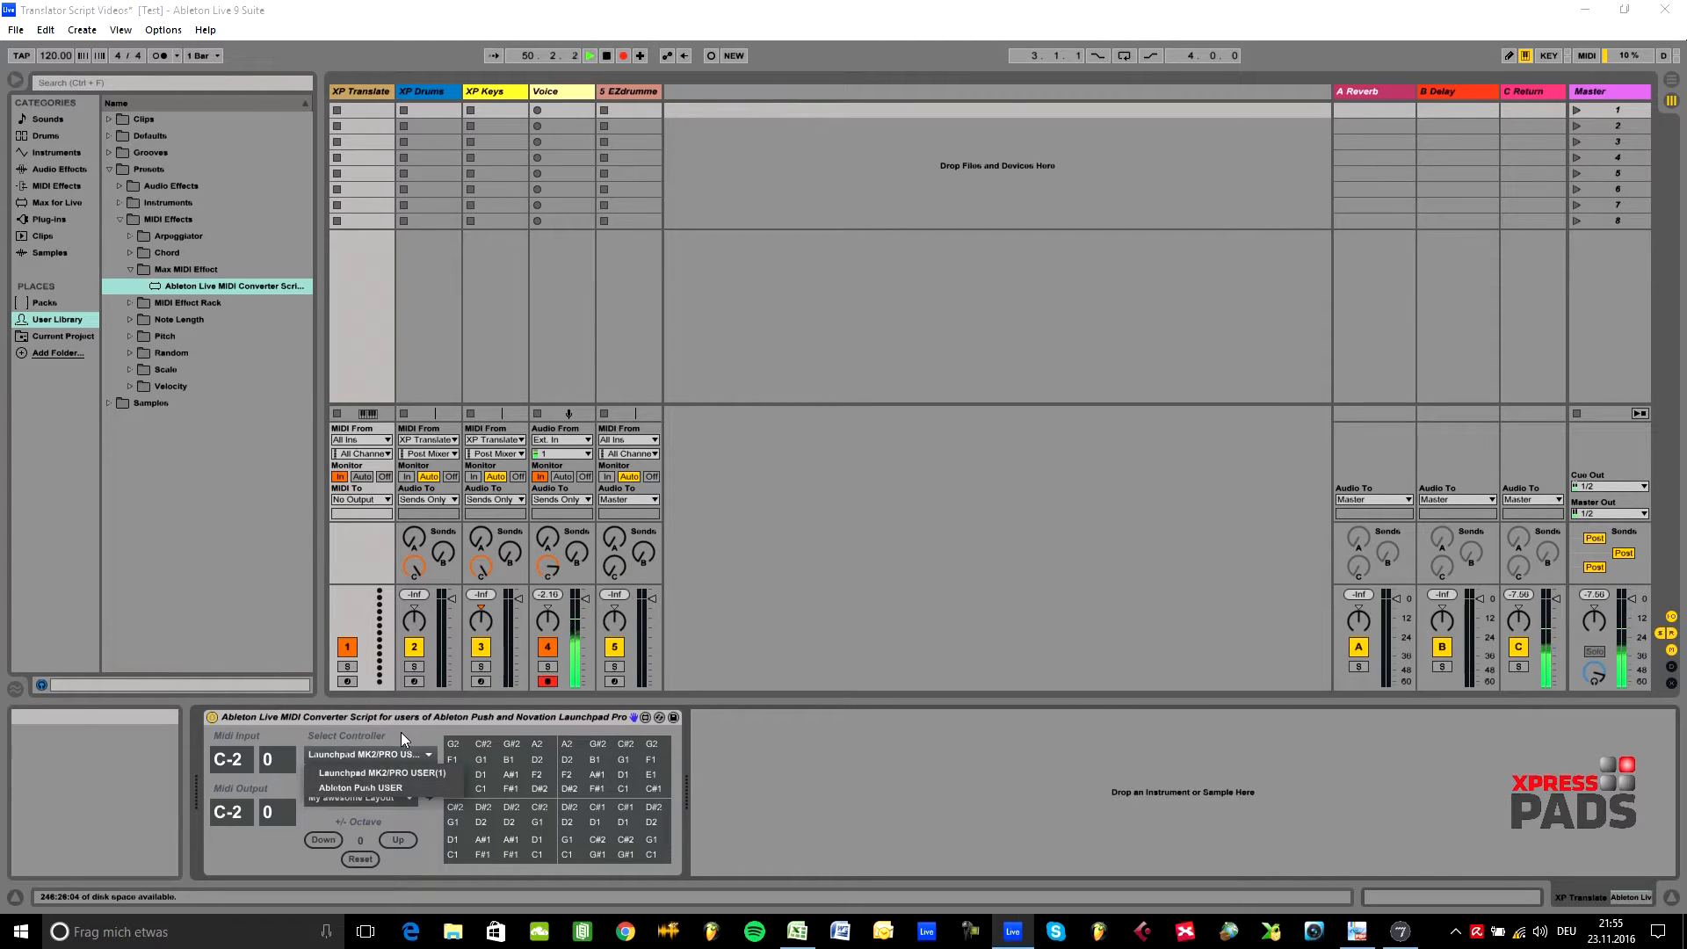
pyautogui.click(360, 797)
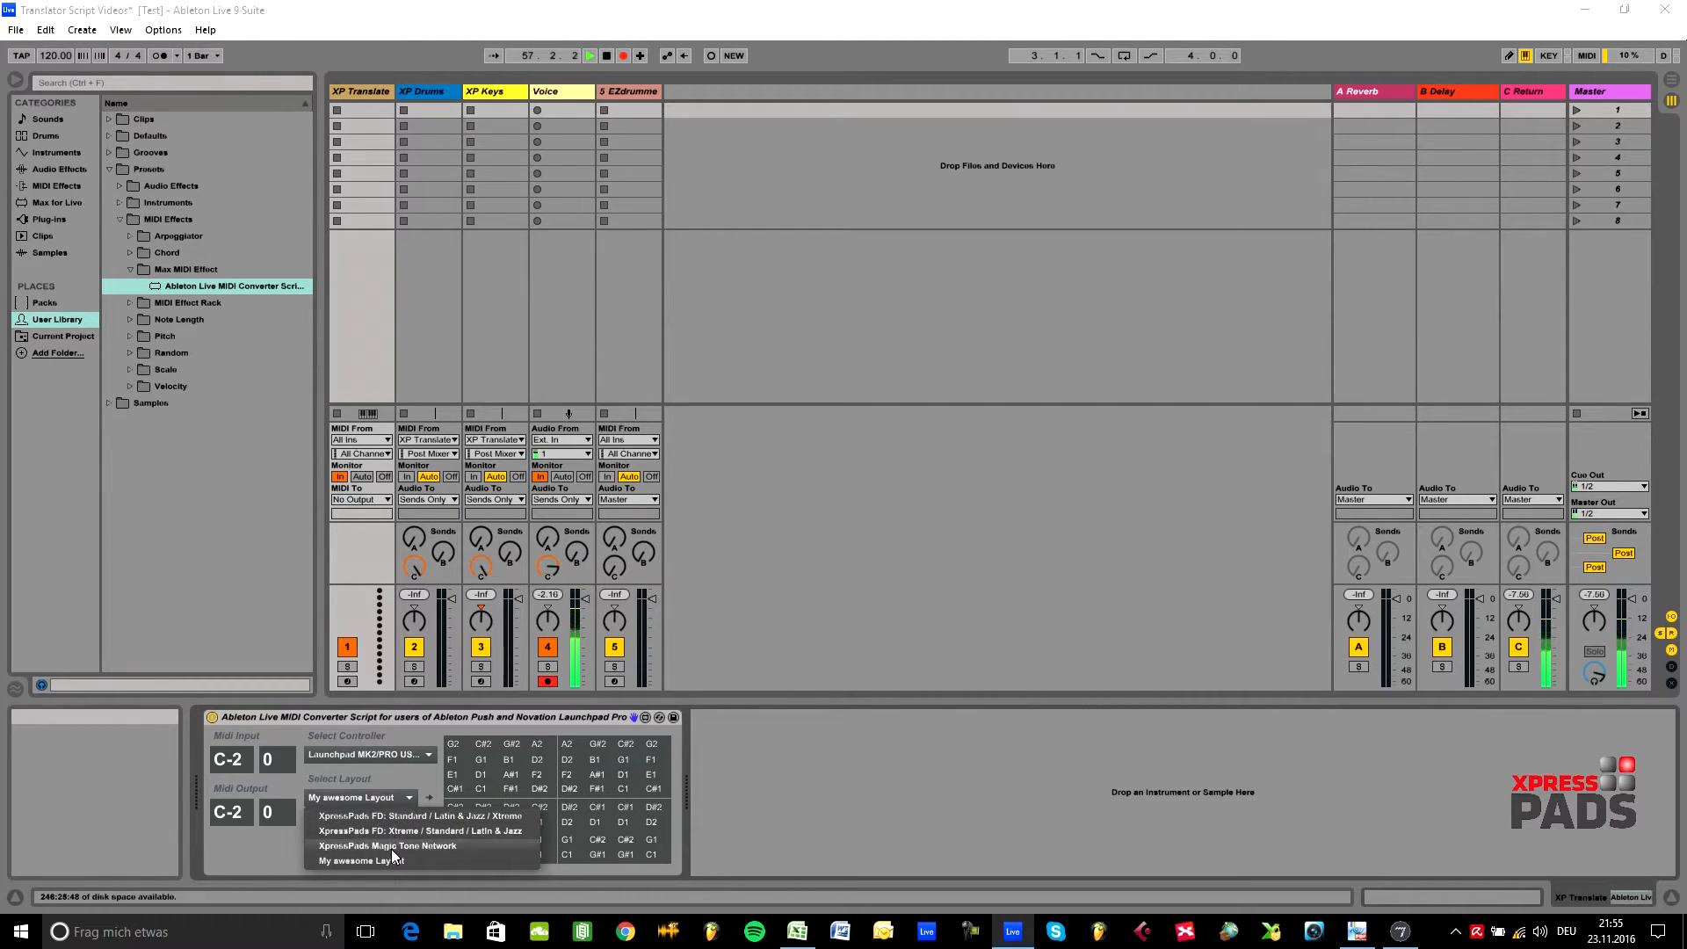
pyautogui.click(419, 829)
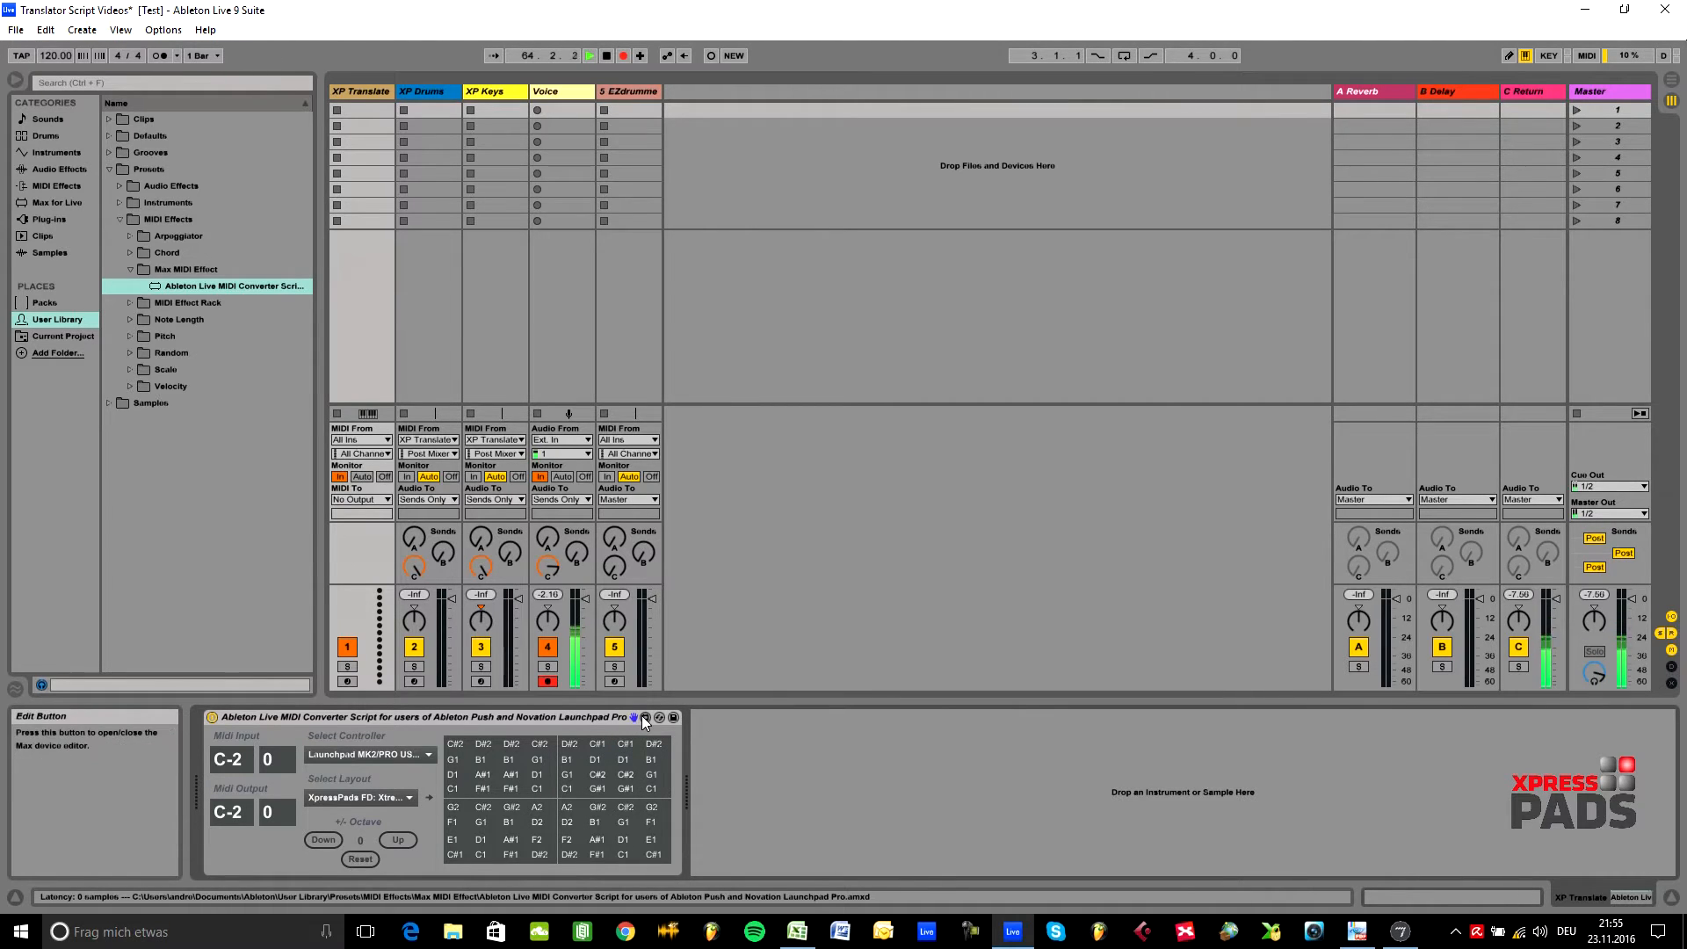
# - Edit the converter device in Max, unlock the patcher and select the MTN note matrix
pyautogui.click(636, 716)
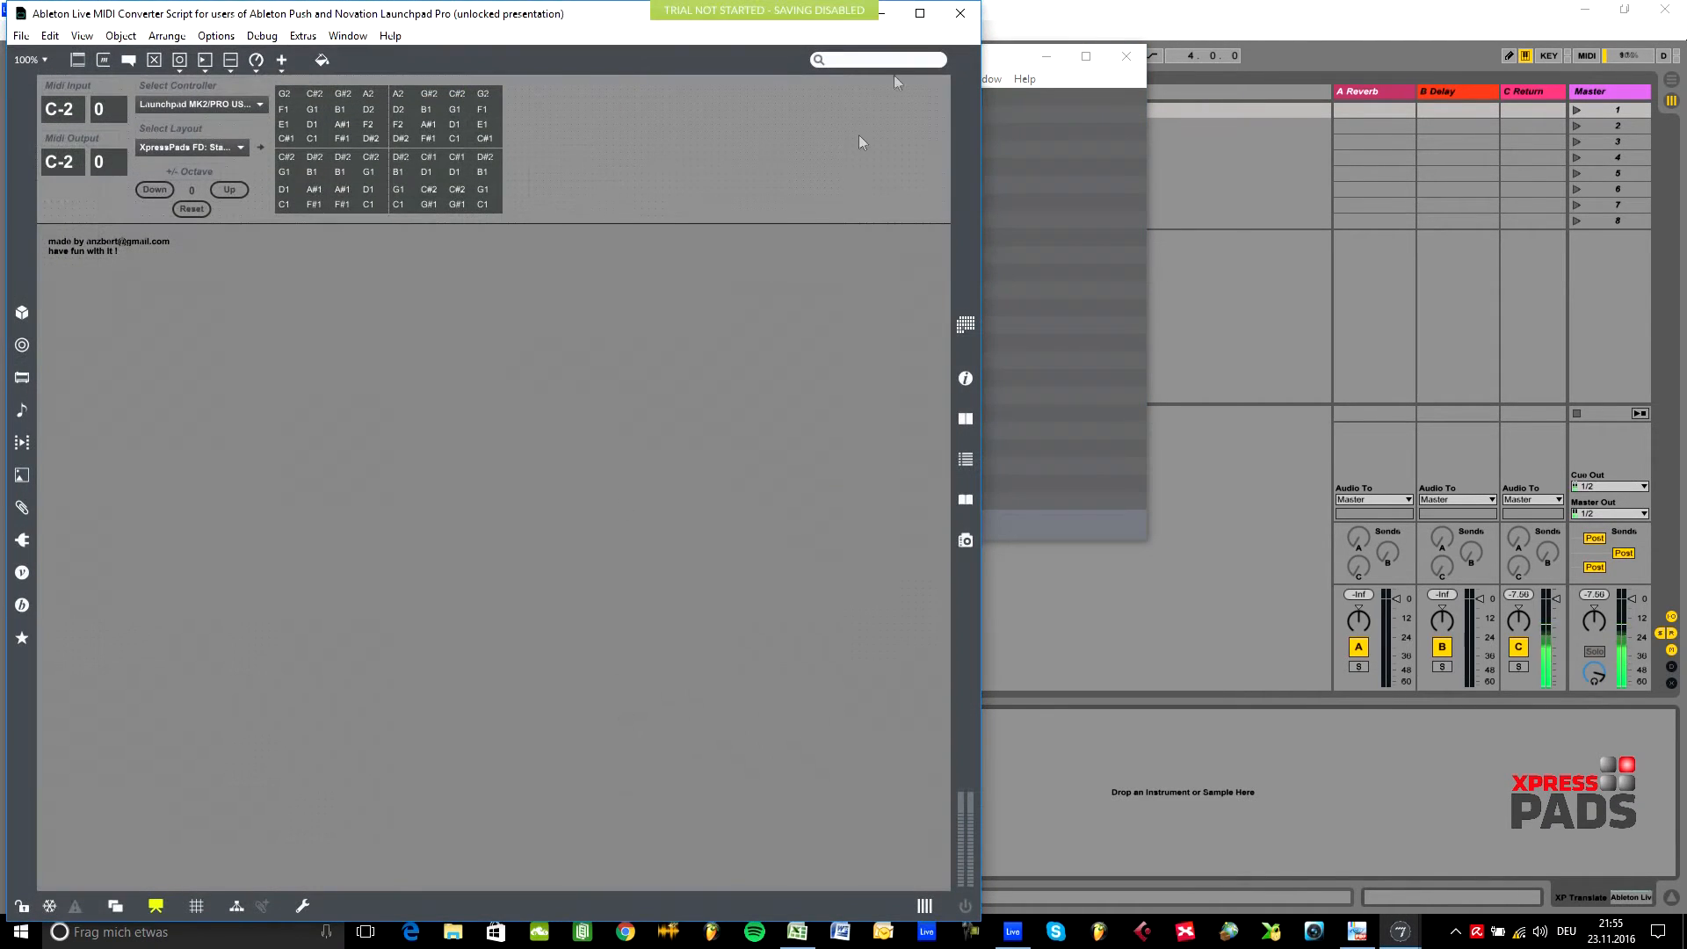
pyautogui.click(919, 13)
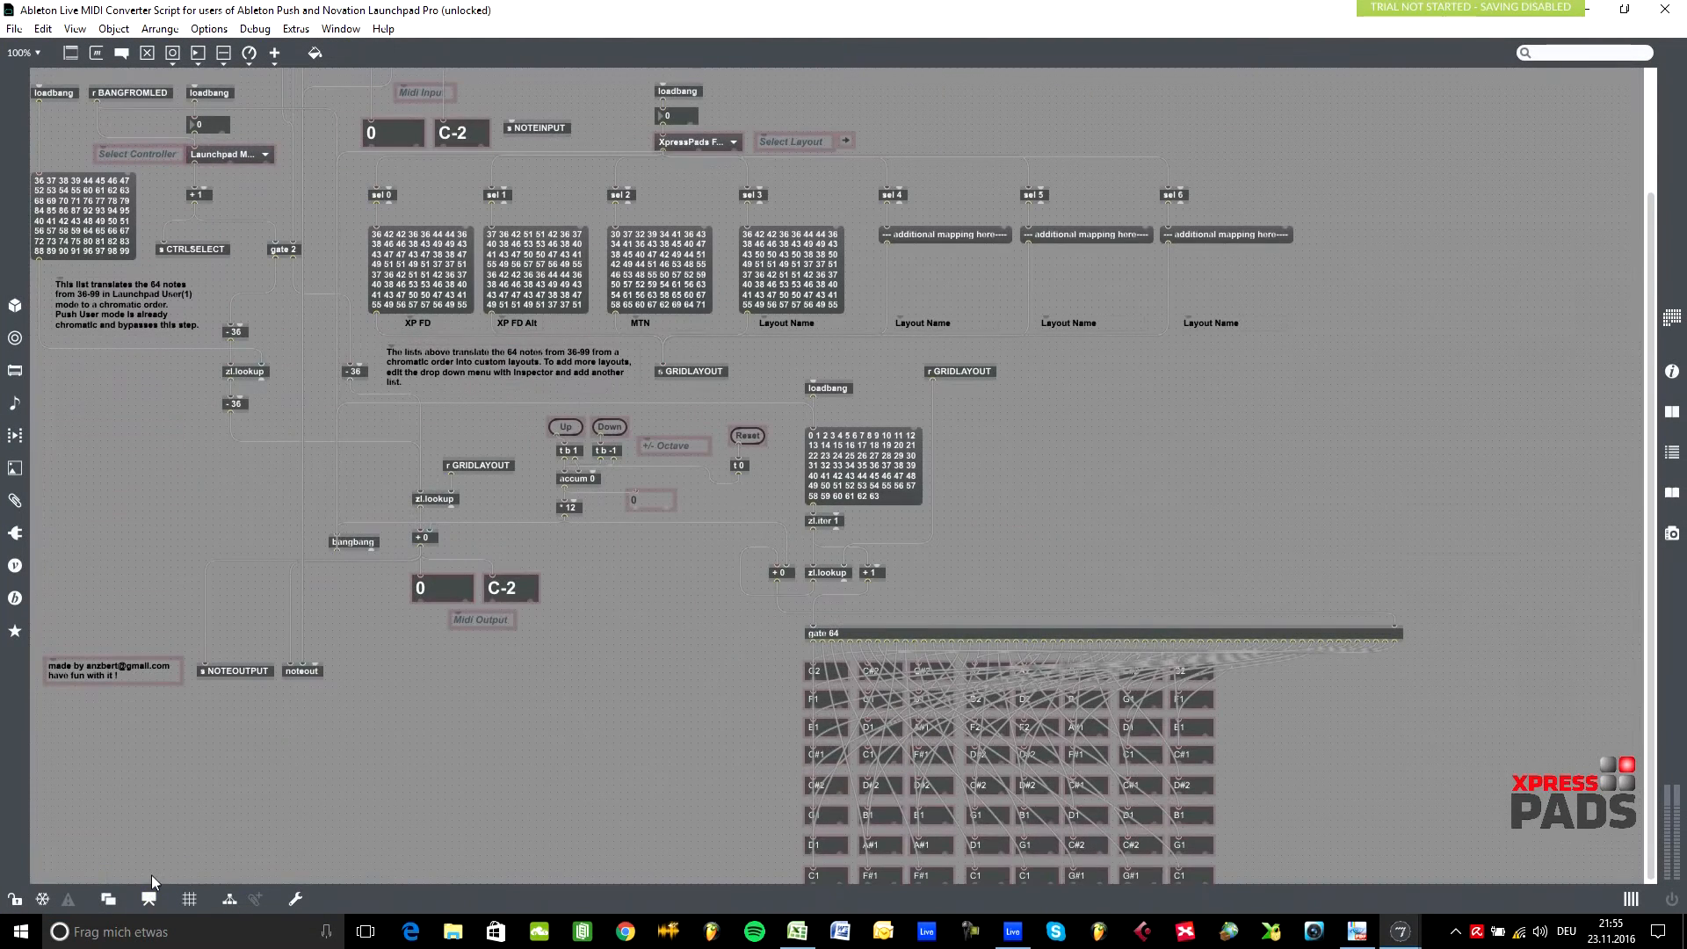
pyautogui.moveTo(201, 667)
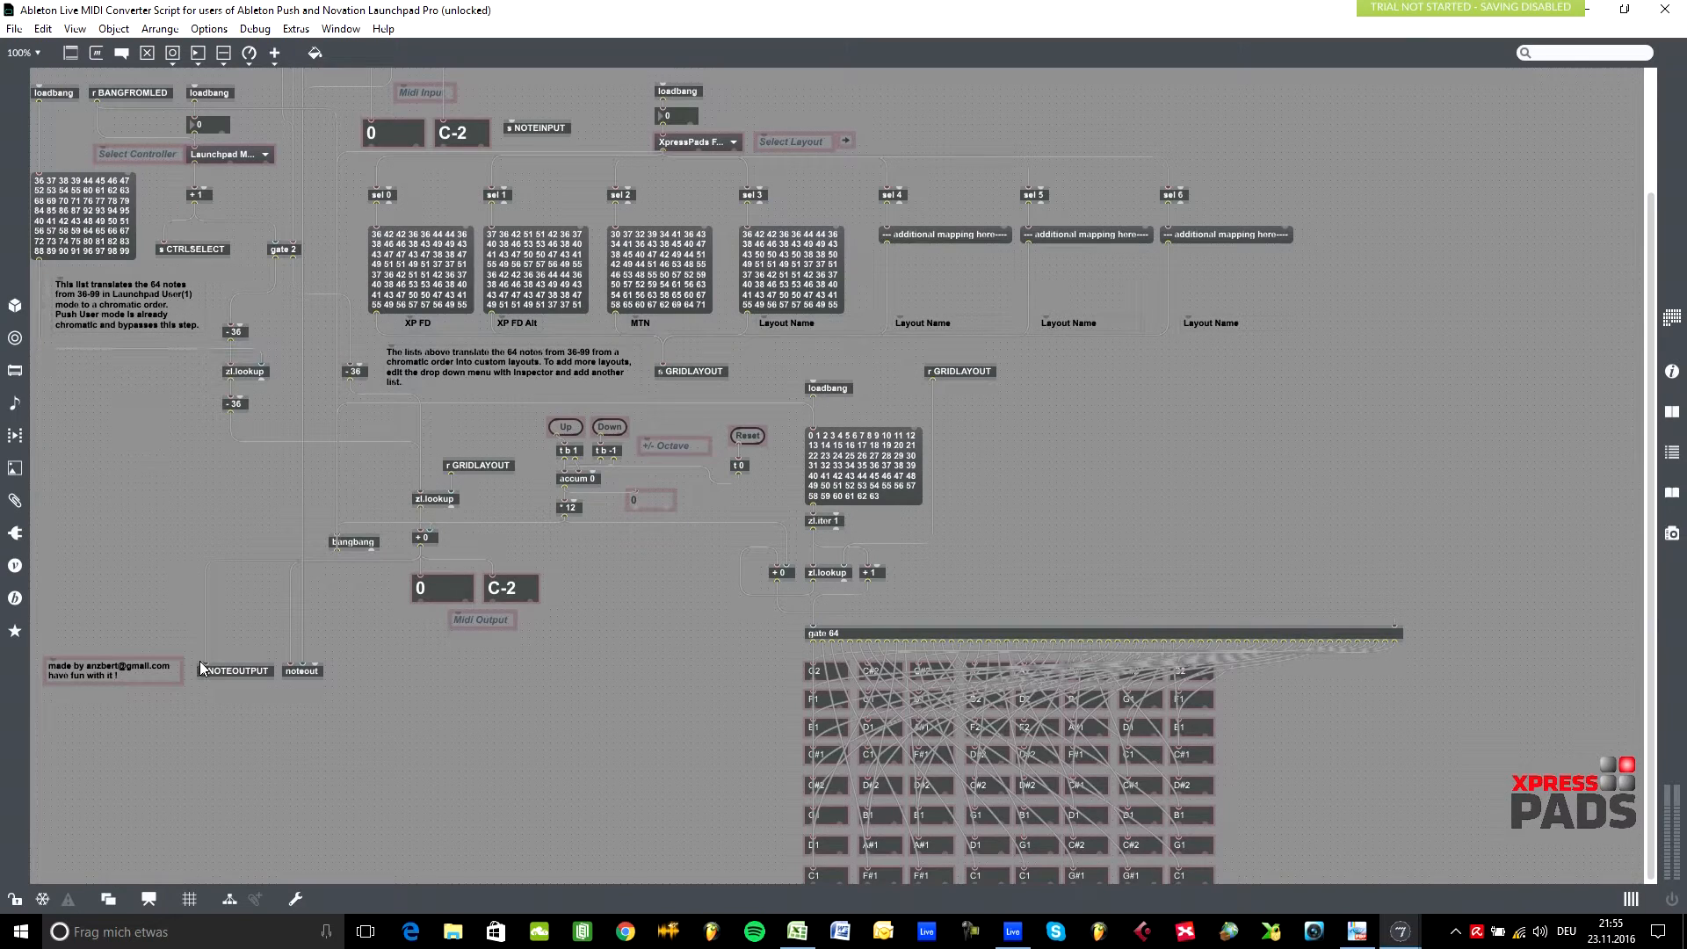
pyautogui.moveTo(870, 334)
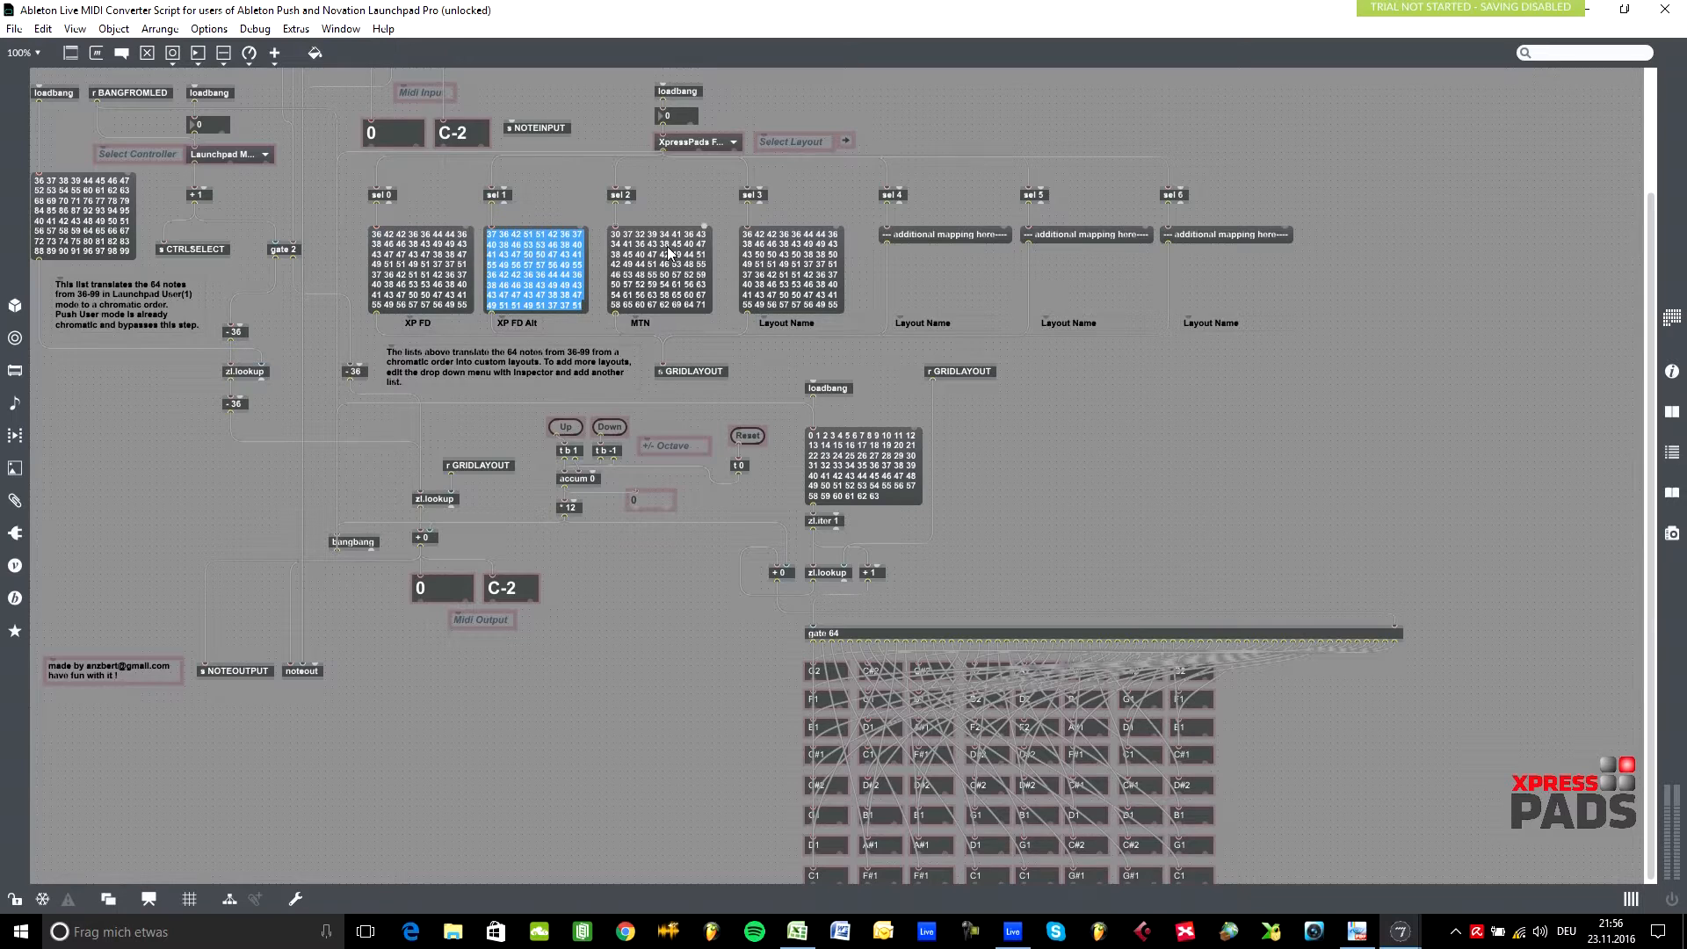
pyautogui.click(662, 263)
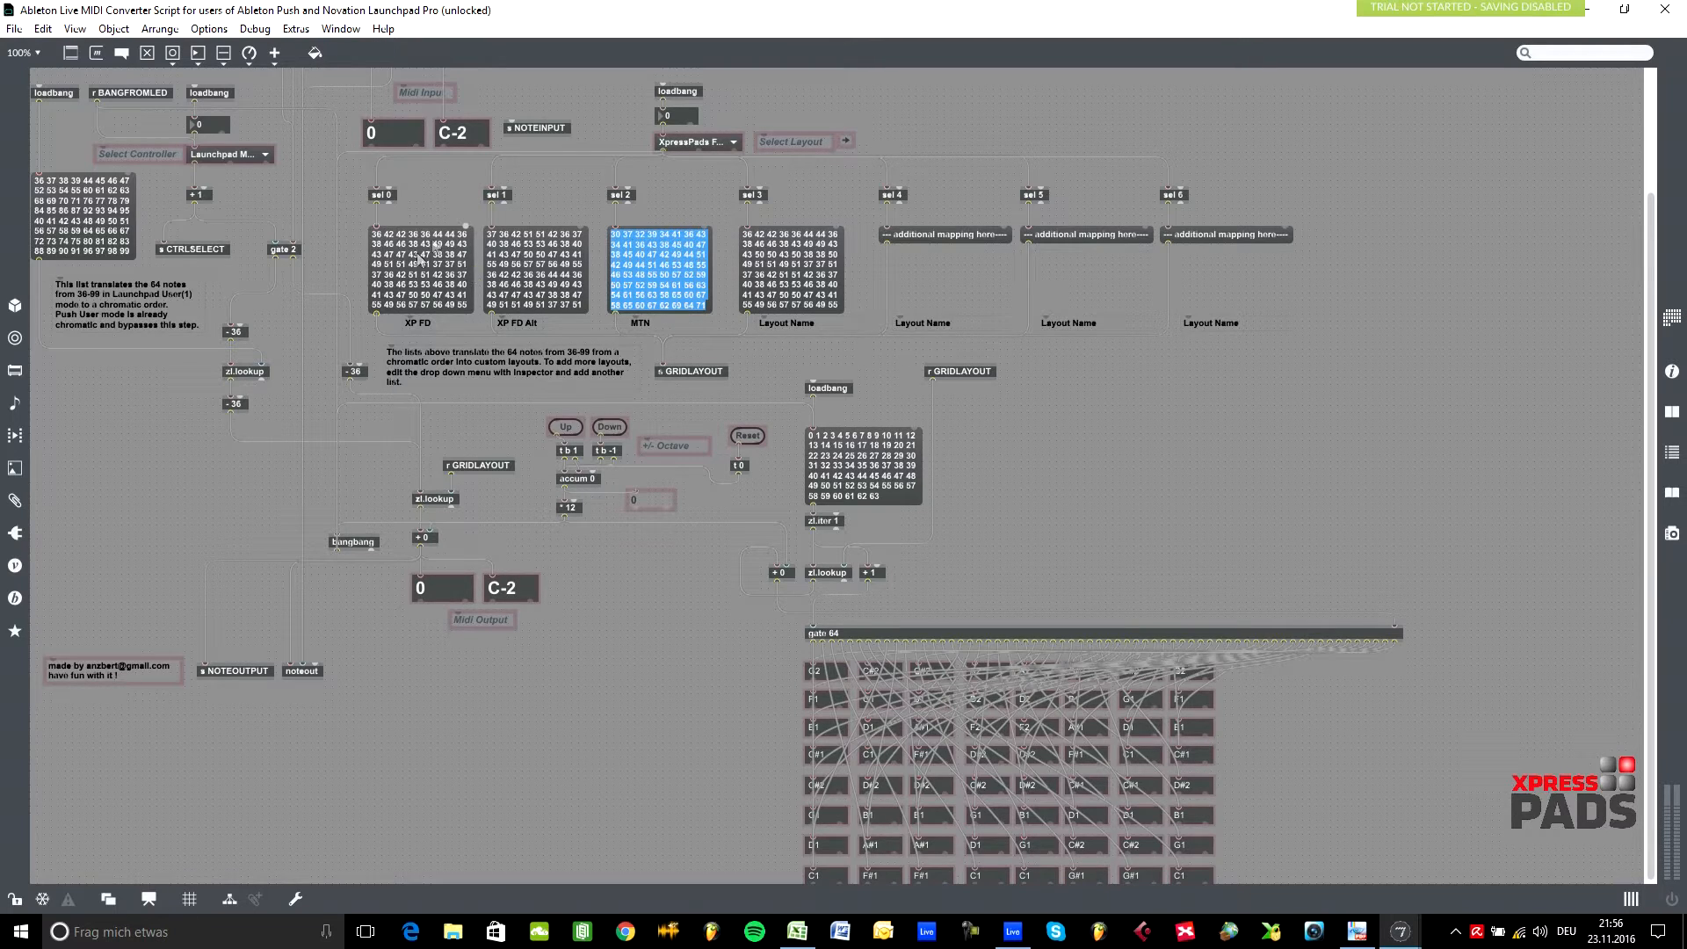
pyautogui.moveTo(420, 253)
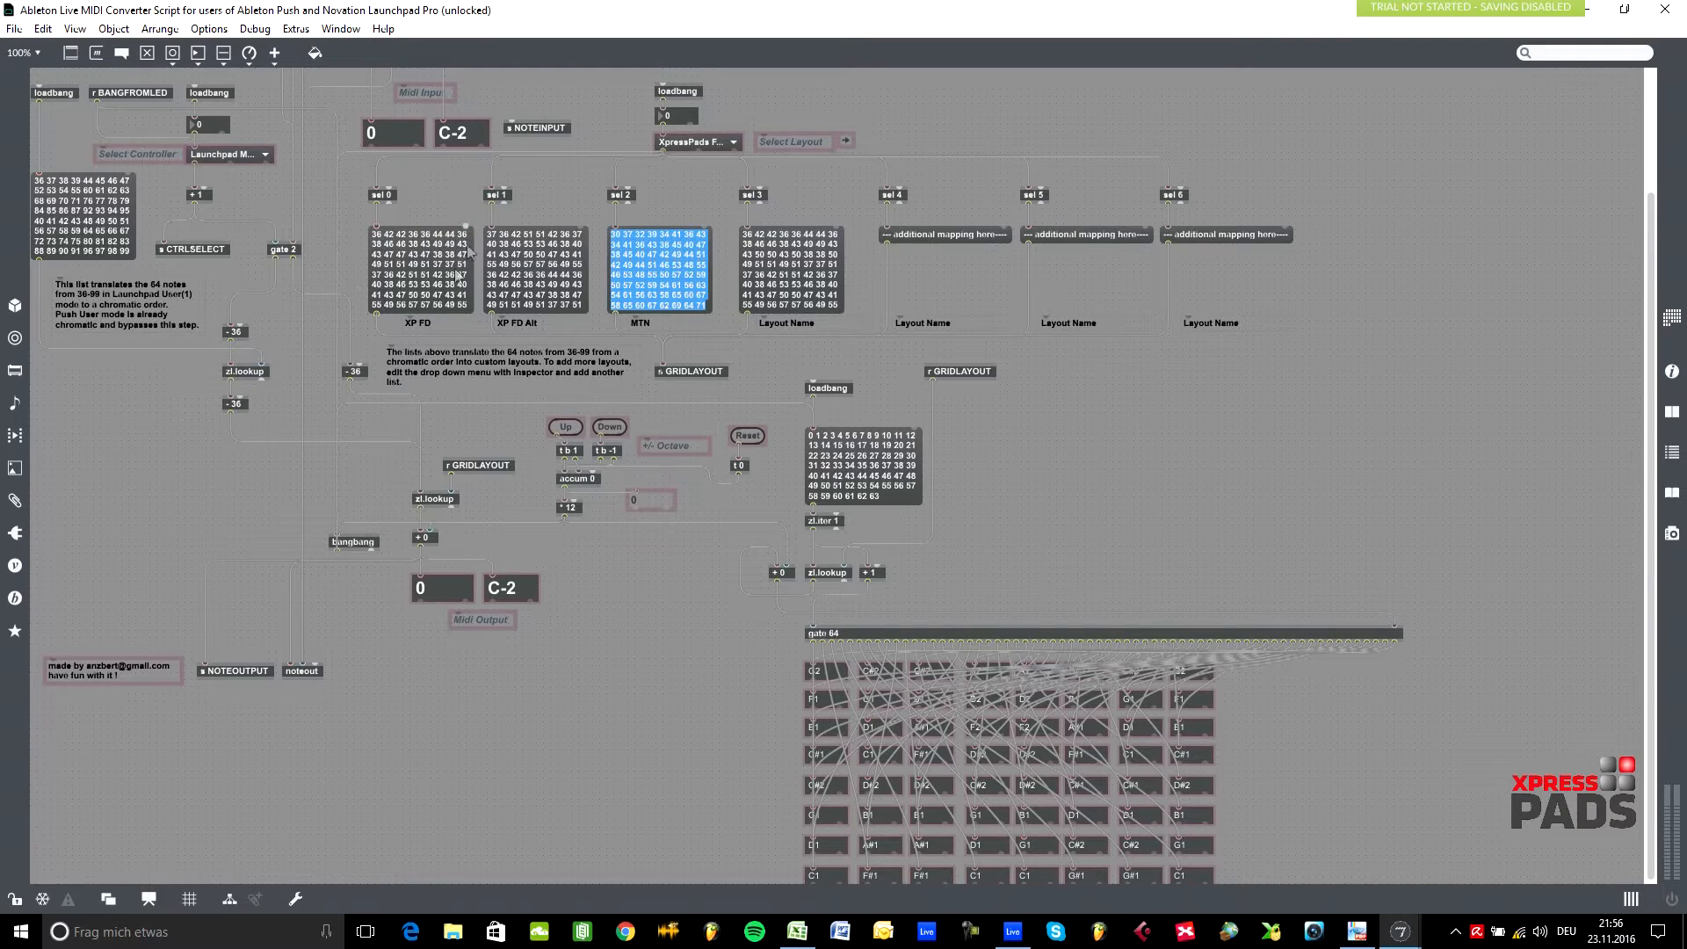
pyautogui.moveTo(650, 836)
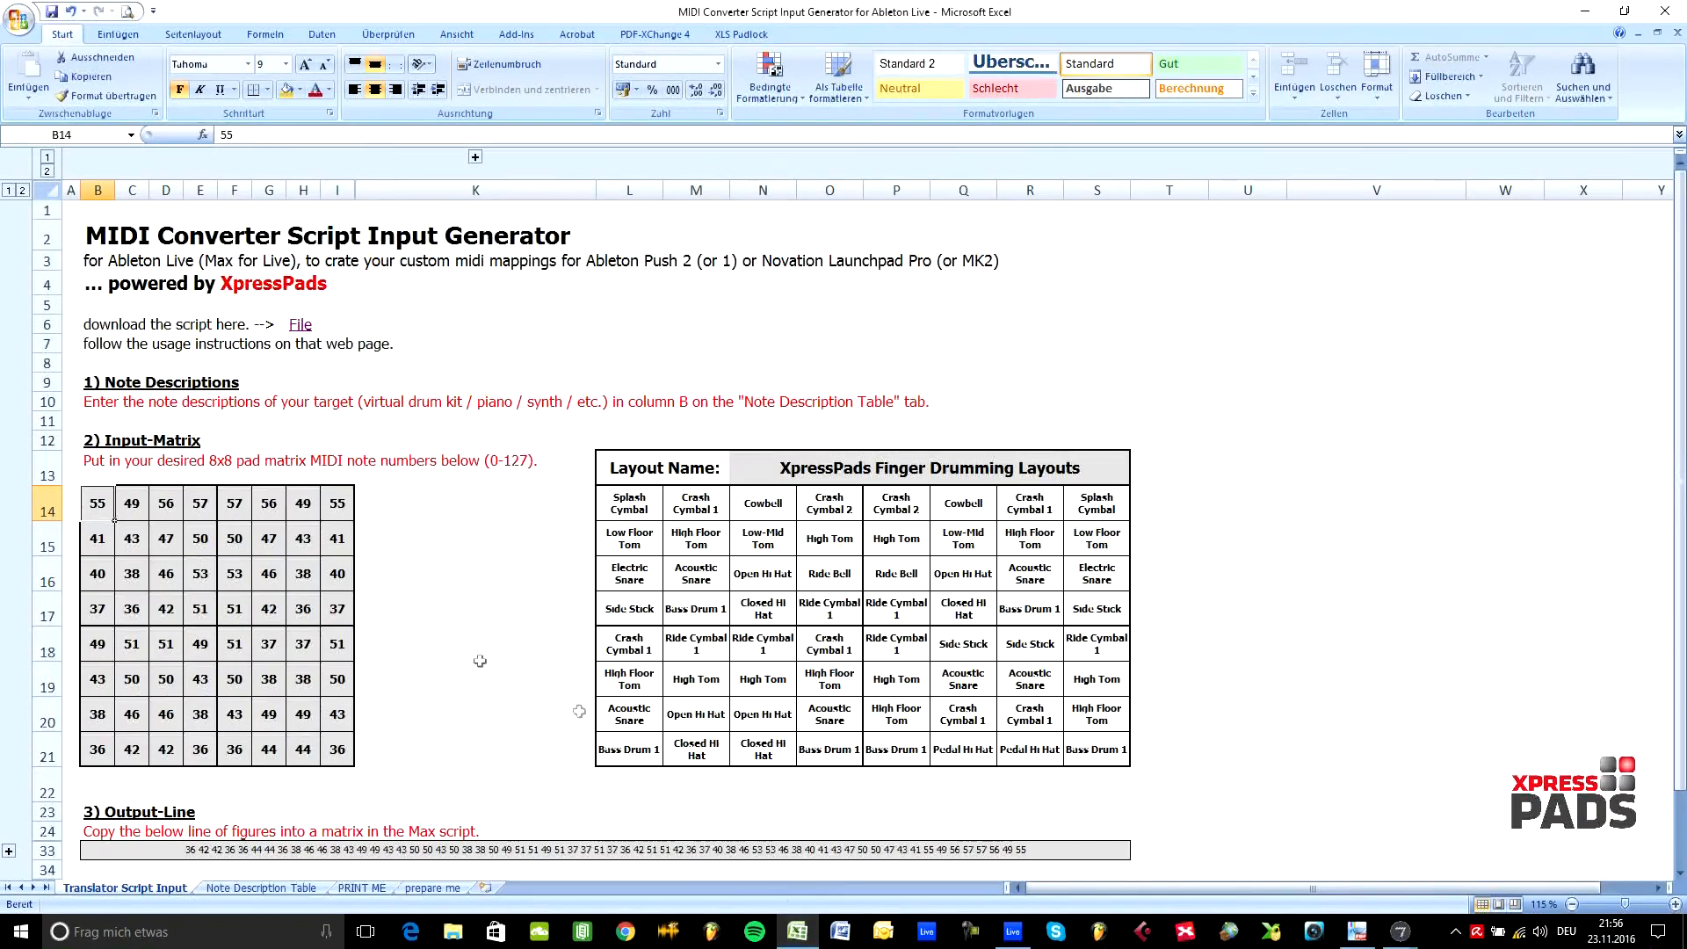
pyautogui.moveTo(224, 312)
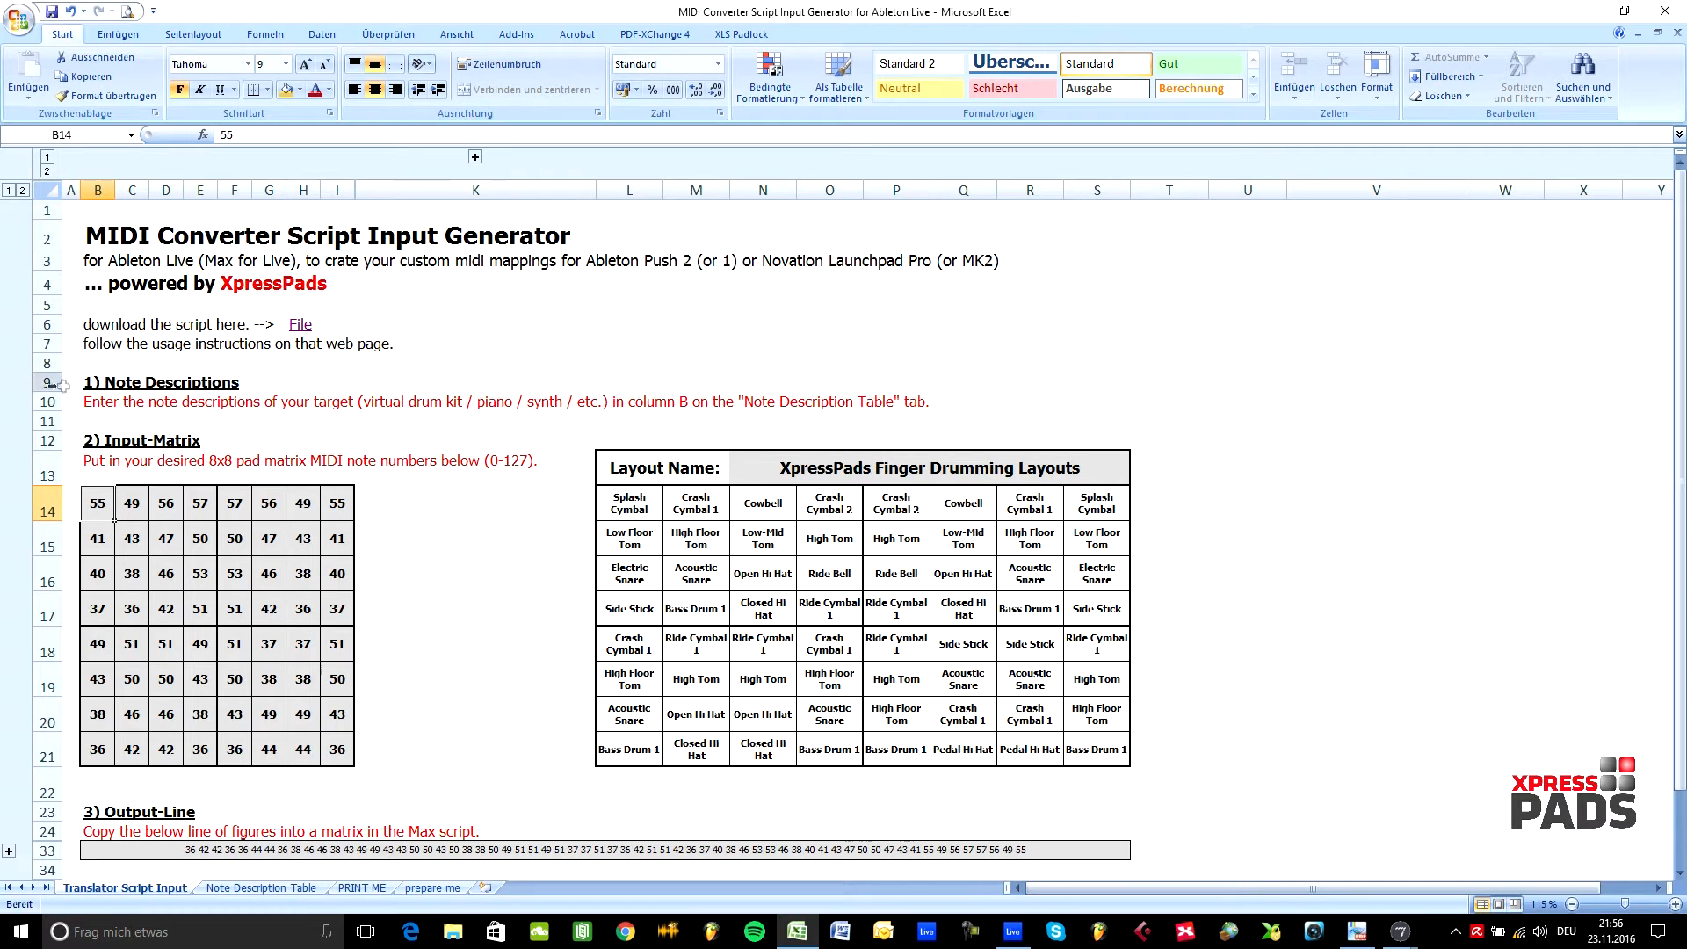
# - Review the 8x8 input matrix and output line, then show the Note Description Table sheet
pyautogui.click(69, 381)
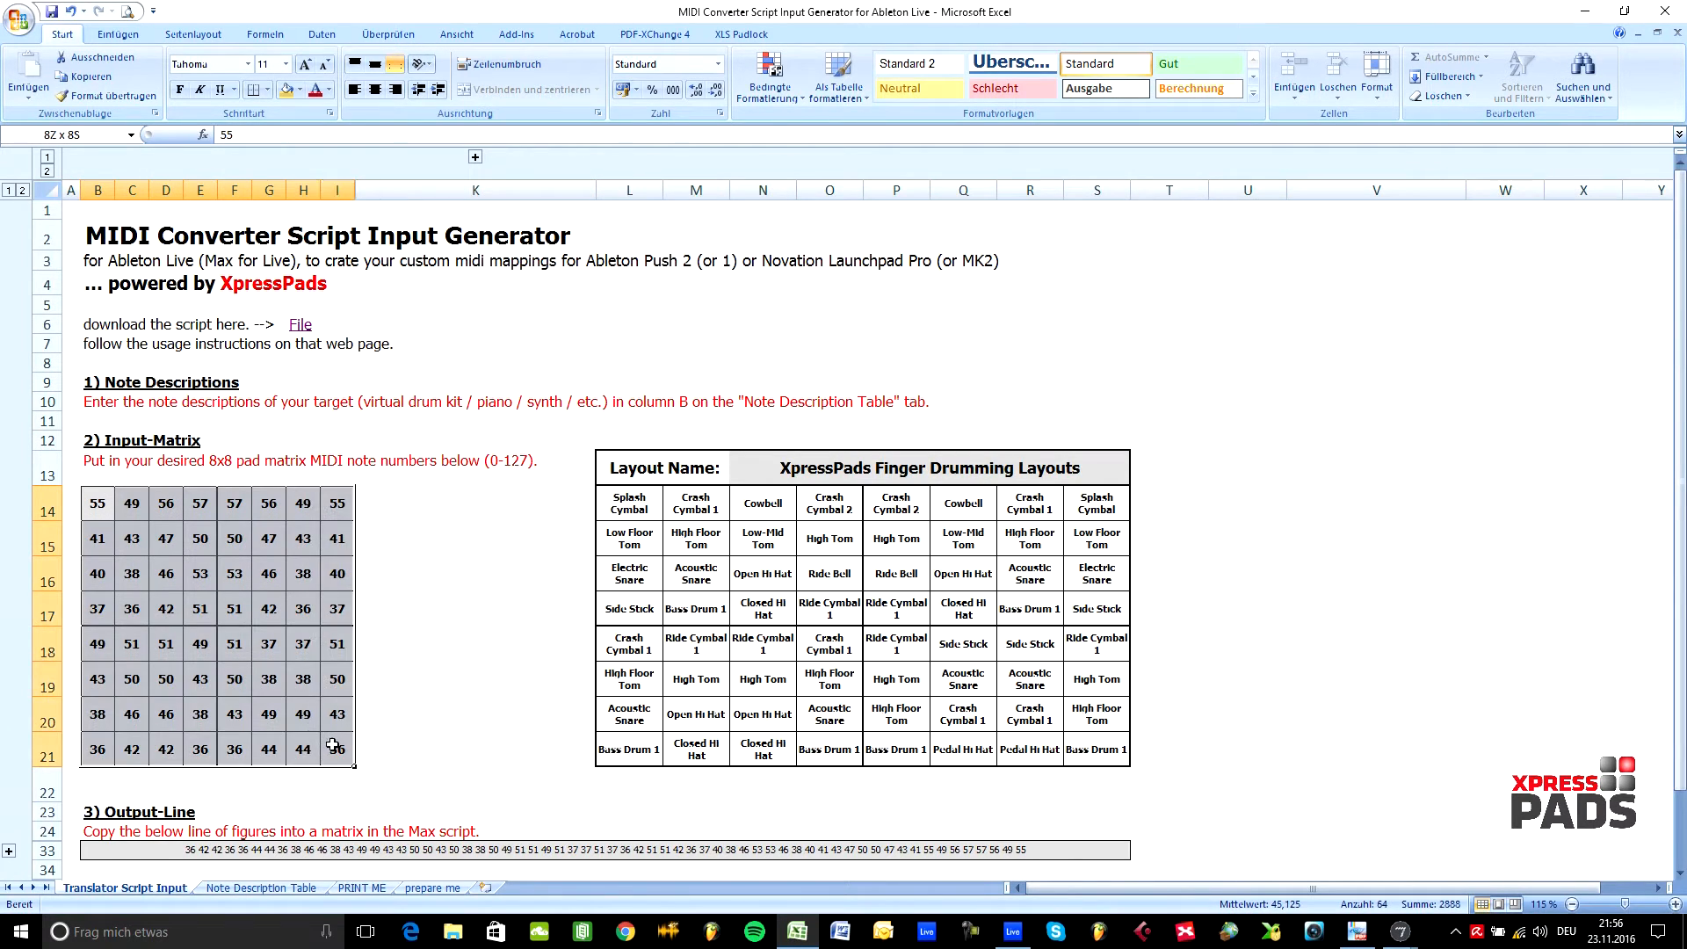
pyautogui.click(97, 504)
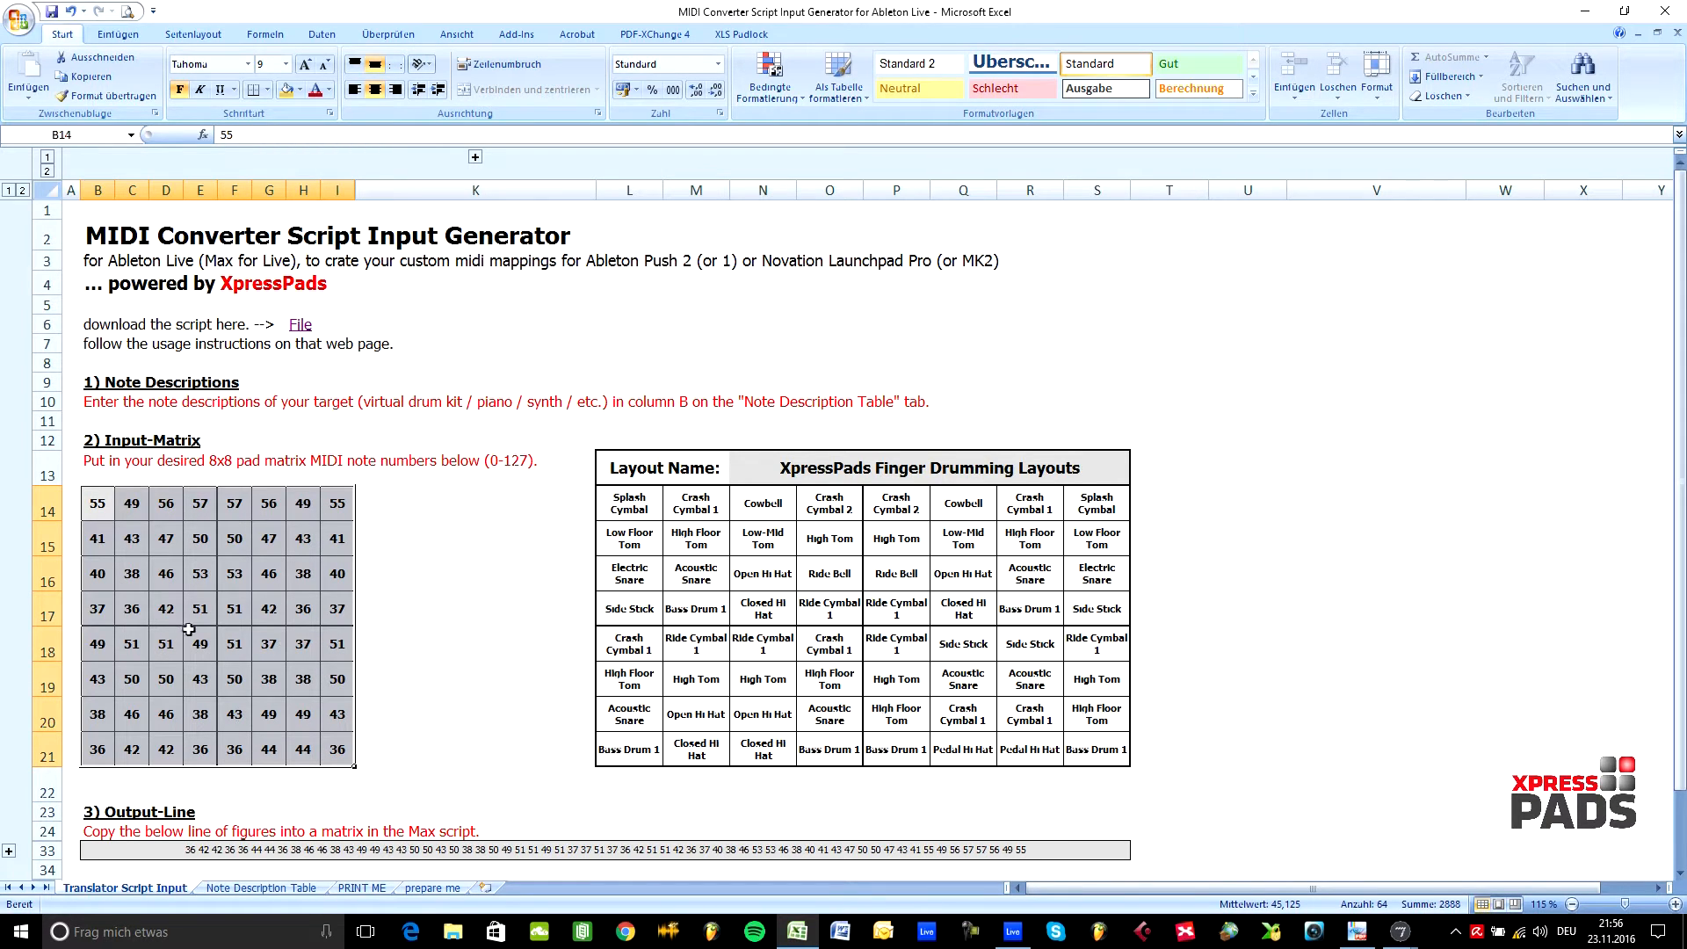
pyautogui.scroll(-3)
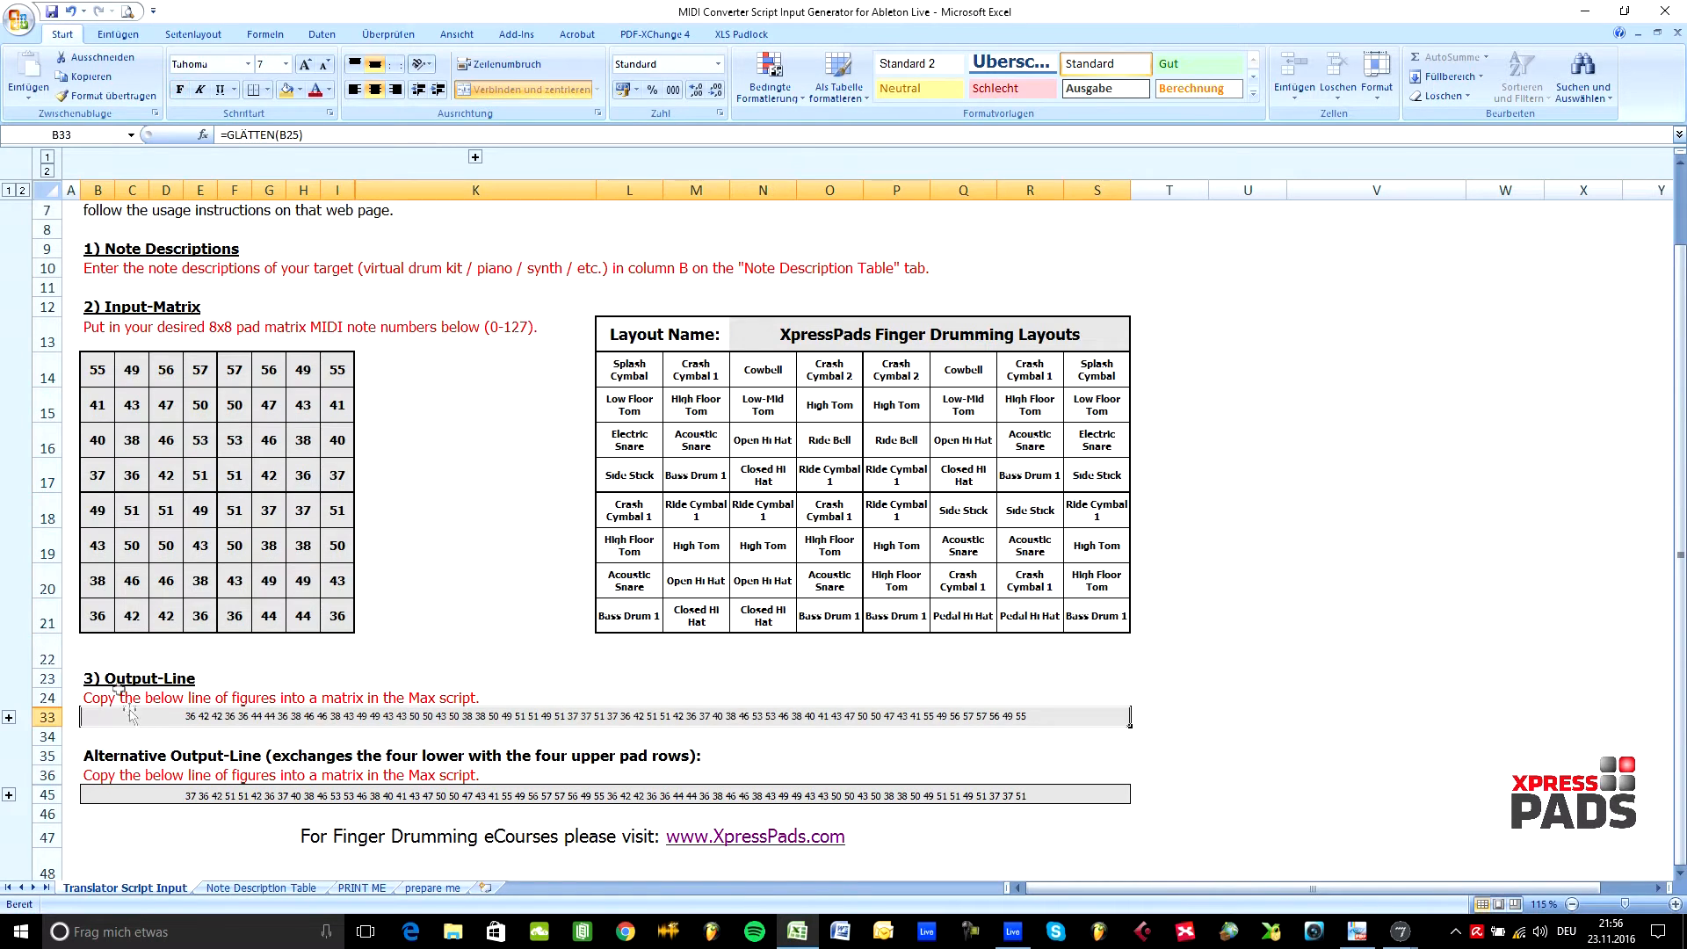
pyautogui.moveTo(355, 713)
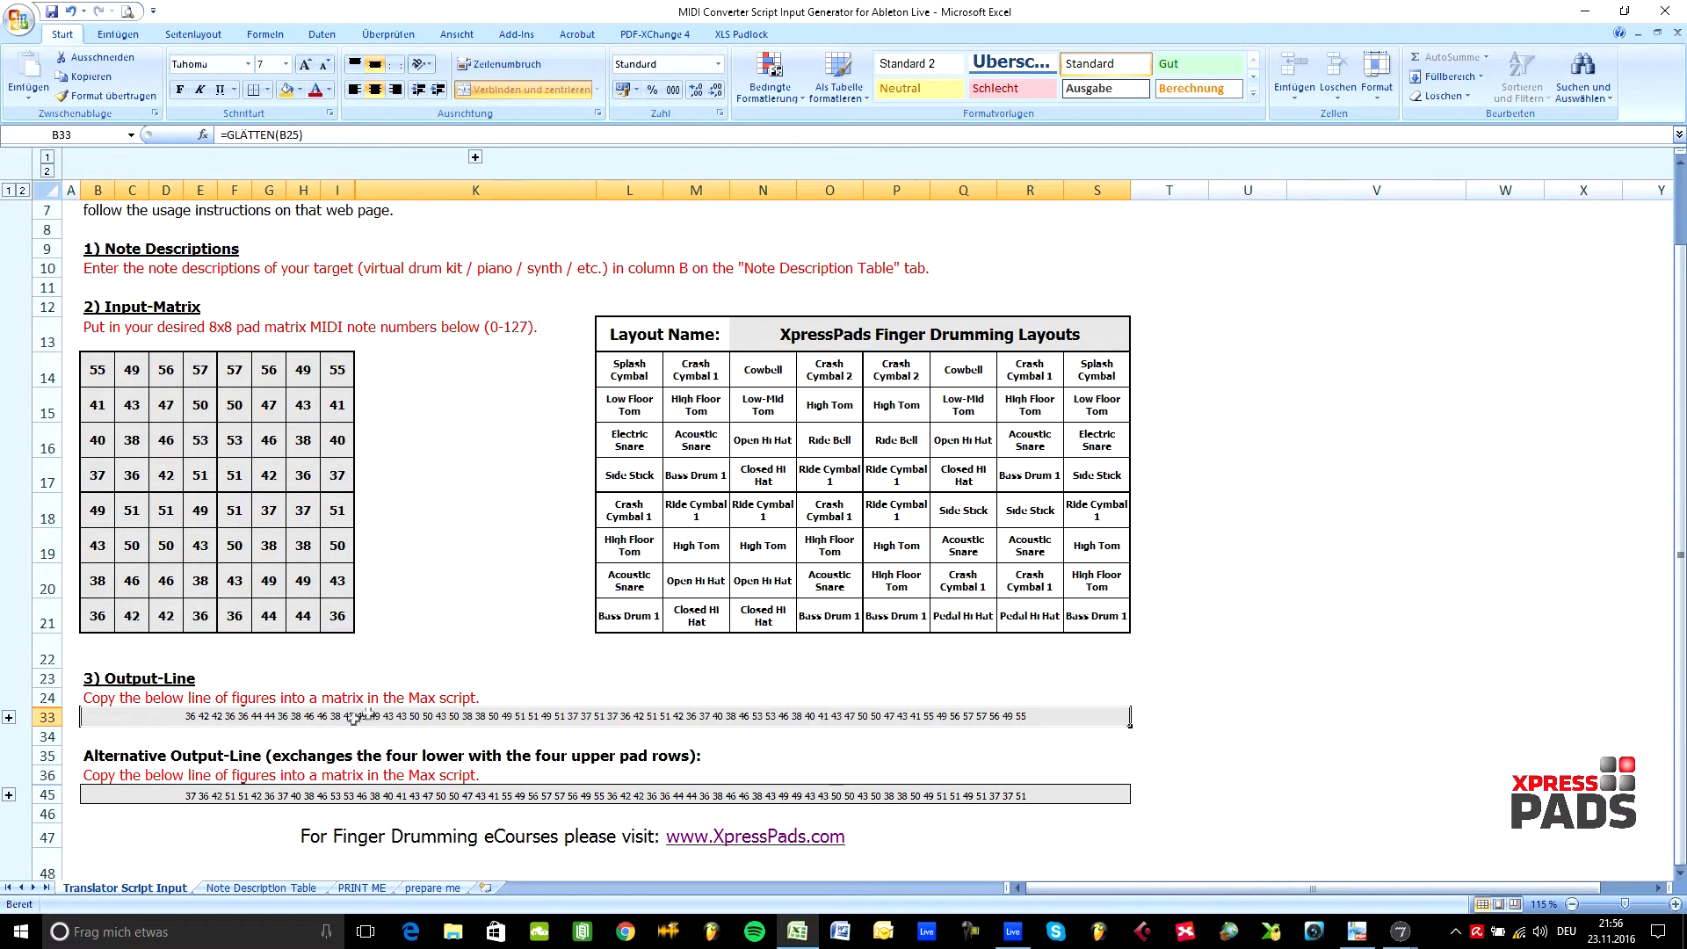
pyautogui.scroll(3)
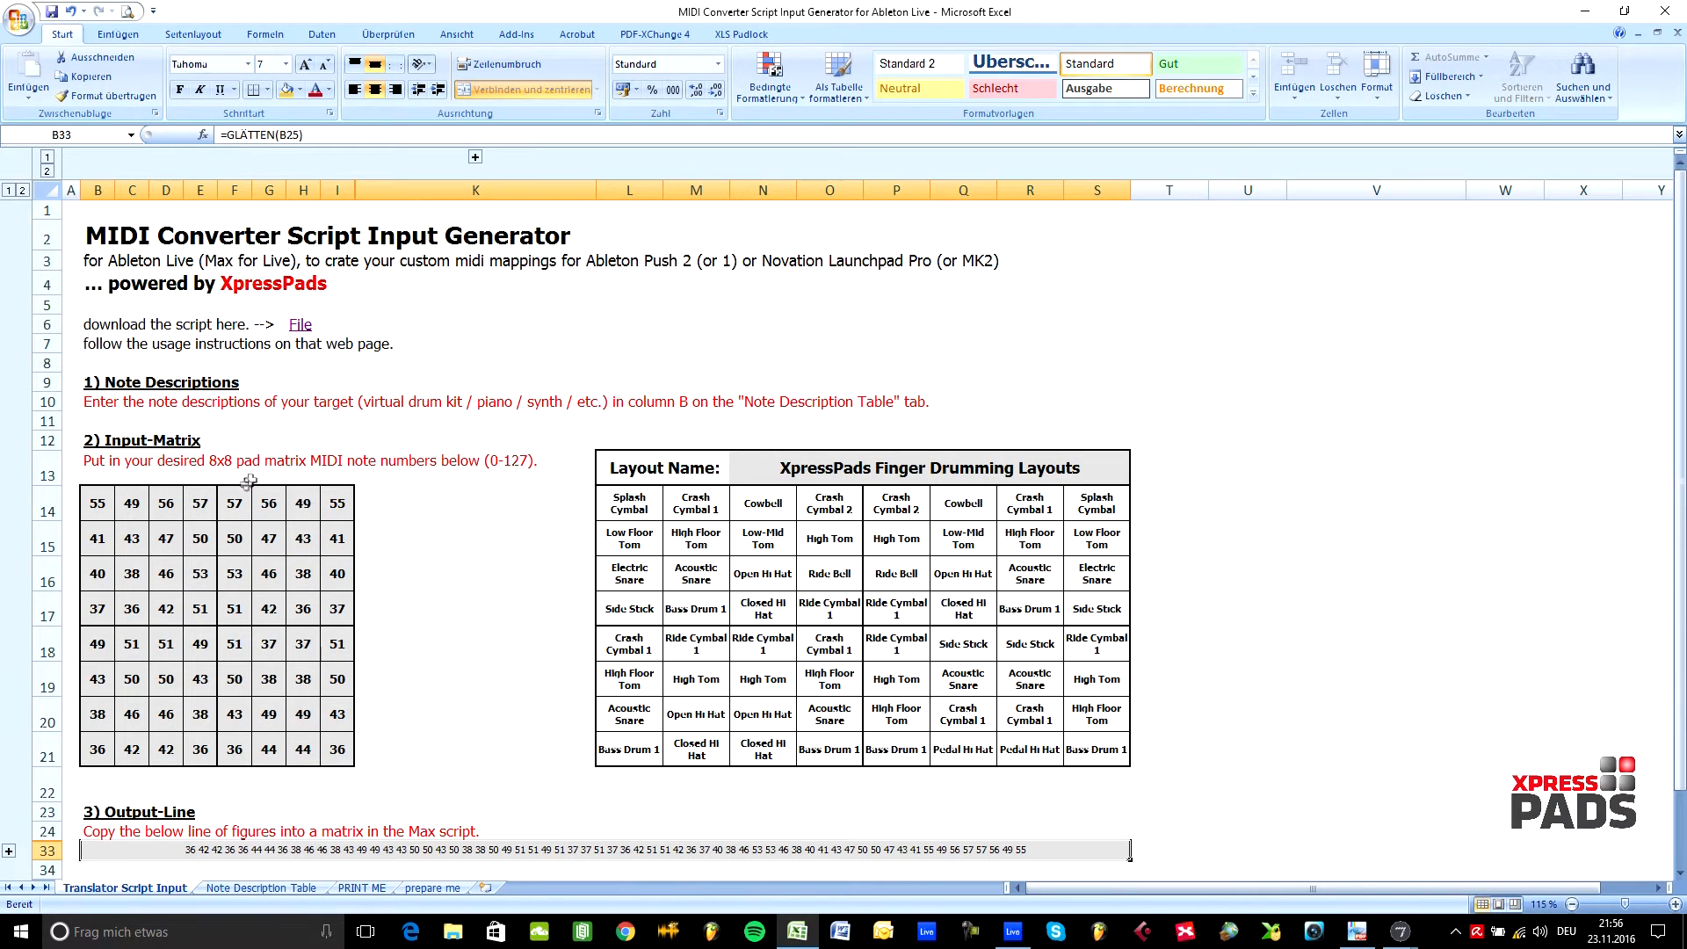
pyautogui.click(46, 381)
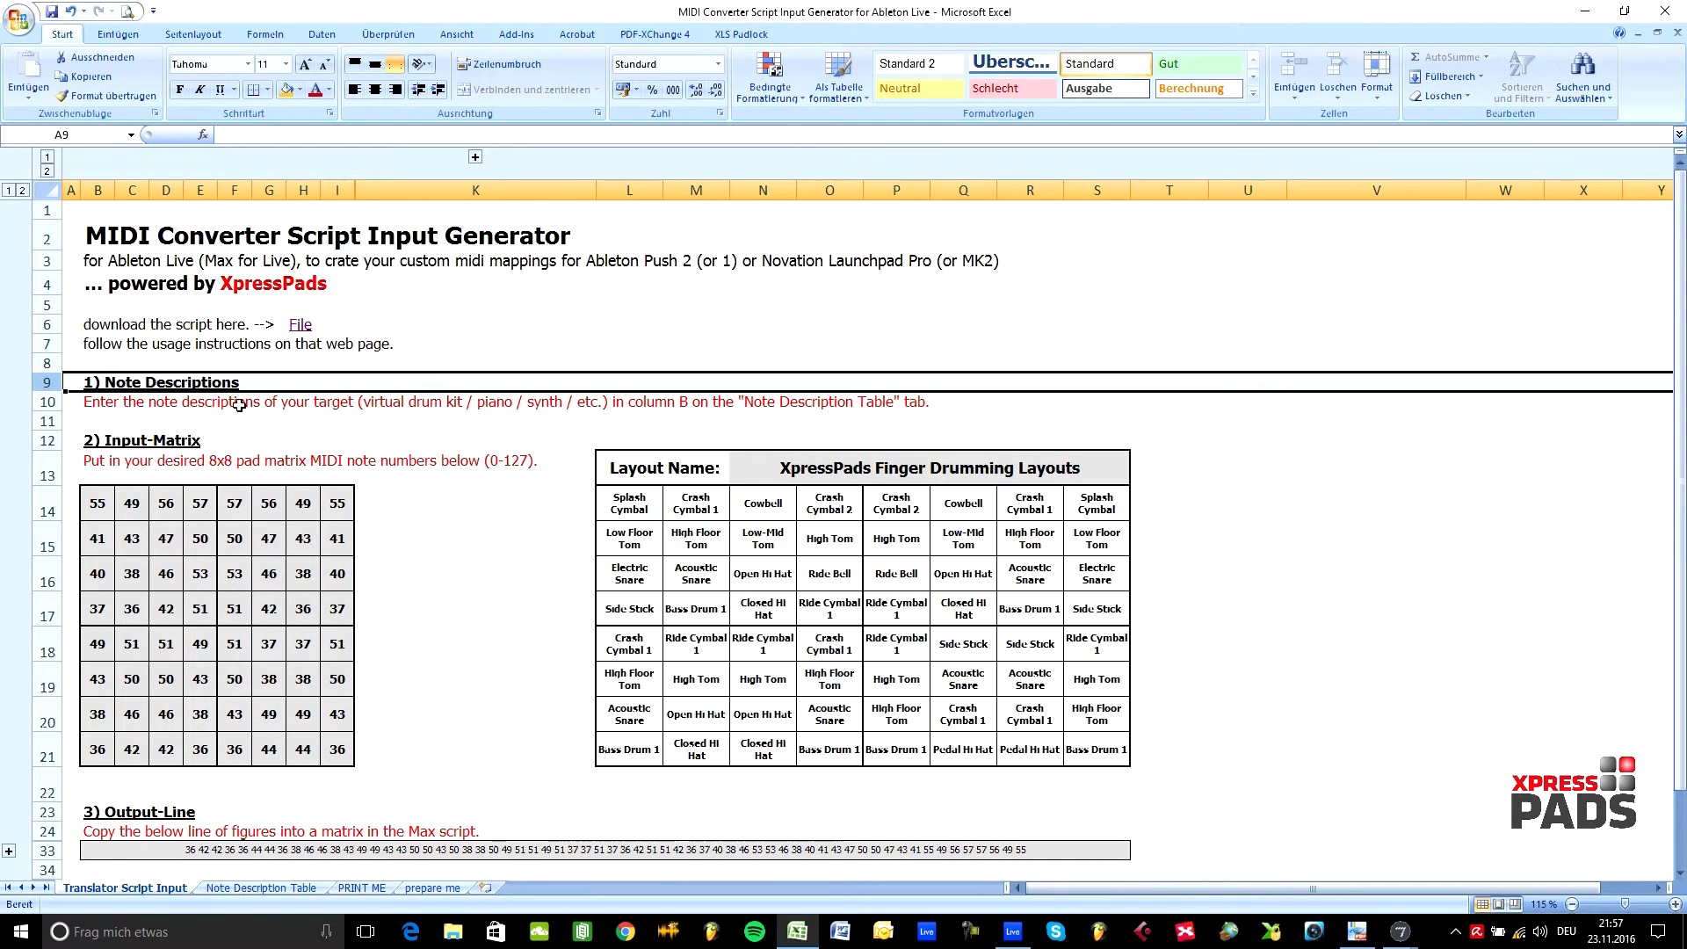
pyautogui.moveTo(390, 566)
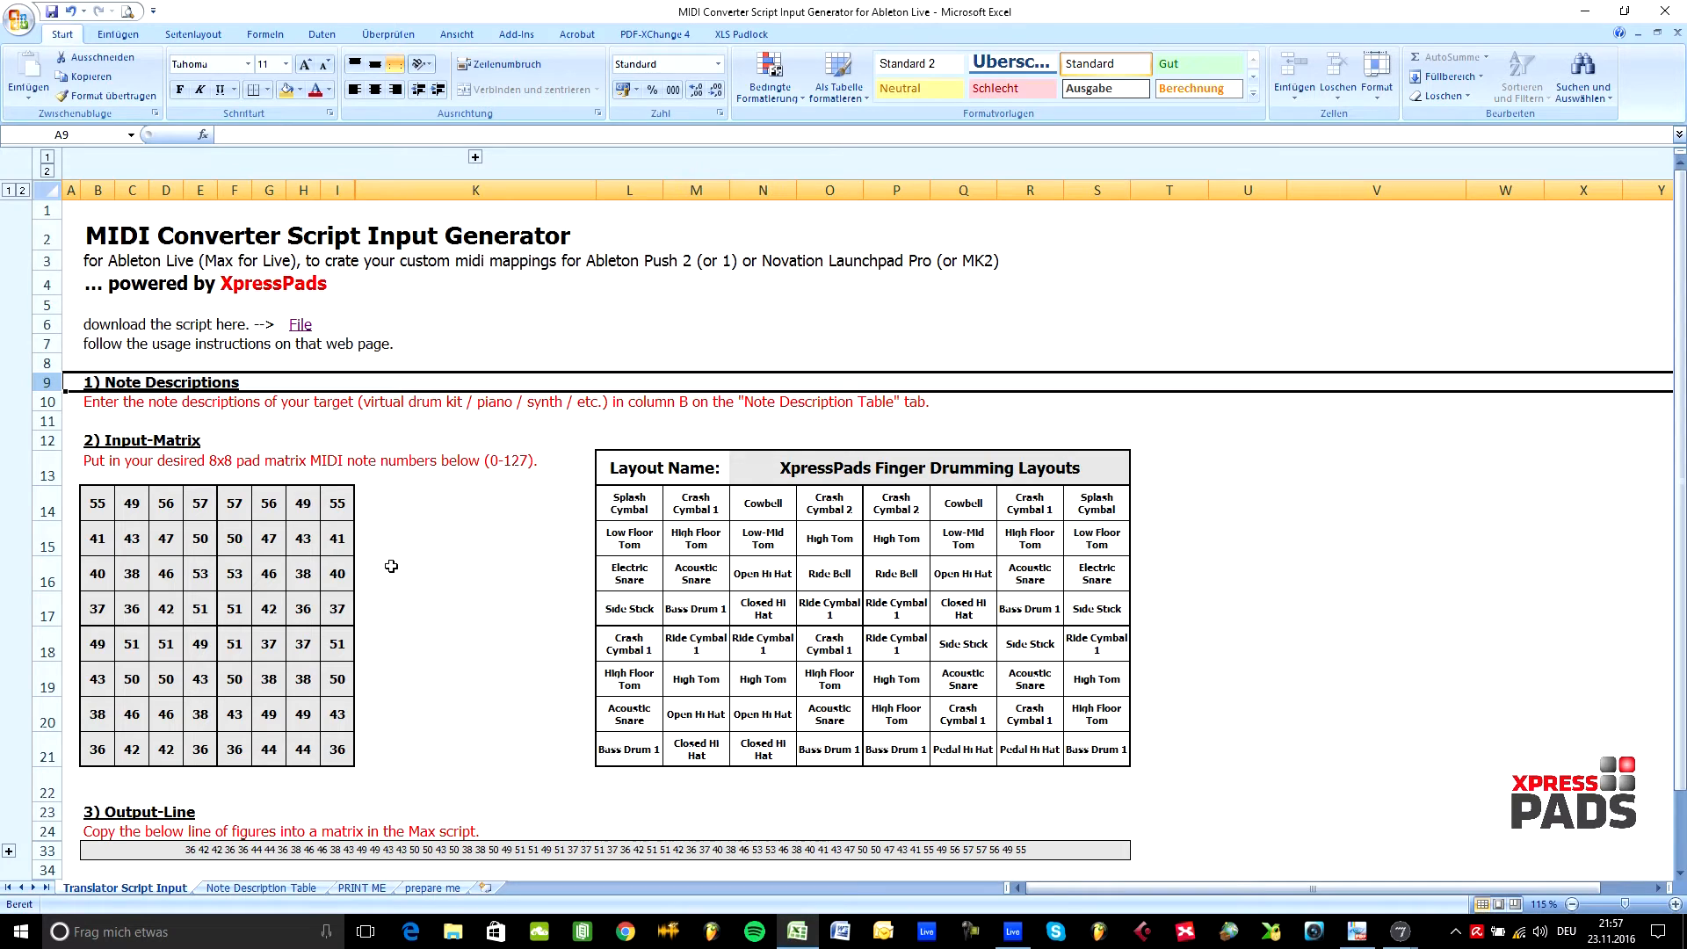
pyautogui.moveTo(289, 836)
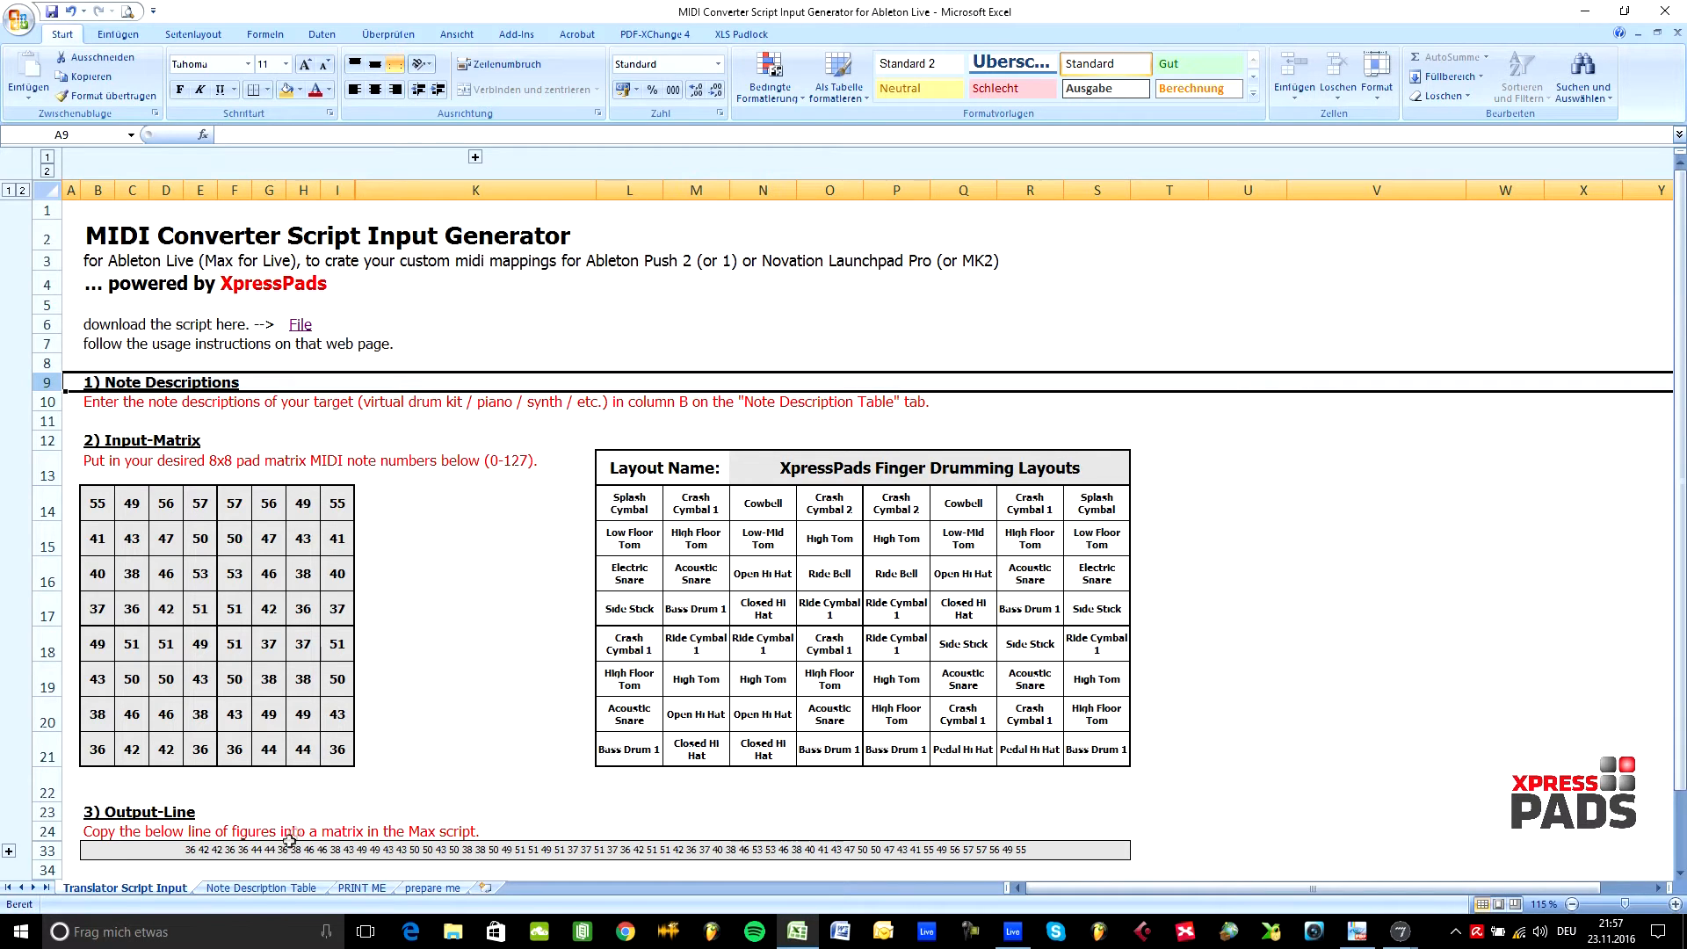
pyautogui.click(260, 887)
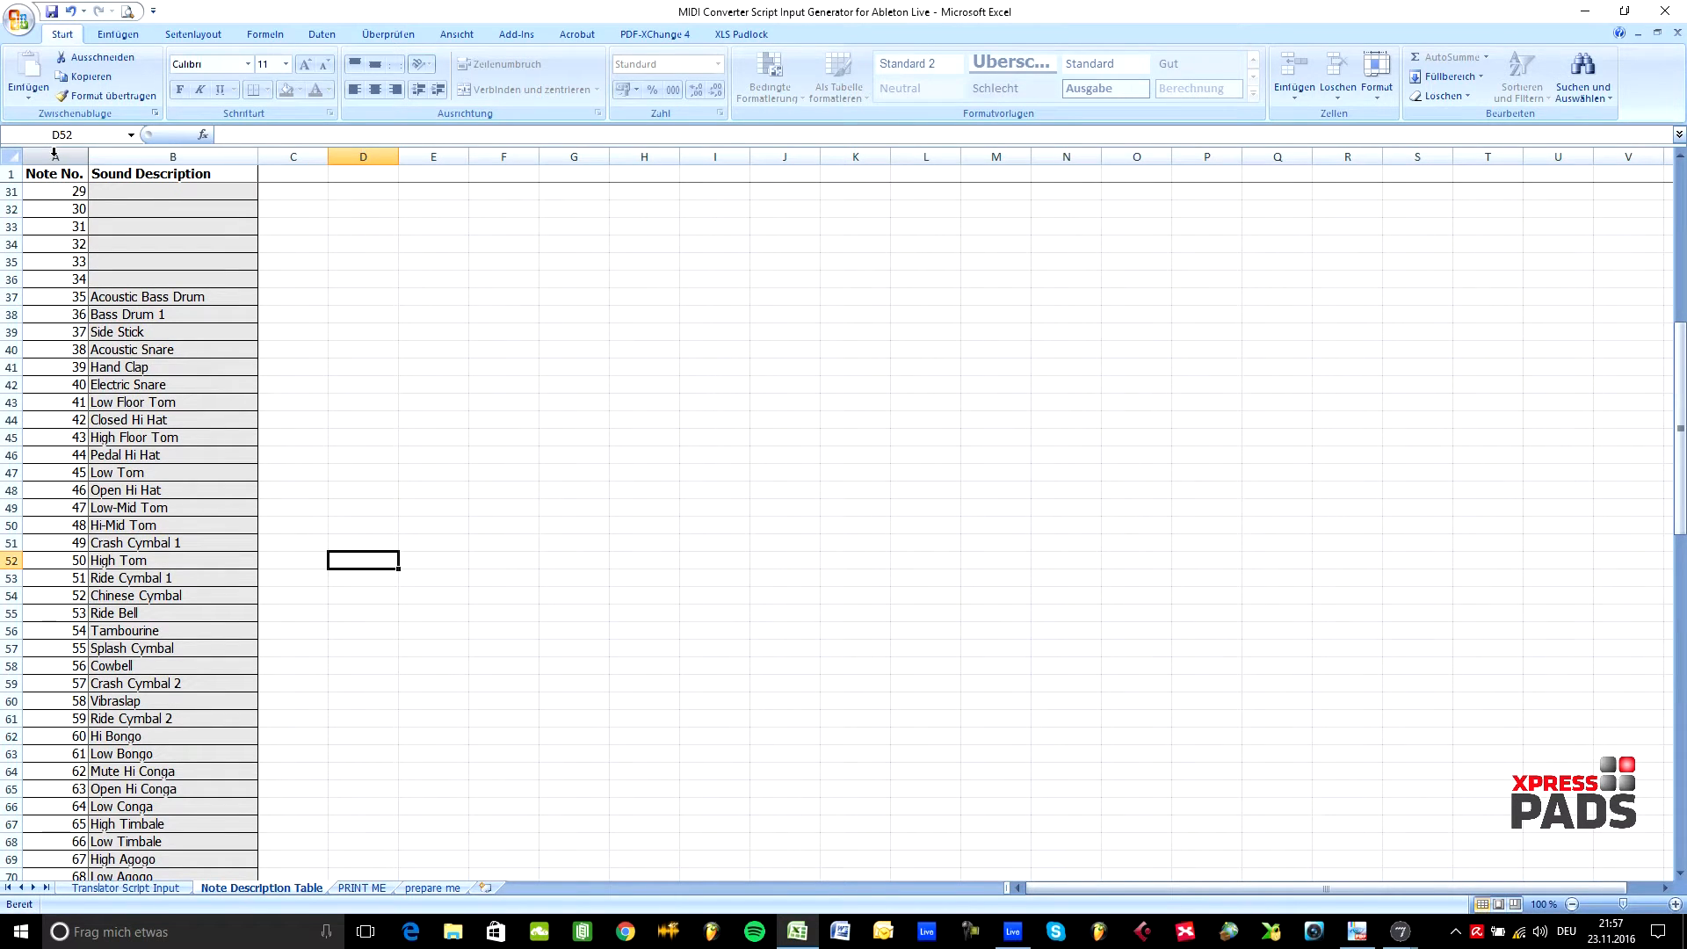
pyautogui.click(55, 157)
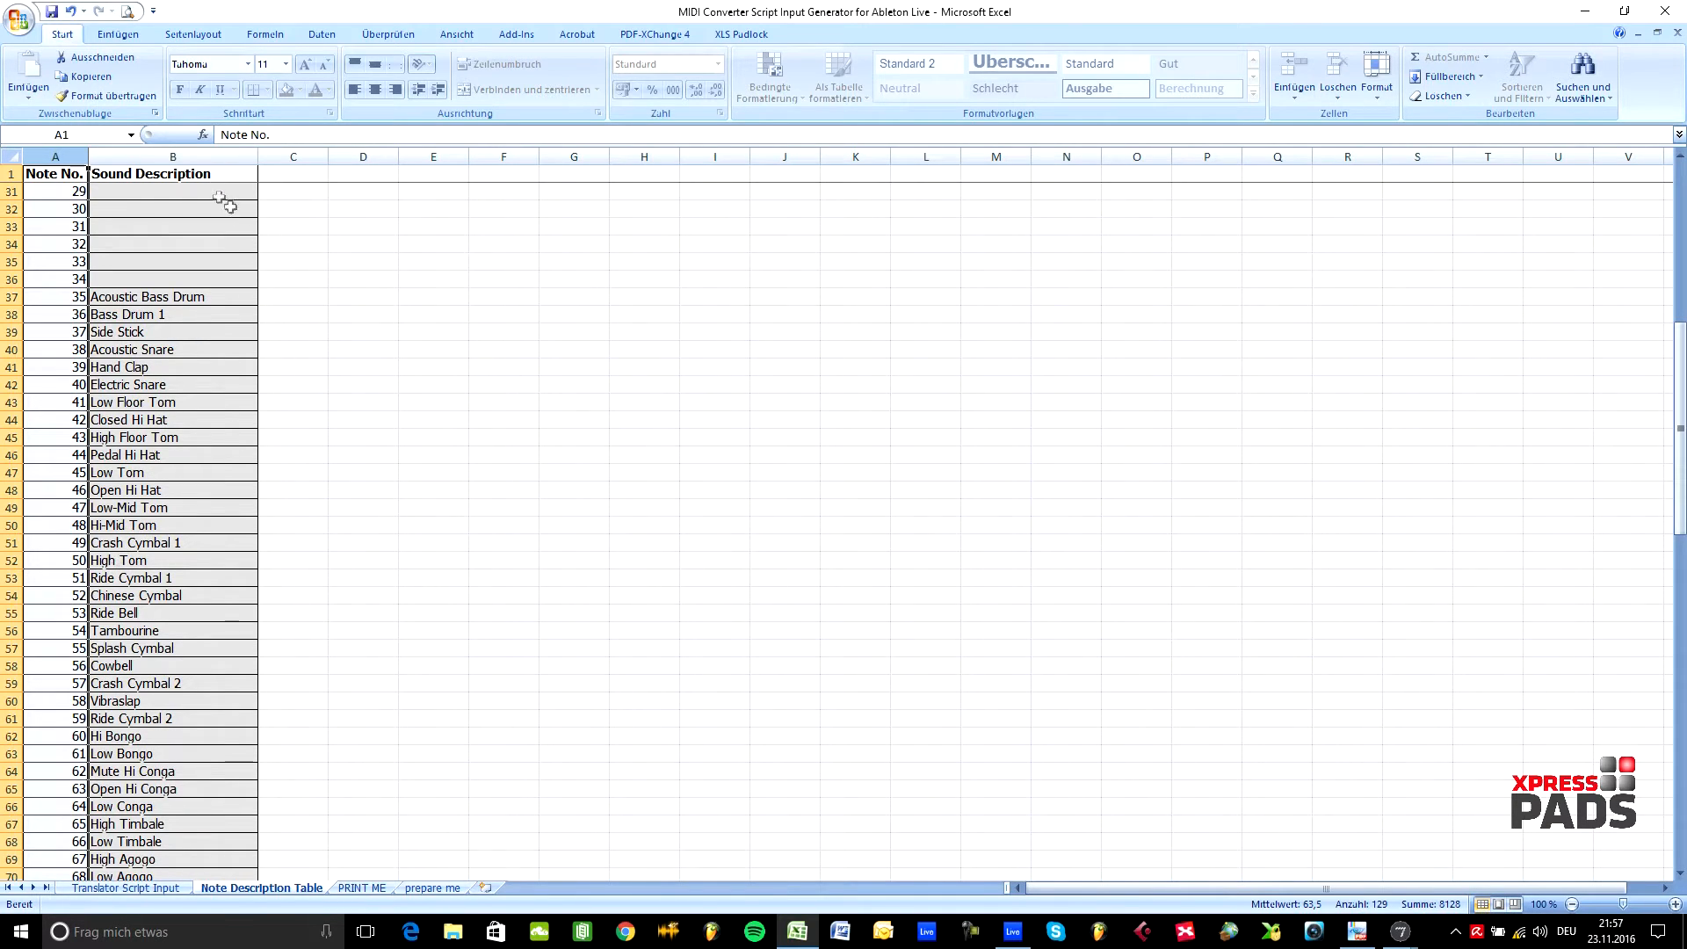
pyautogui.click(172, 157)
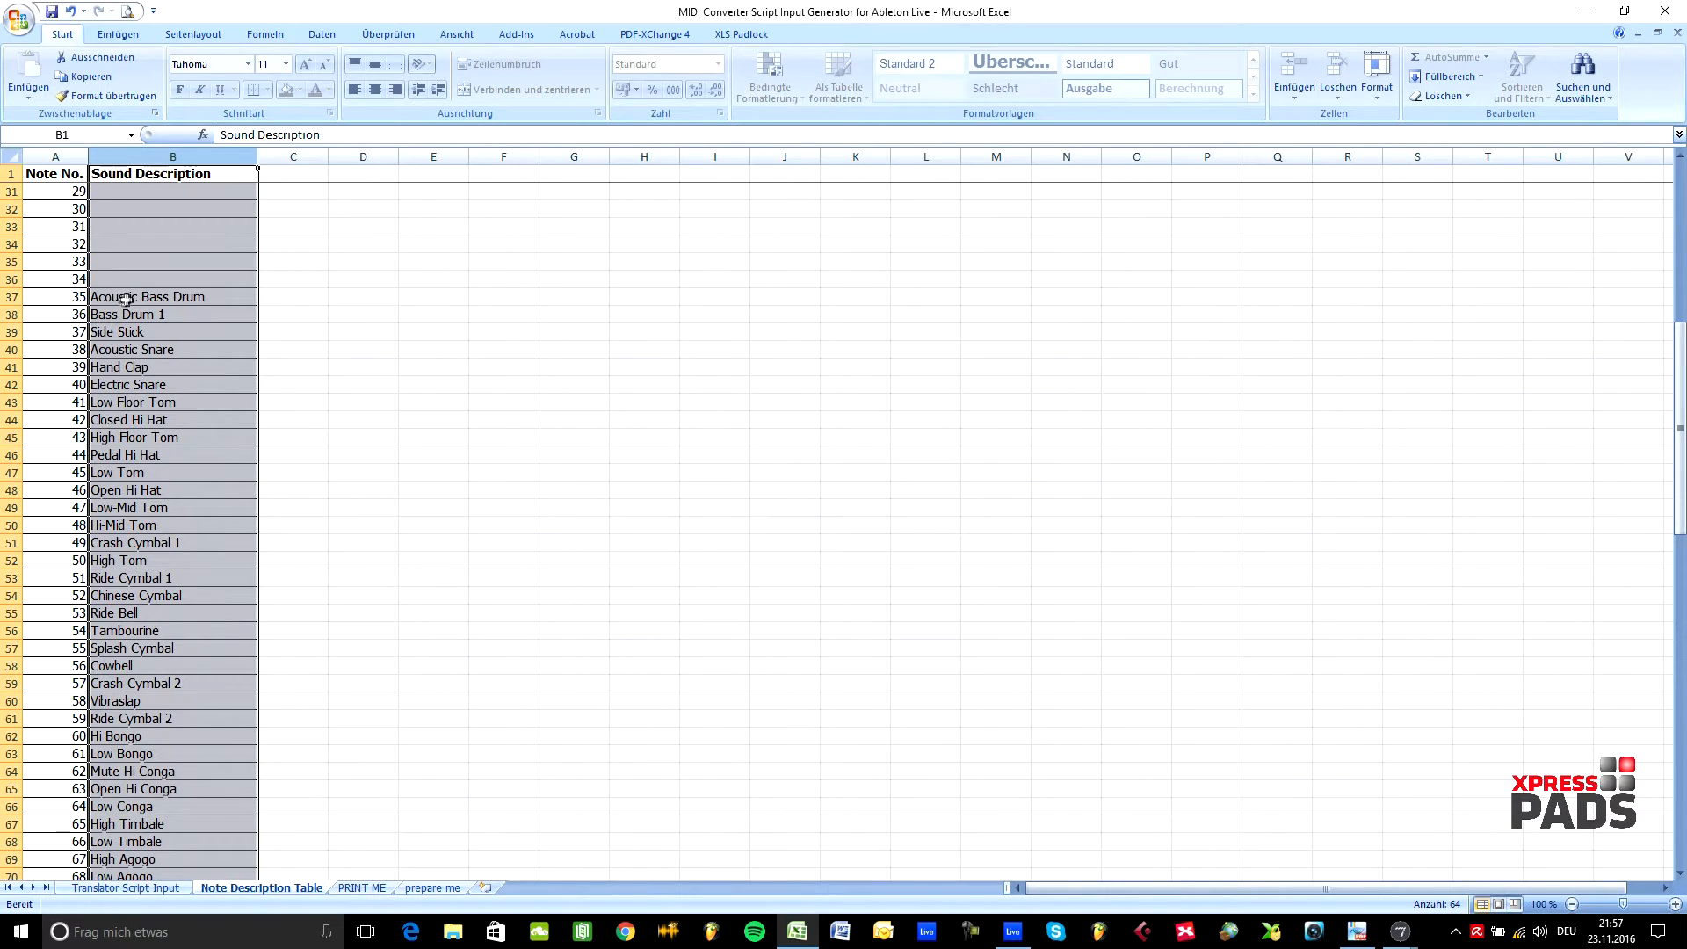
pyautogui.moveTo(183, 306)
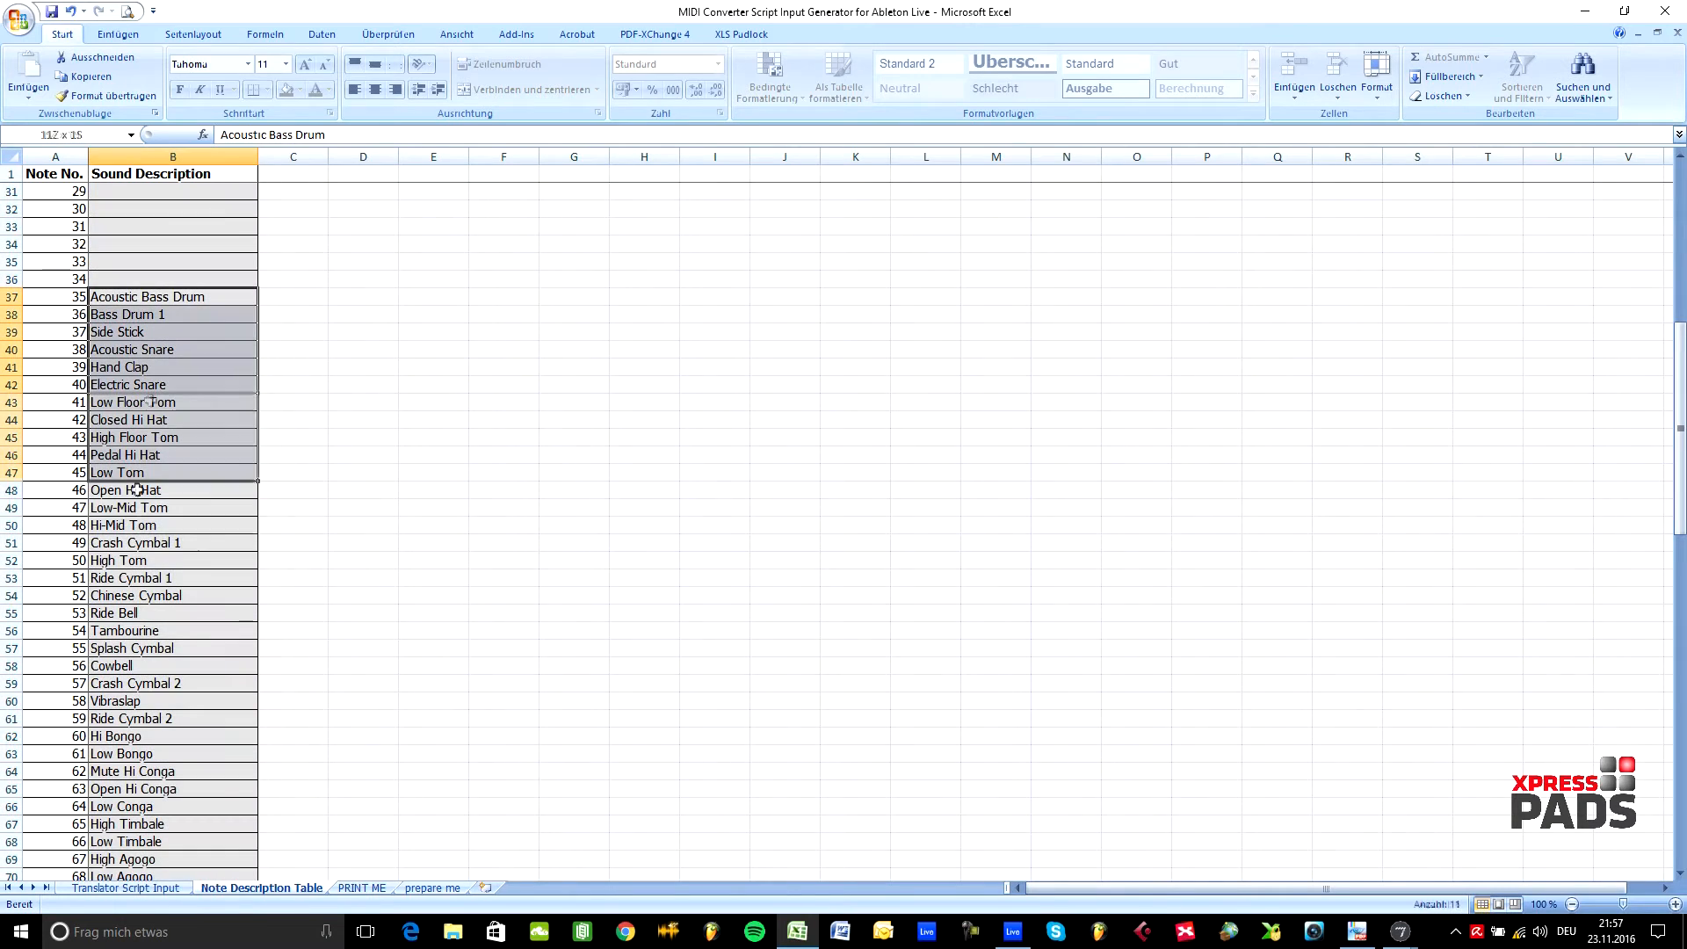
pyautogui.click(125, 887)
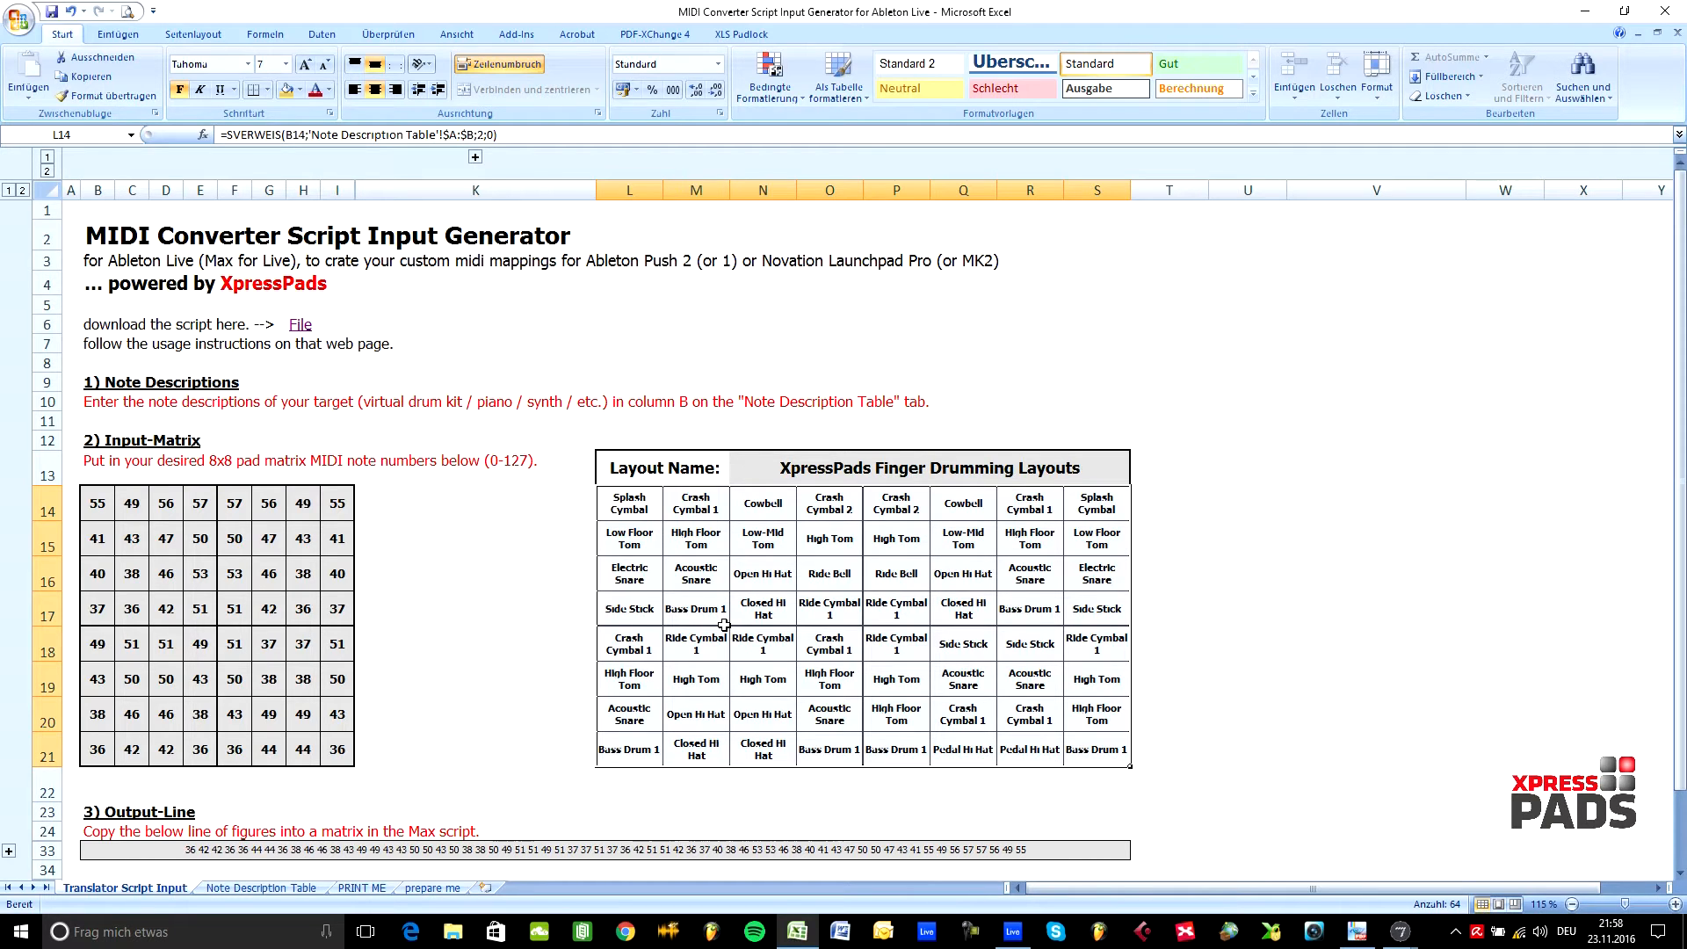
pyautogui.moveTo(764, 552)
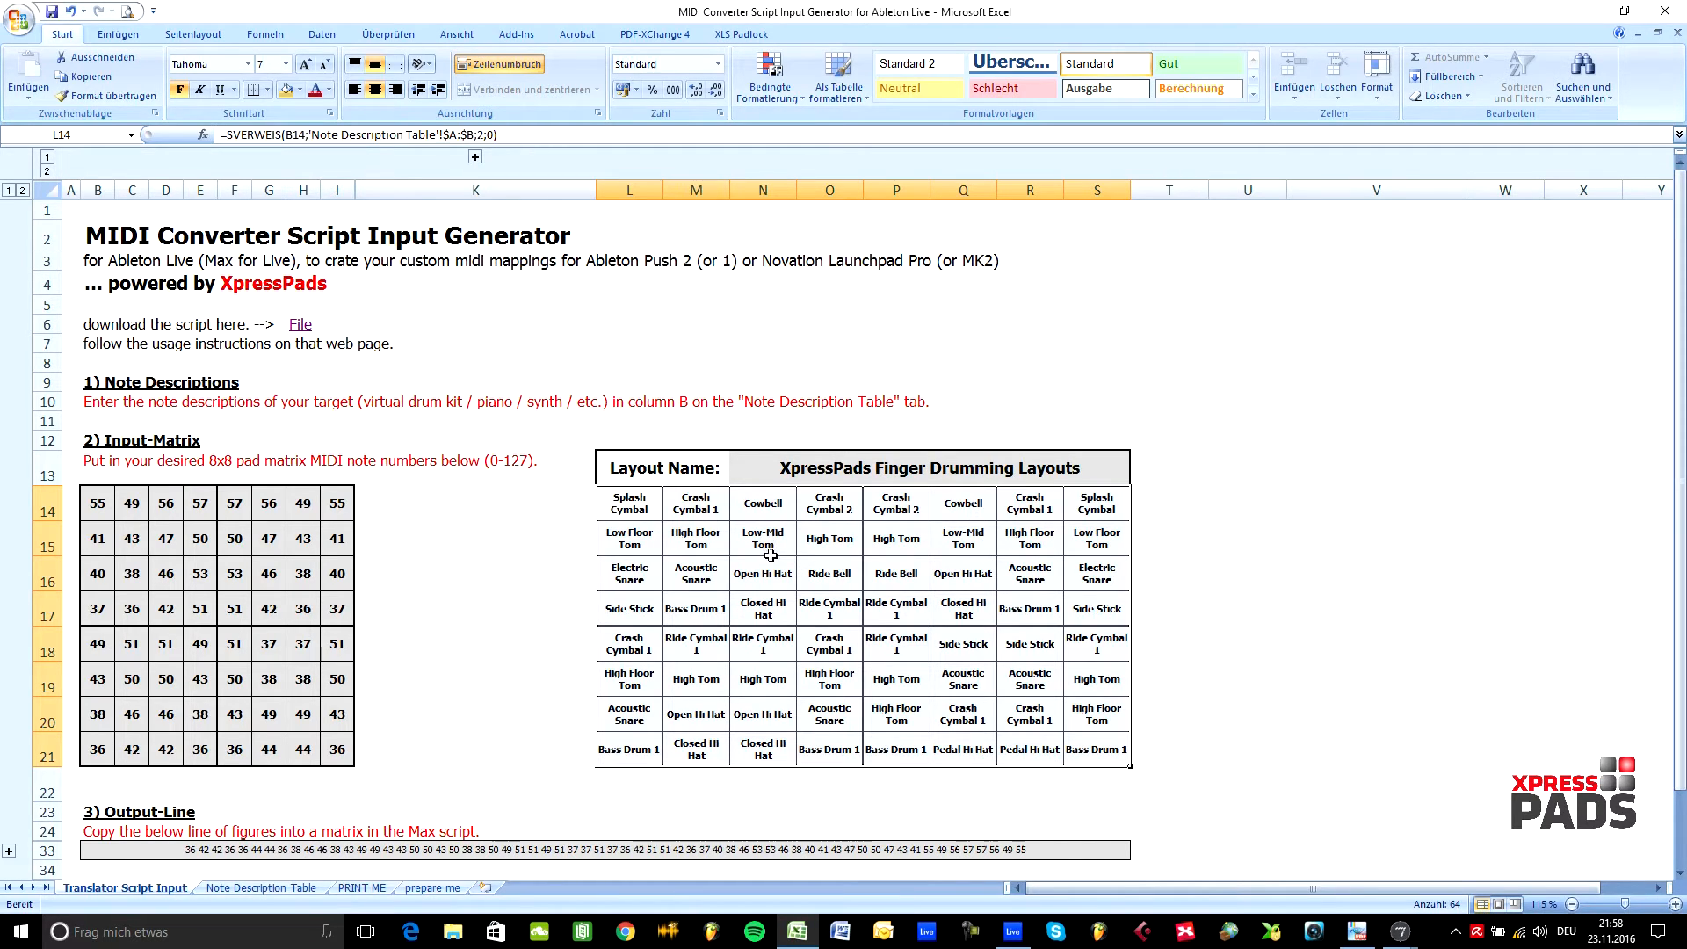
pyautogui.moveTo(629, 713)
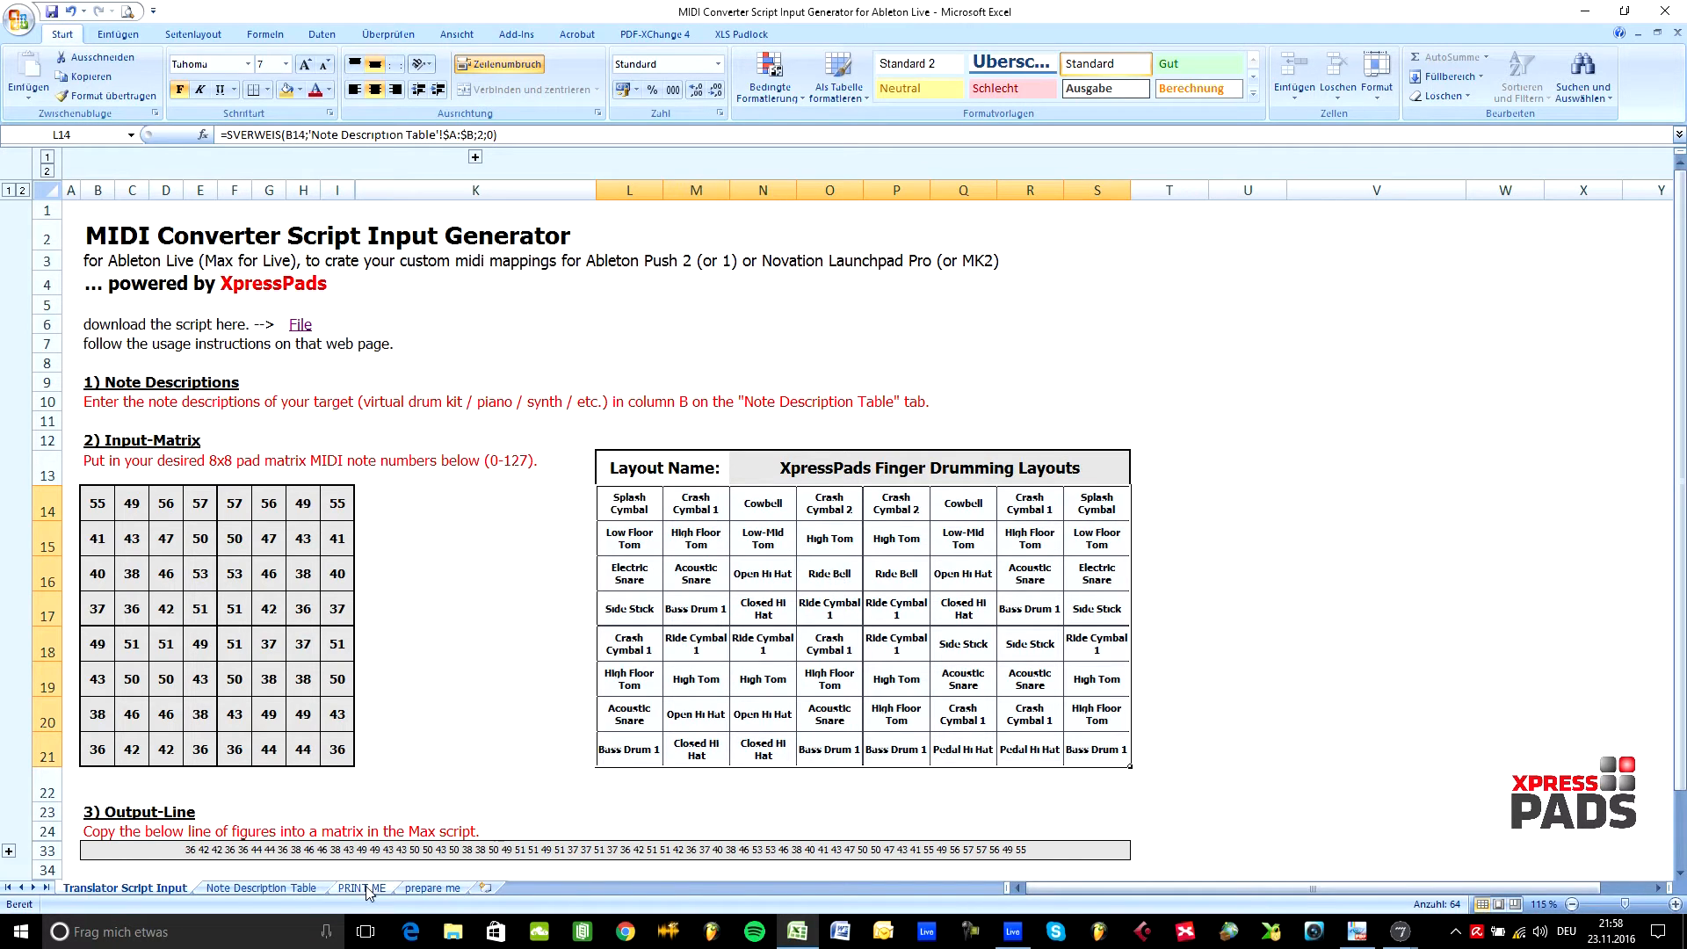
# - Show the PRINT ME sheet with the printable 8x8 grid of drum names
pyautogui.click(362, 888)
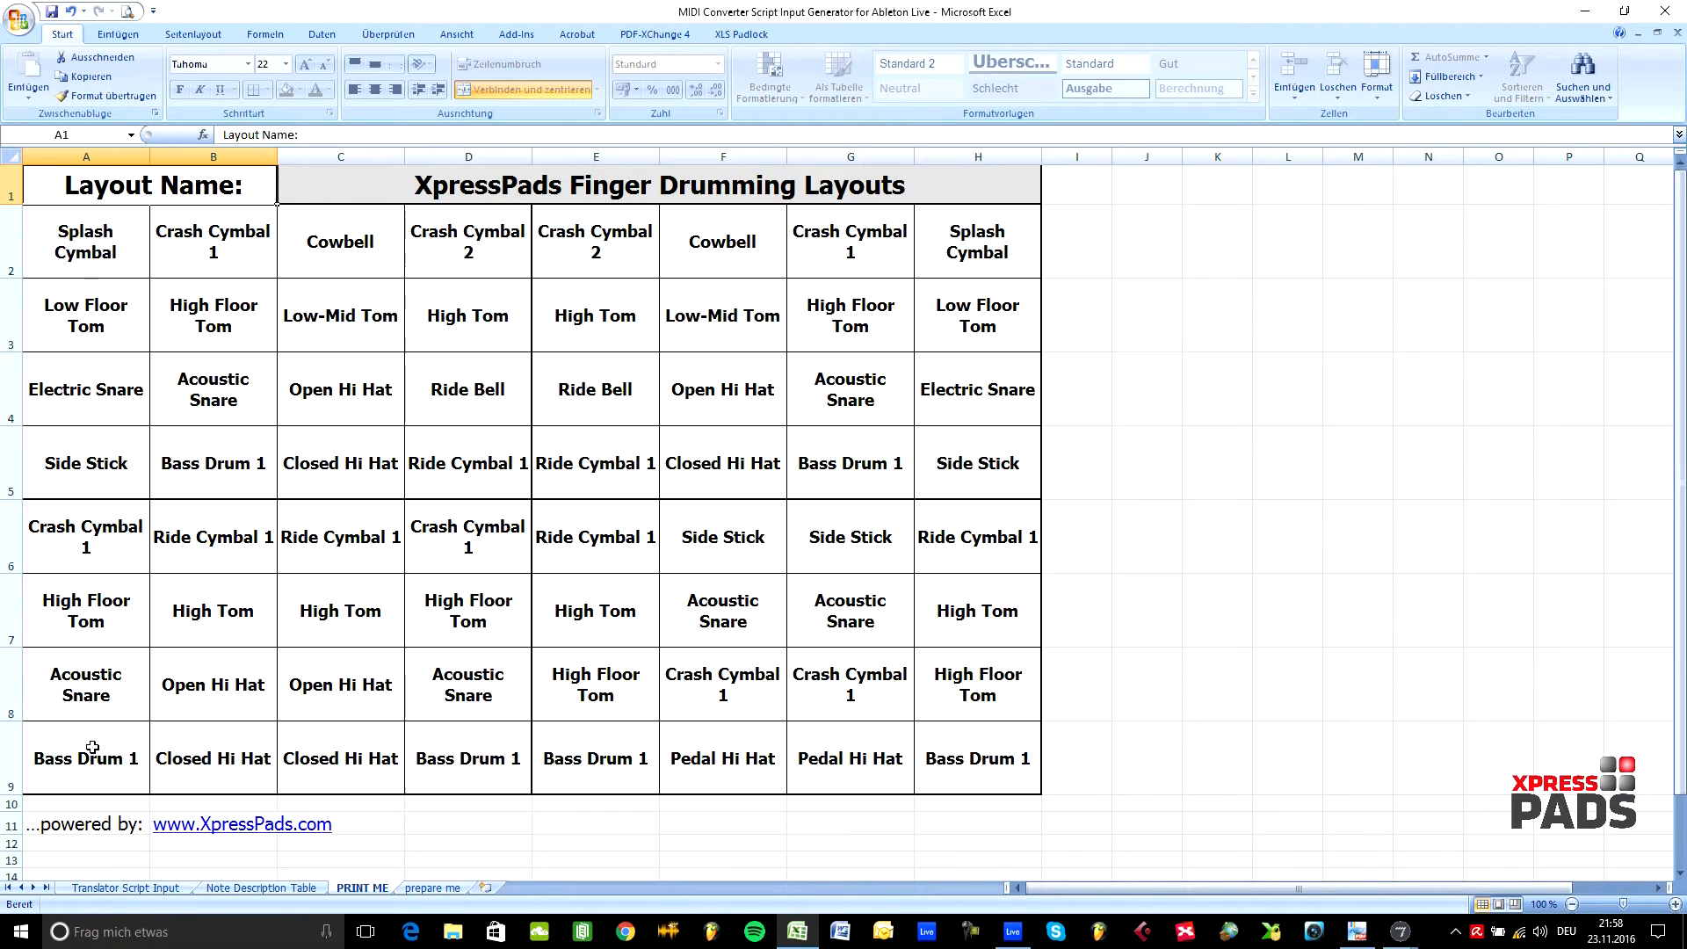
# - Return to the Translator Script Input sheet and select the 8x8 note matrix B14:I21
pyautogui.click(126, 887)
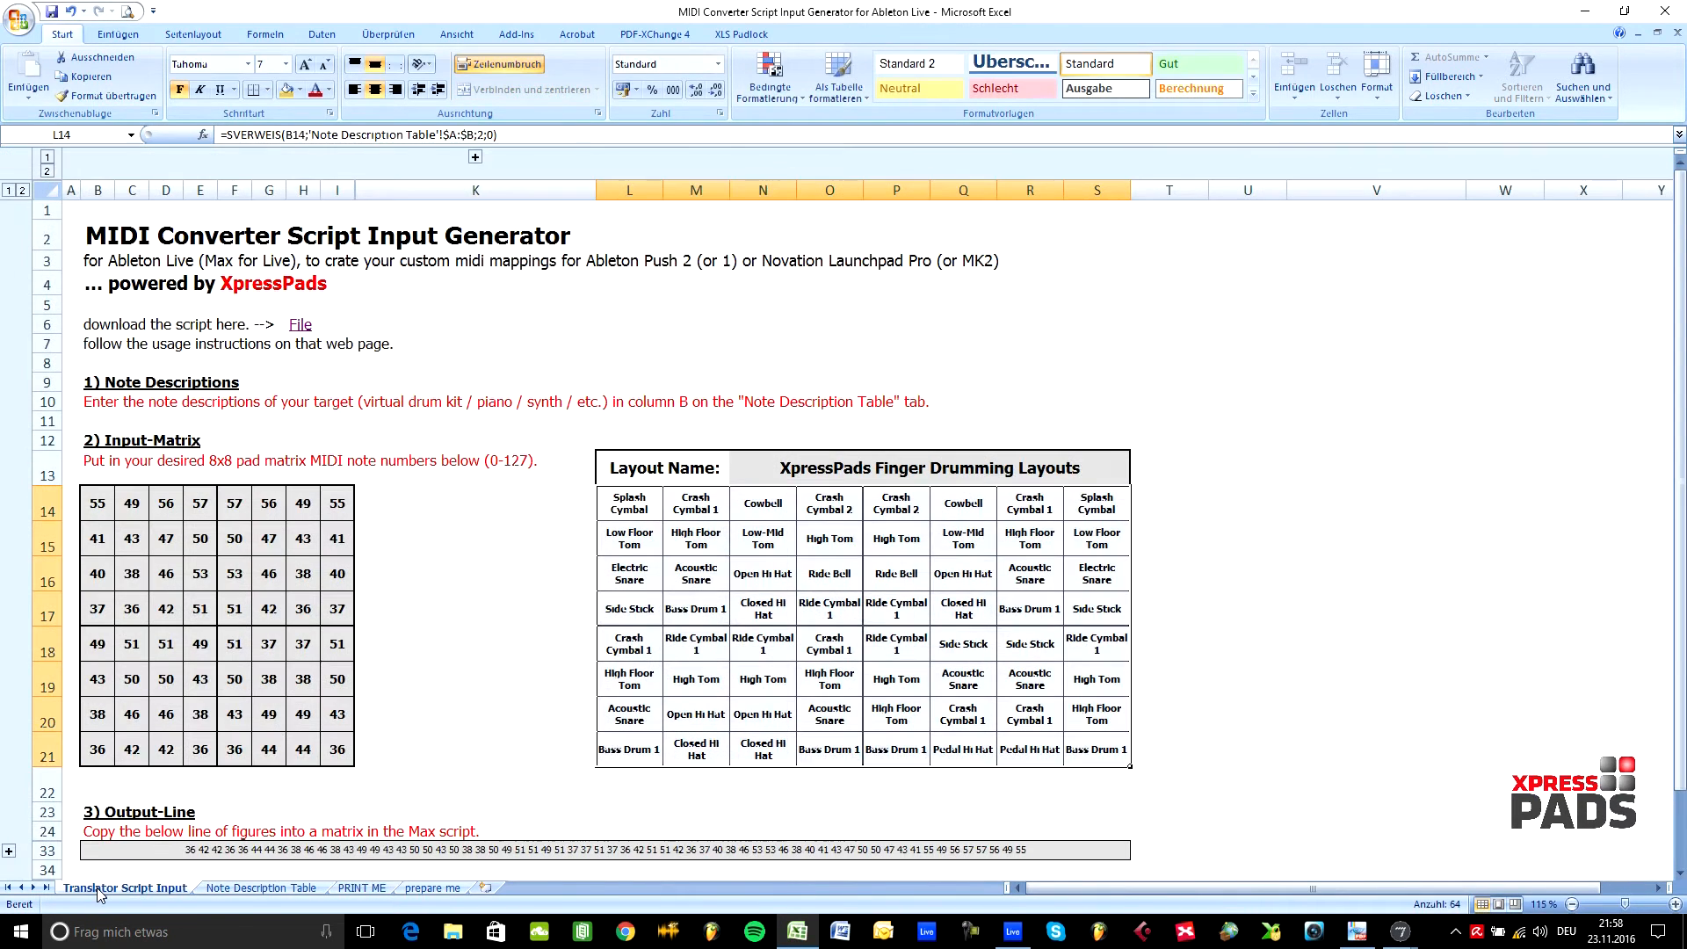
pyautogui.click(337, 573)
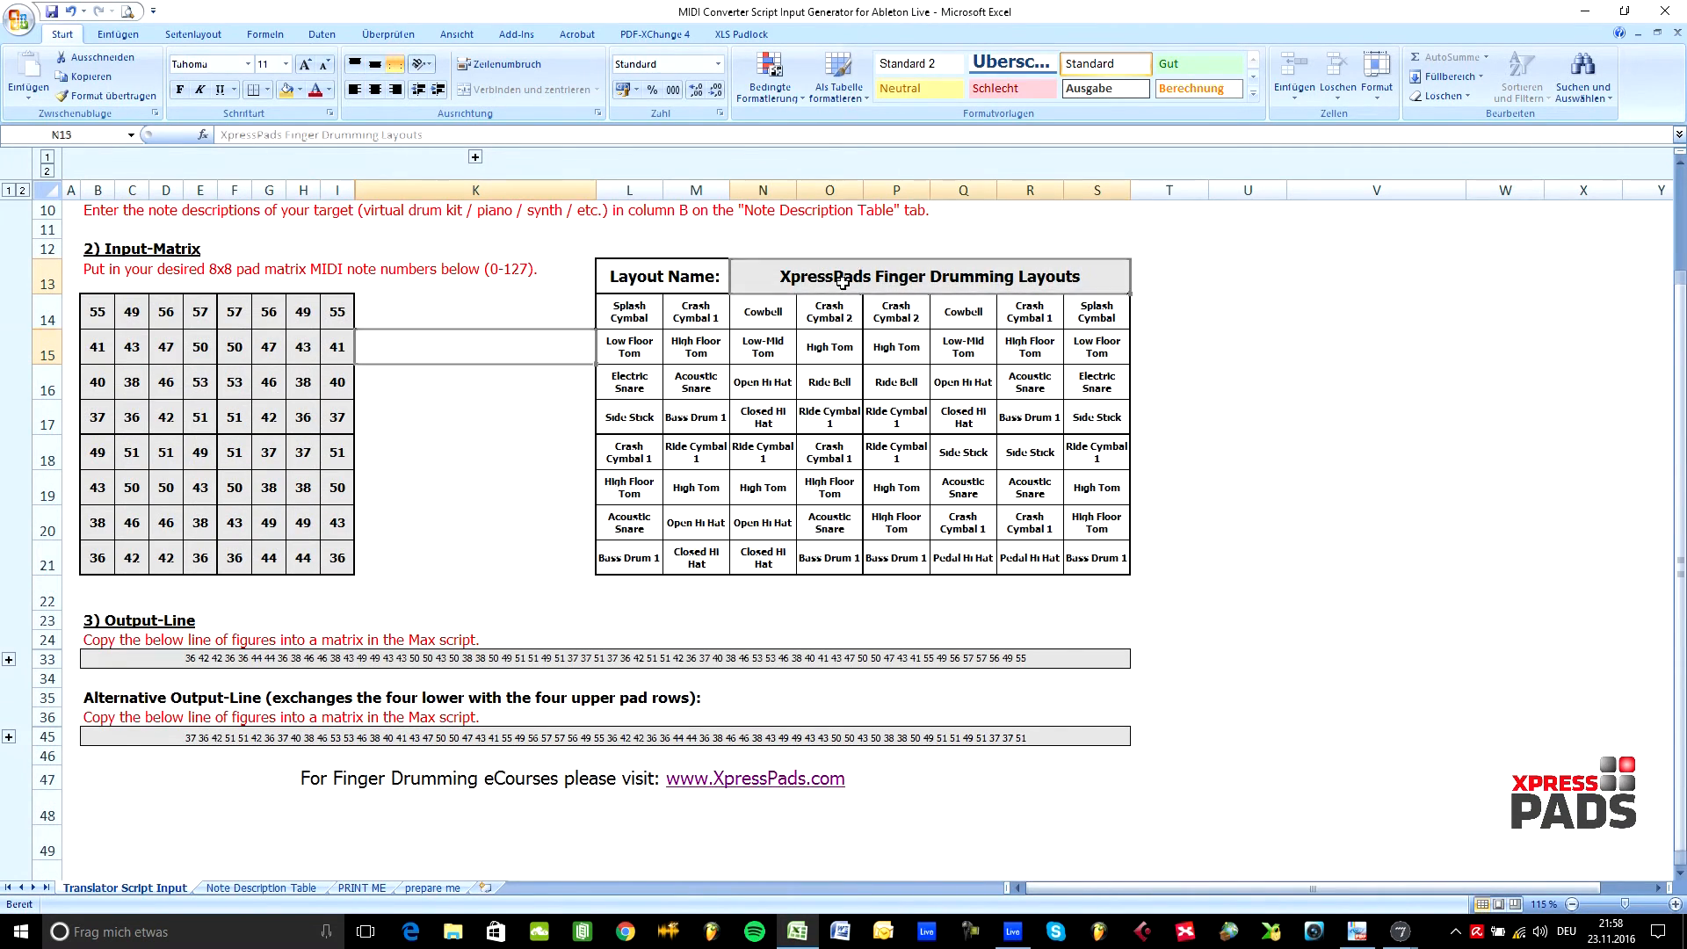
pyautogui.moveTo(97, 312); pyautogui.dragTo(337, 522)
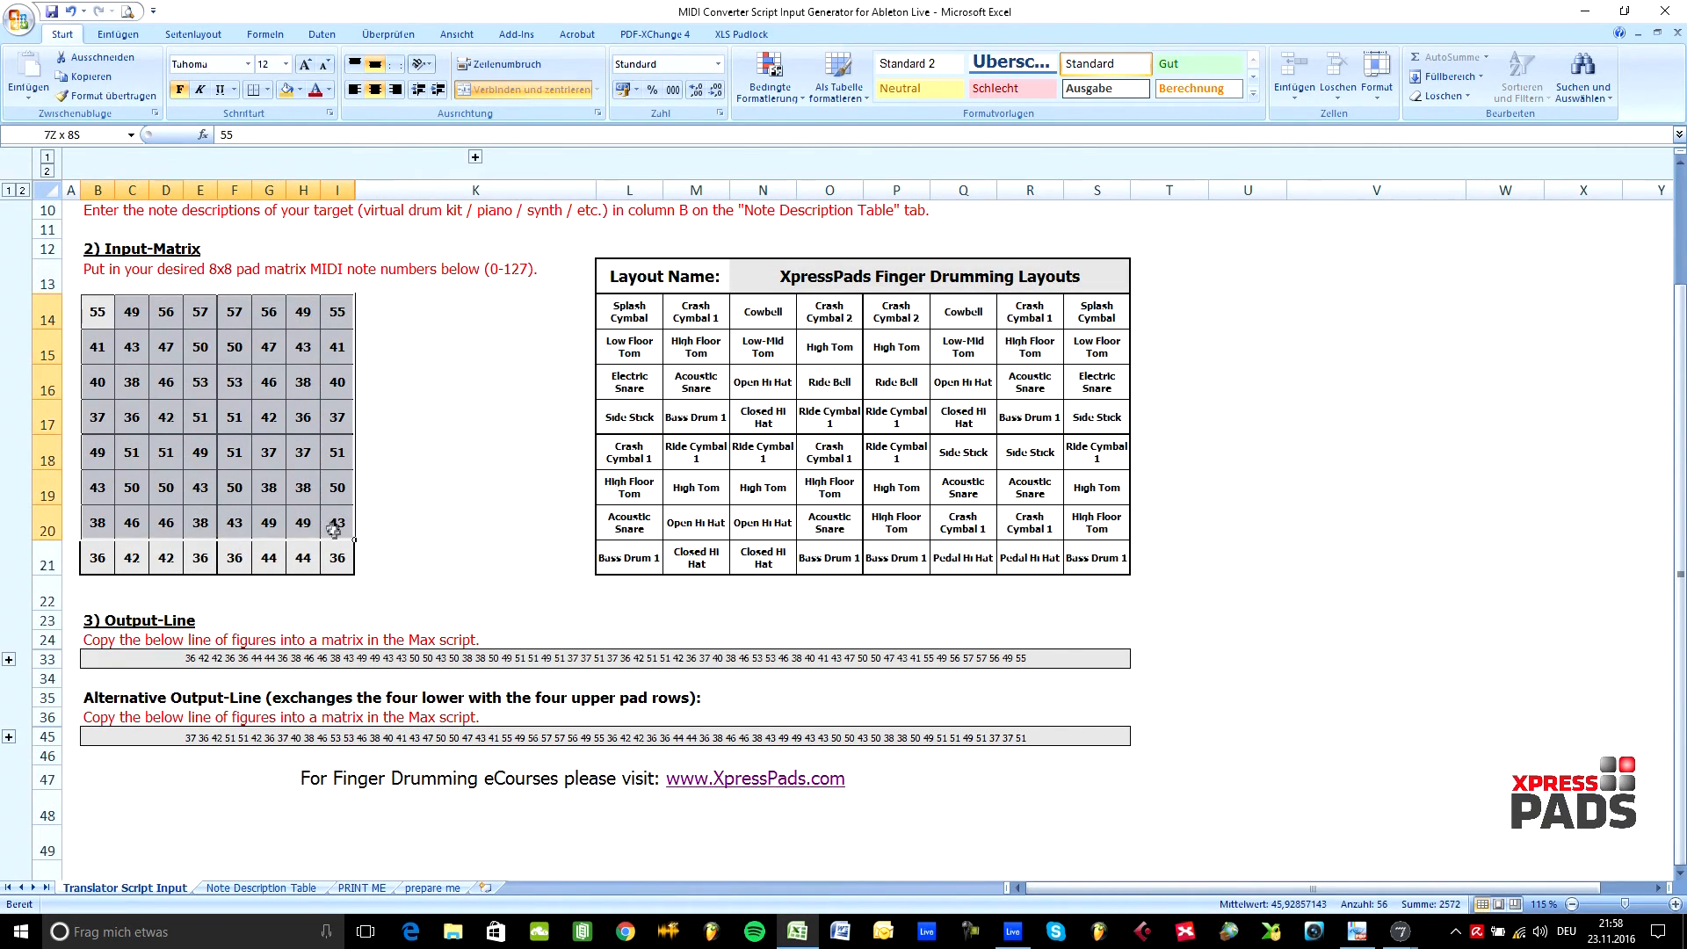
pyautogui.scroll(3)
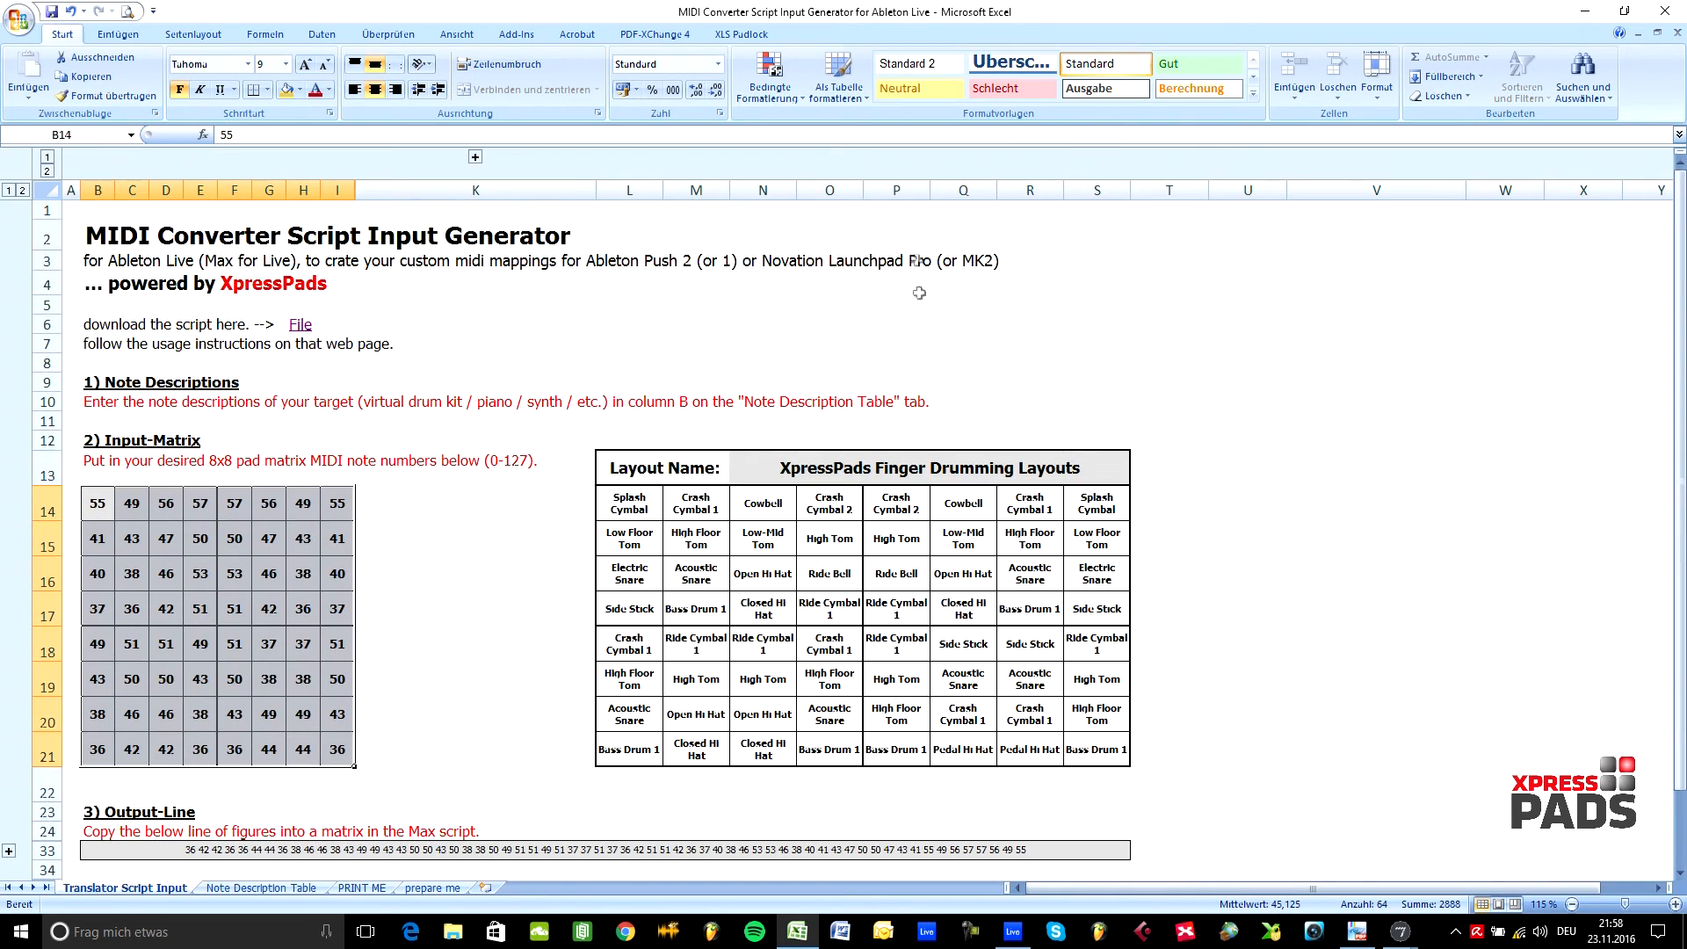
# - Attempt to edit a protected layout cell, dismiss the warning and deselect the matrix
pyautogui.click(696, 505)
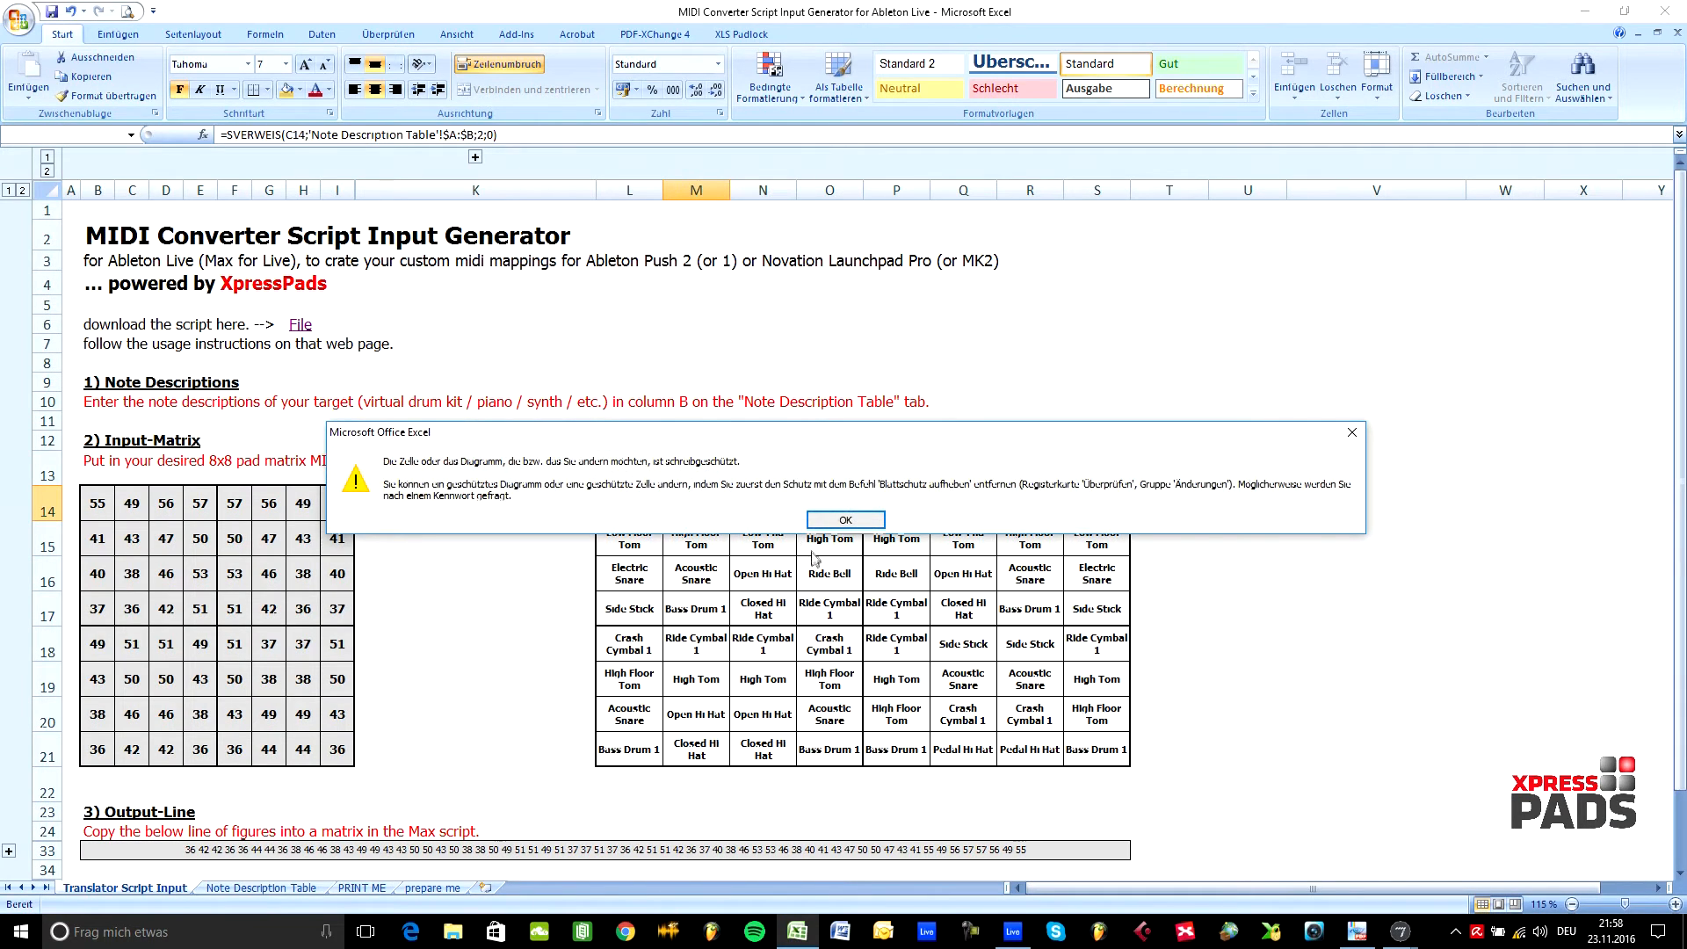
pyautogui.click(845, 519)
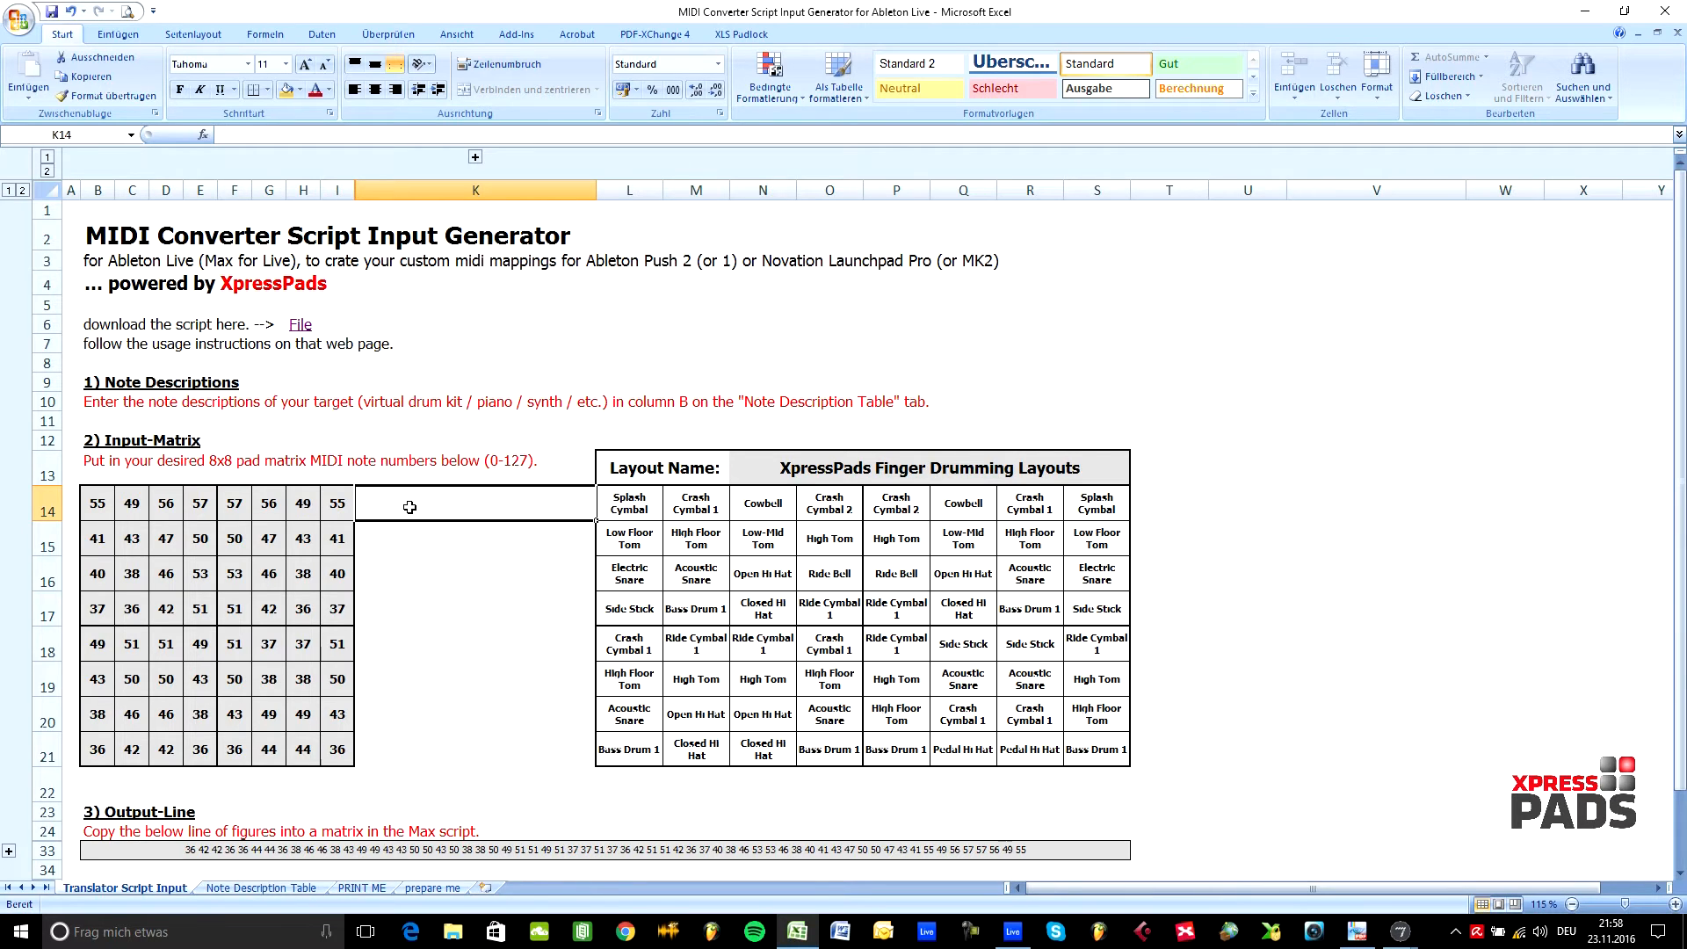
pyautogui.click(97, 503)
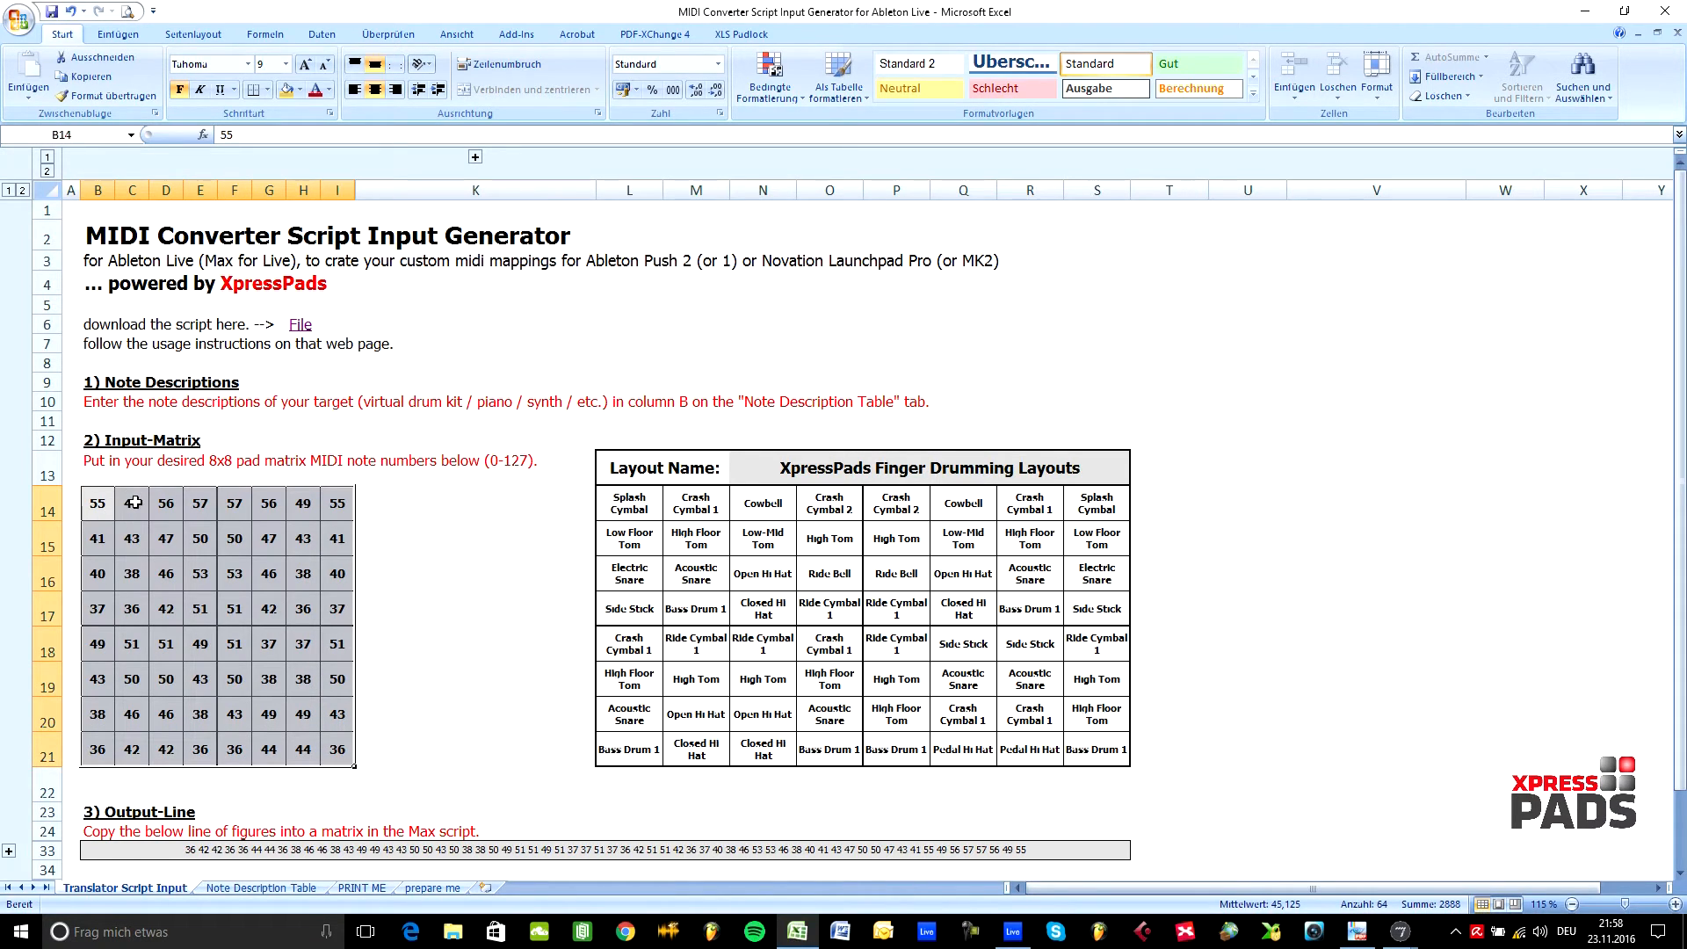
# - Shade rows 14–15 yellow and enter notes 1–8 and 9–16 in the top two matrix rows
pyautogui.click(96, 502)
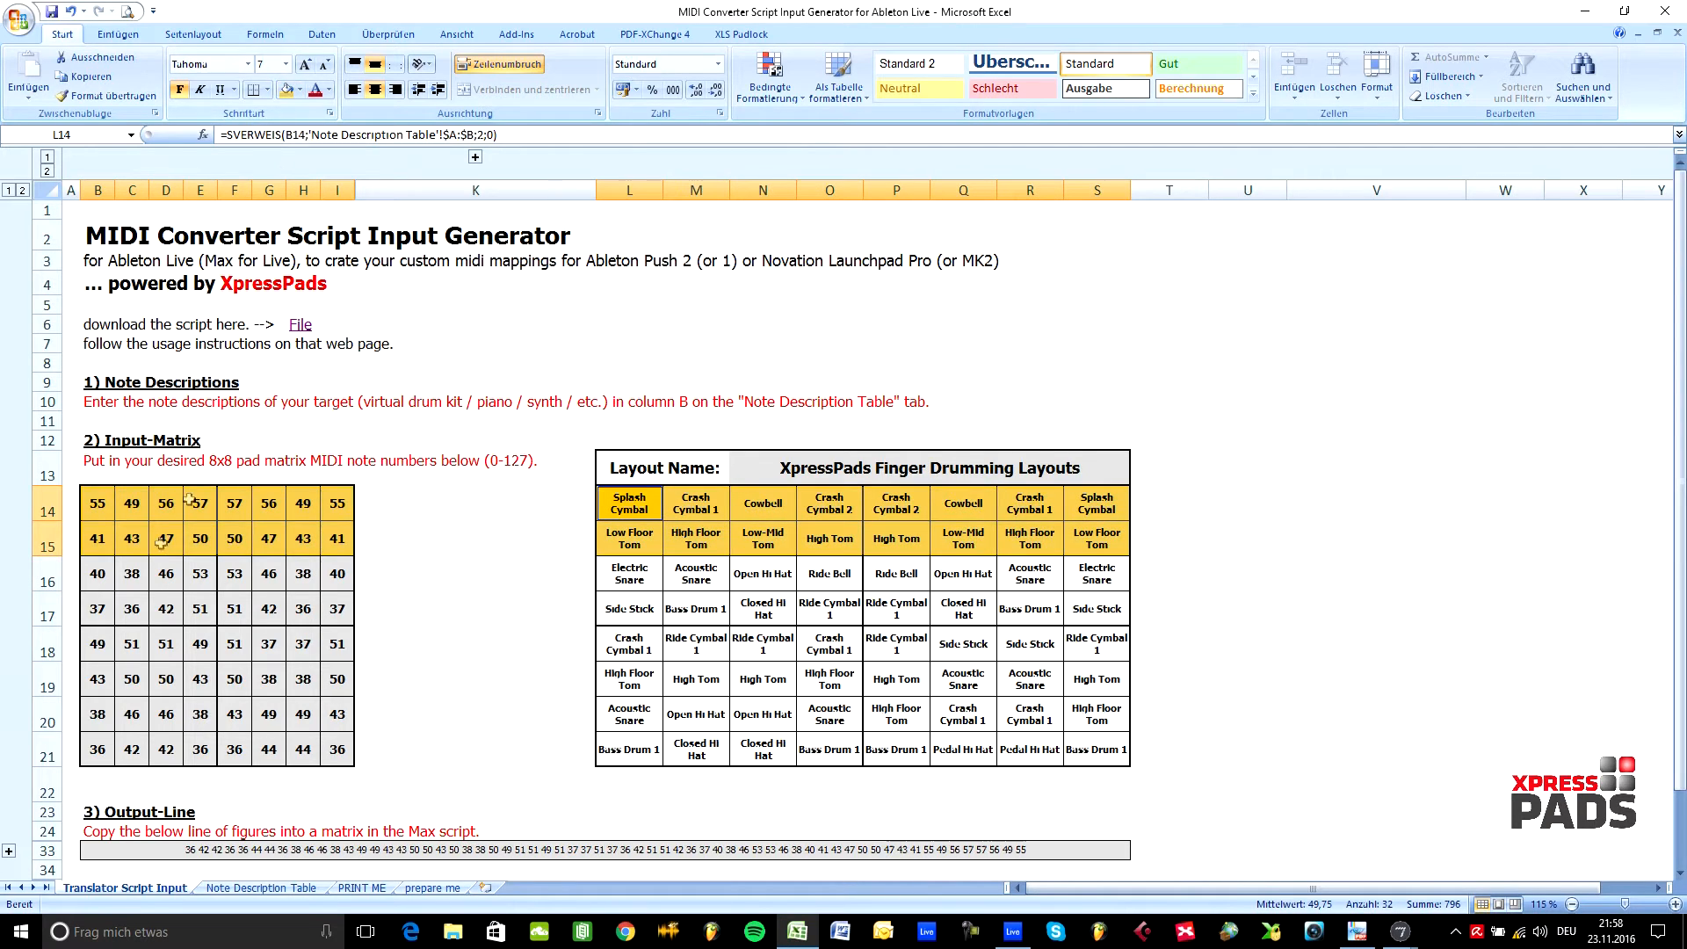
pyautogui.click(97, 502)
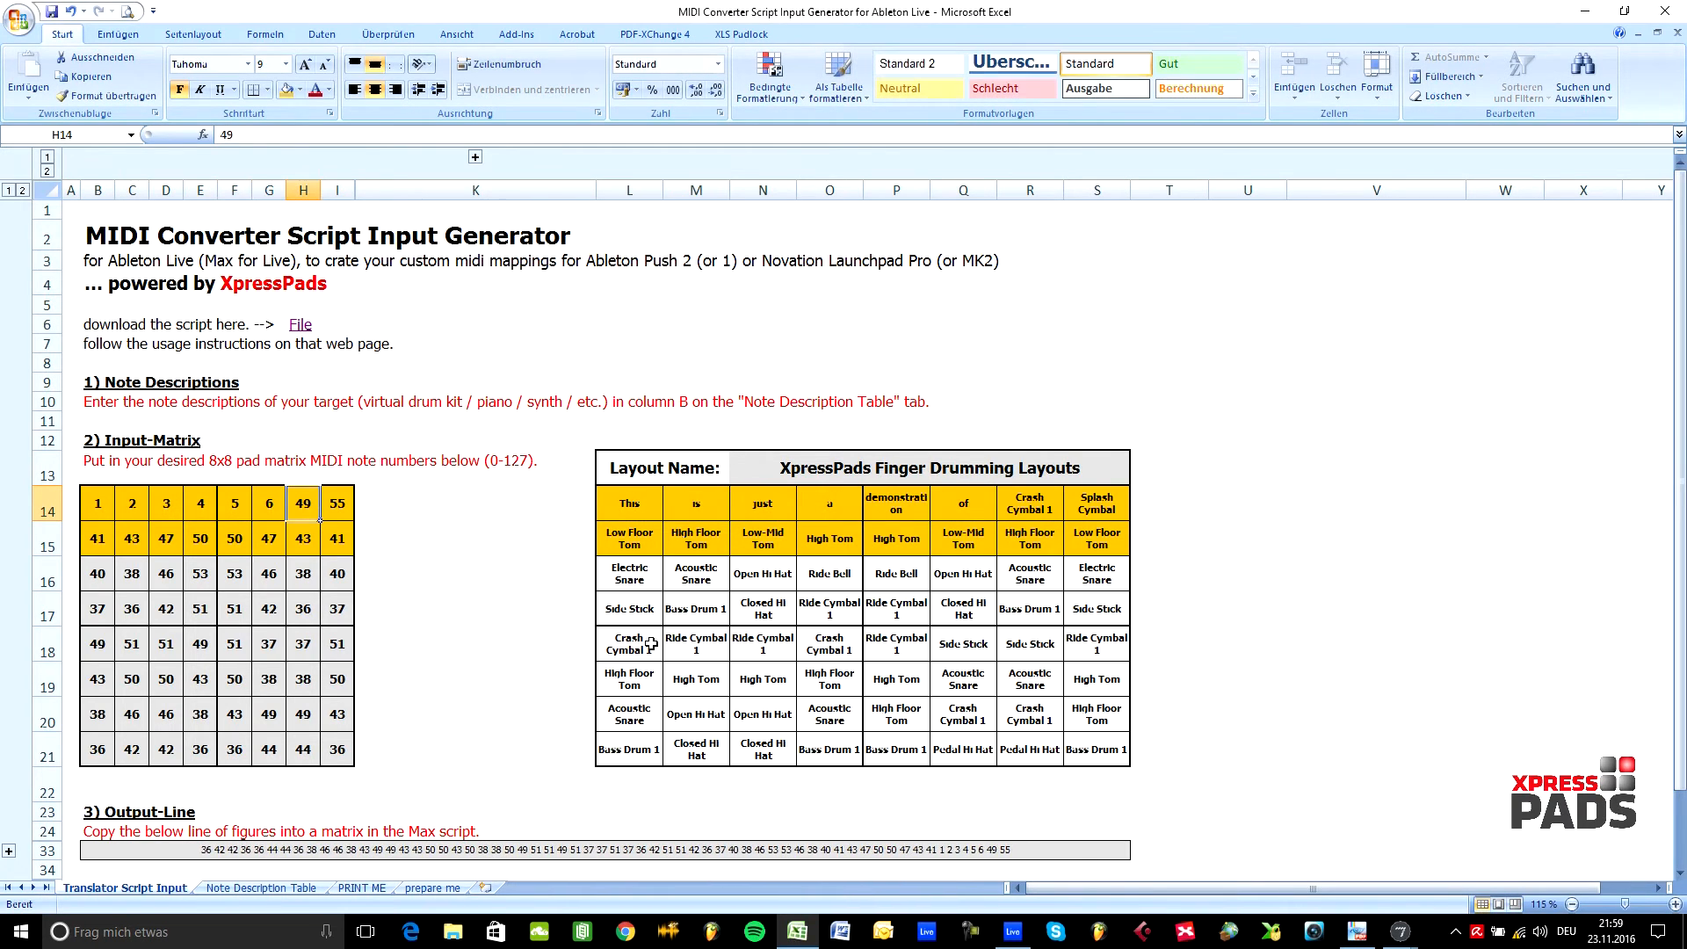
pyautogui.click(474, 537)
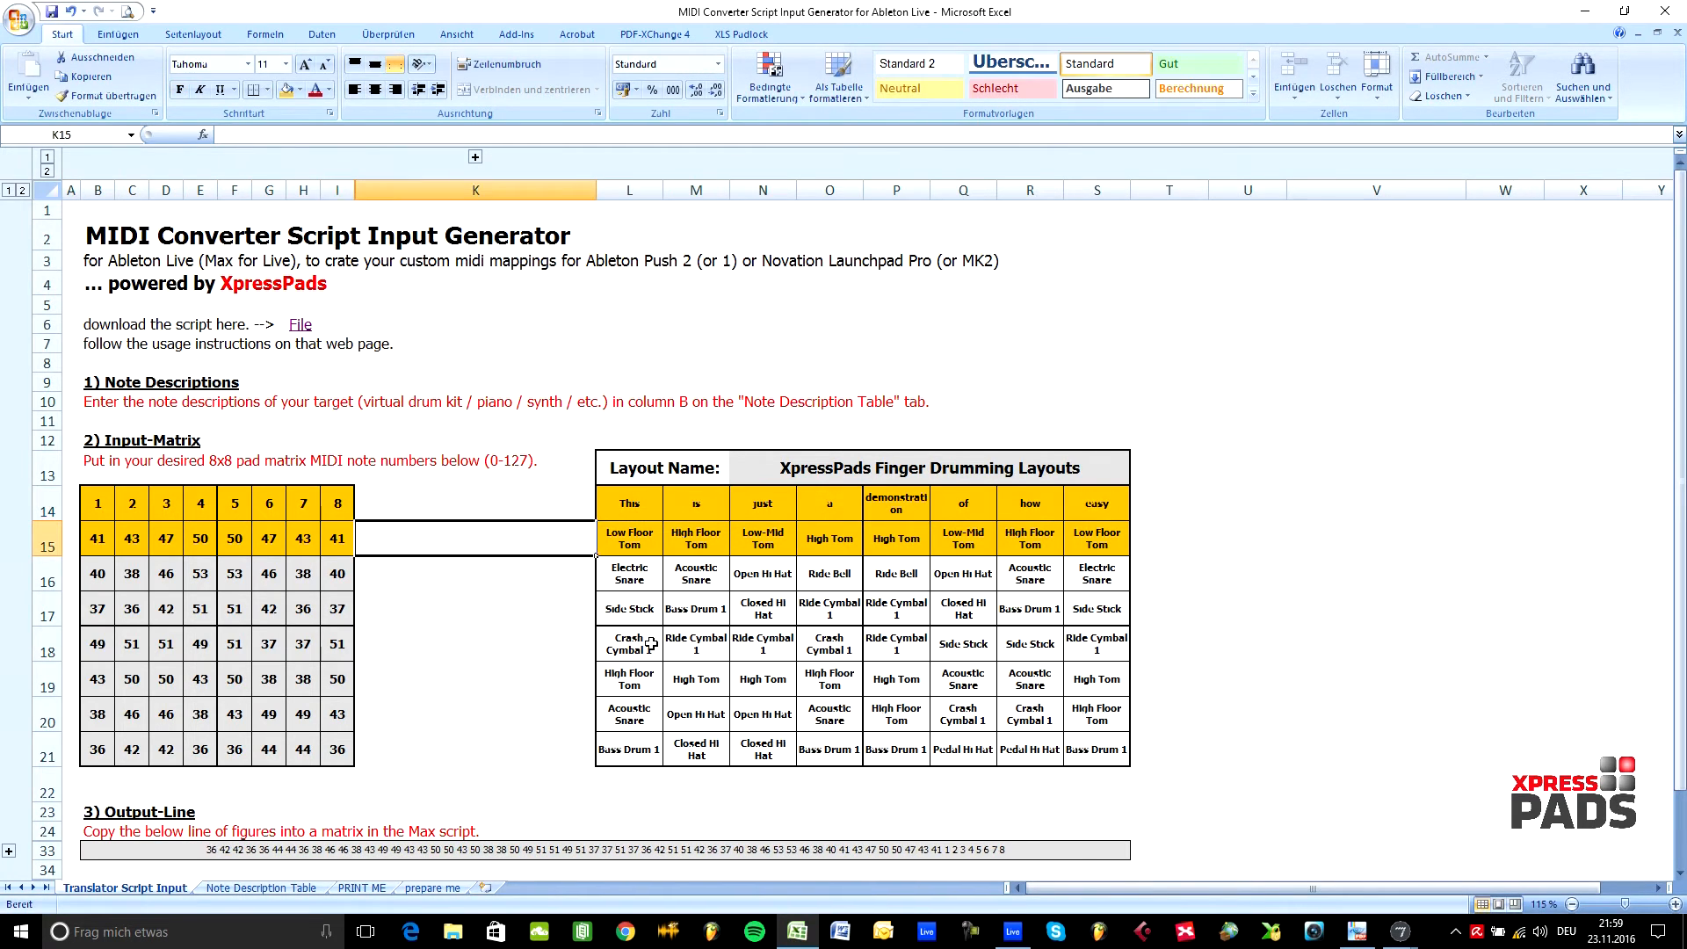
pyautogui.click(96, 537)
pyautogui.write('9')
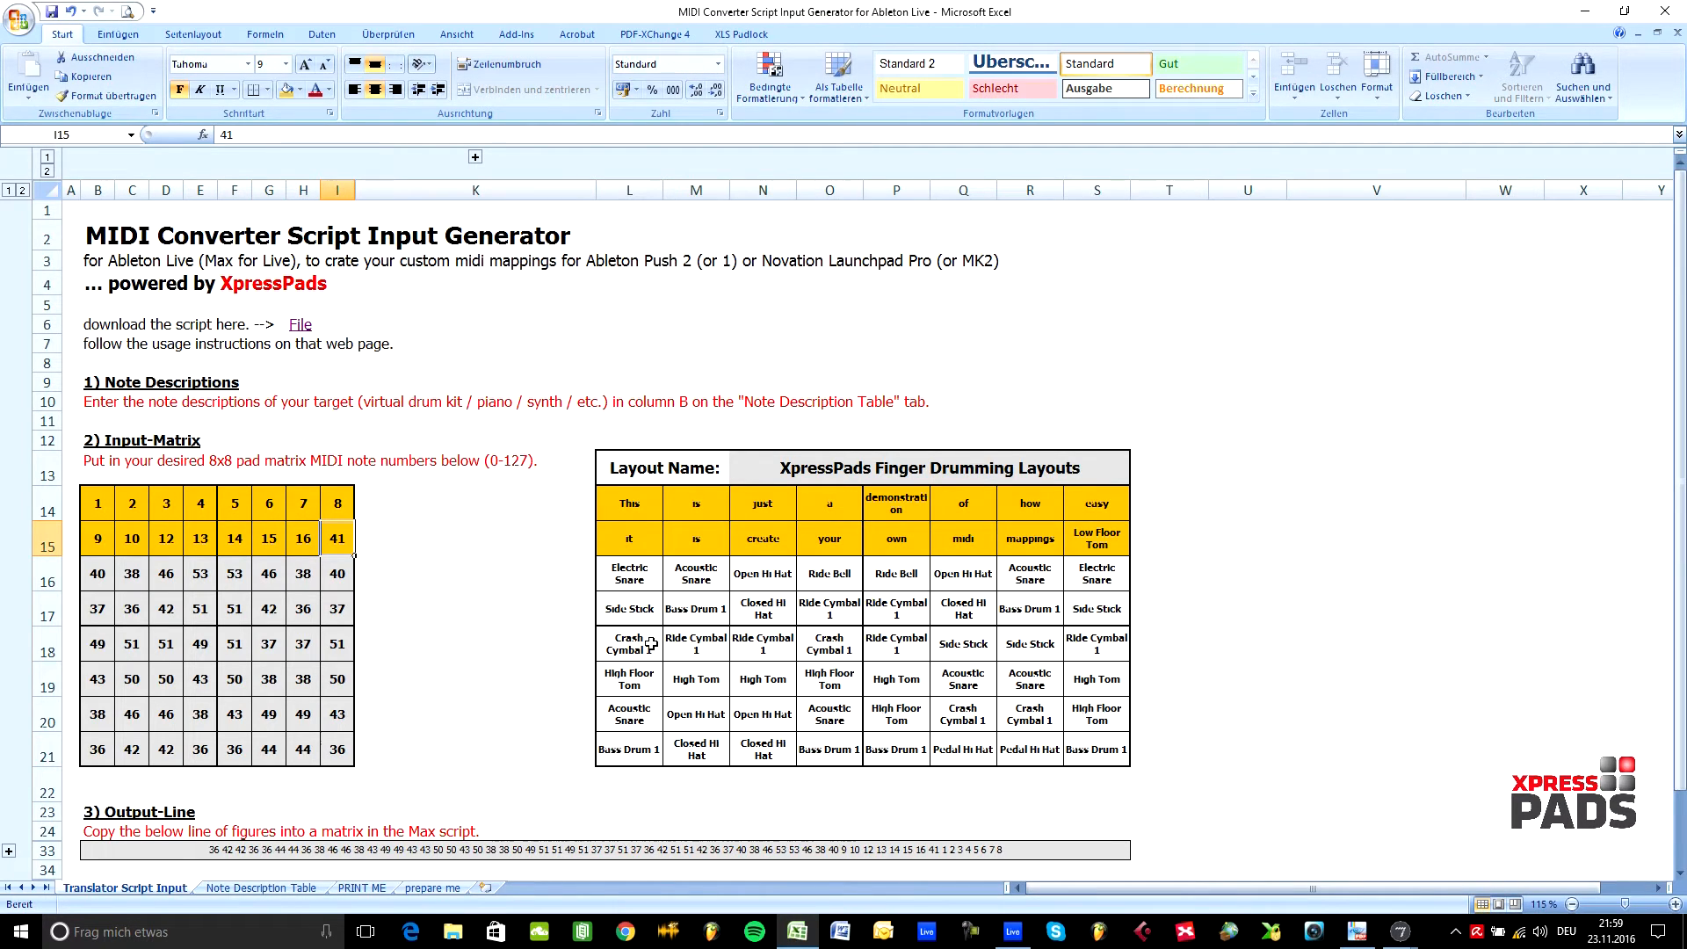
pyautogui.click(165, 538)
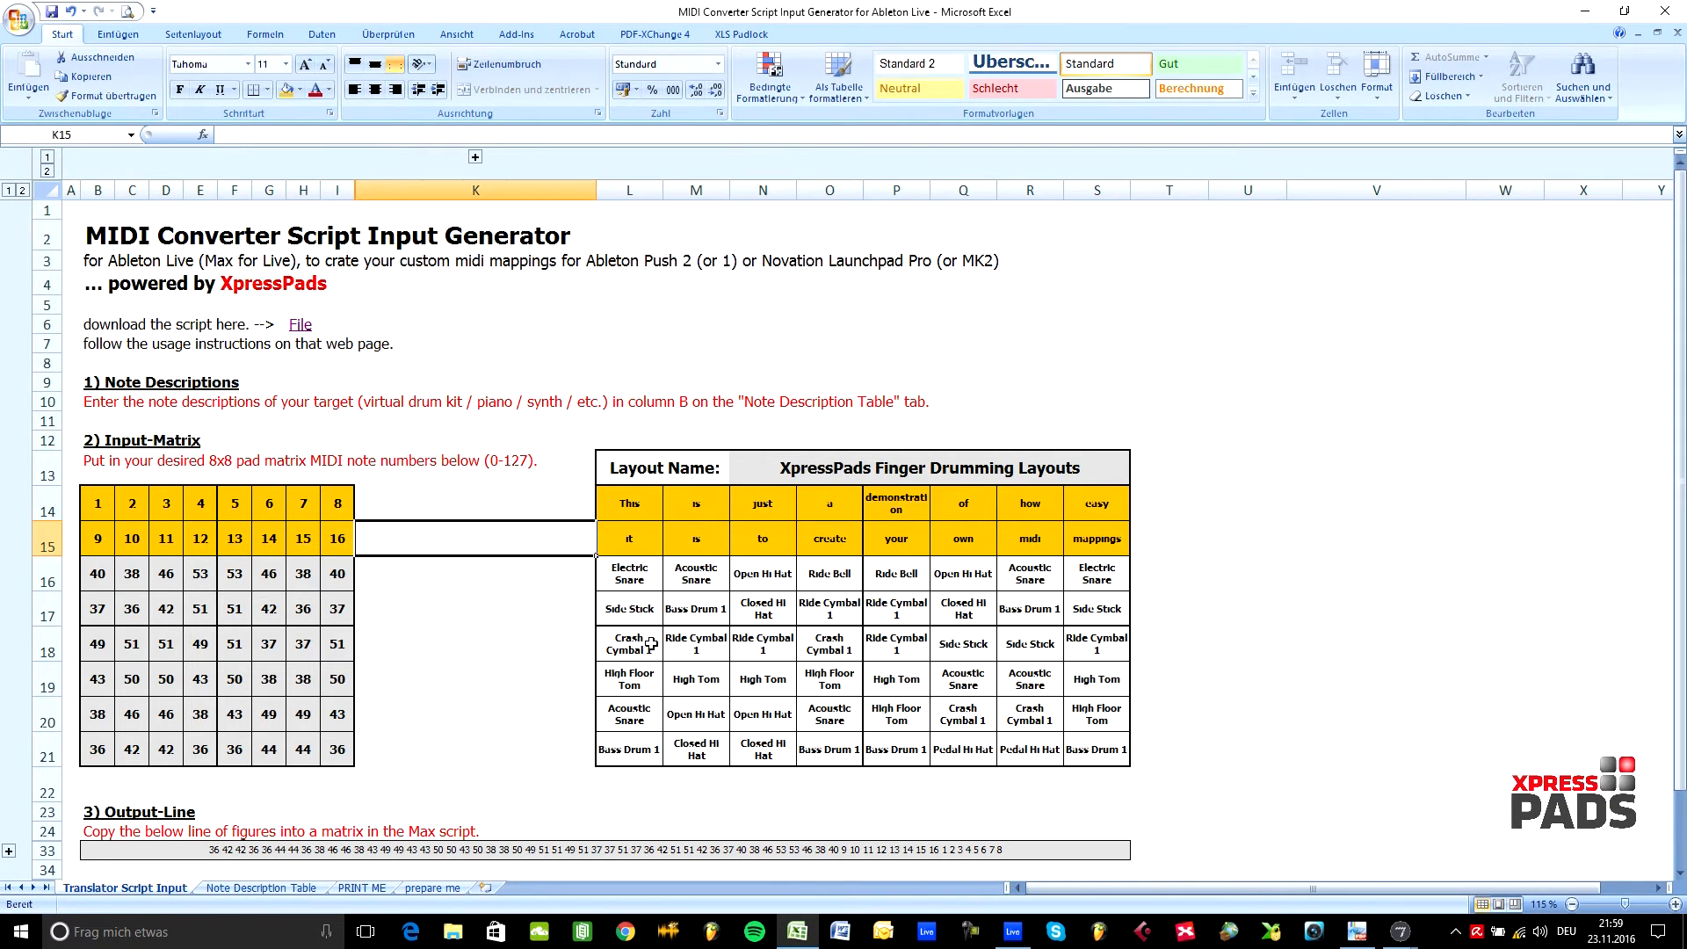
pyautogui.moveTo(418, 457)
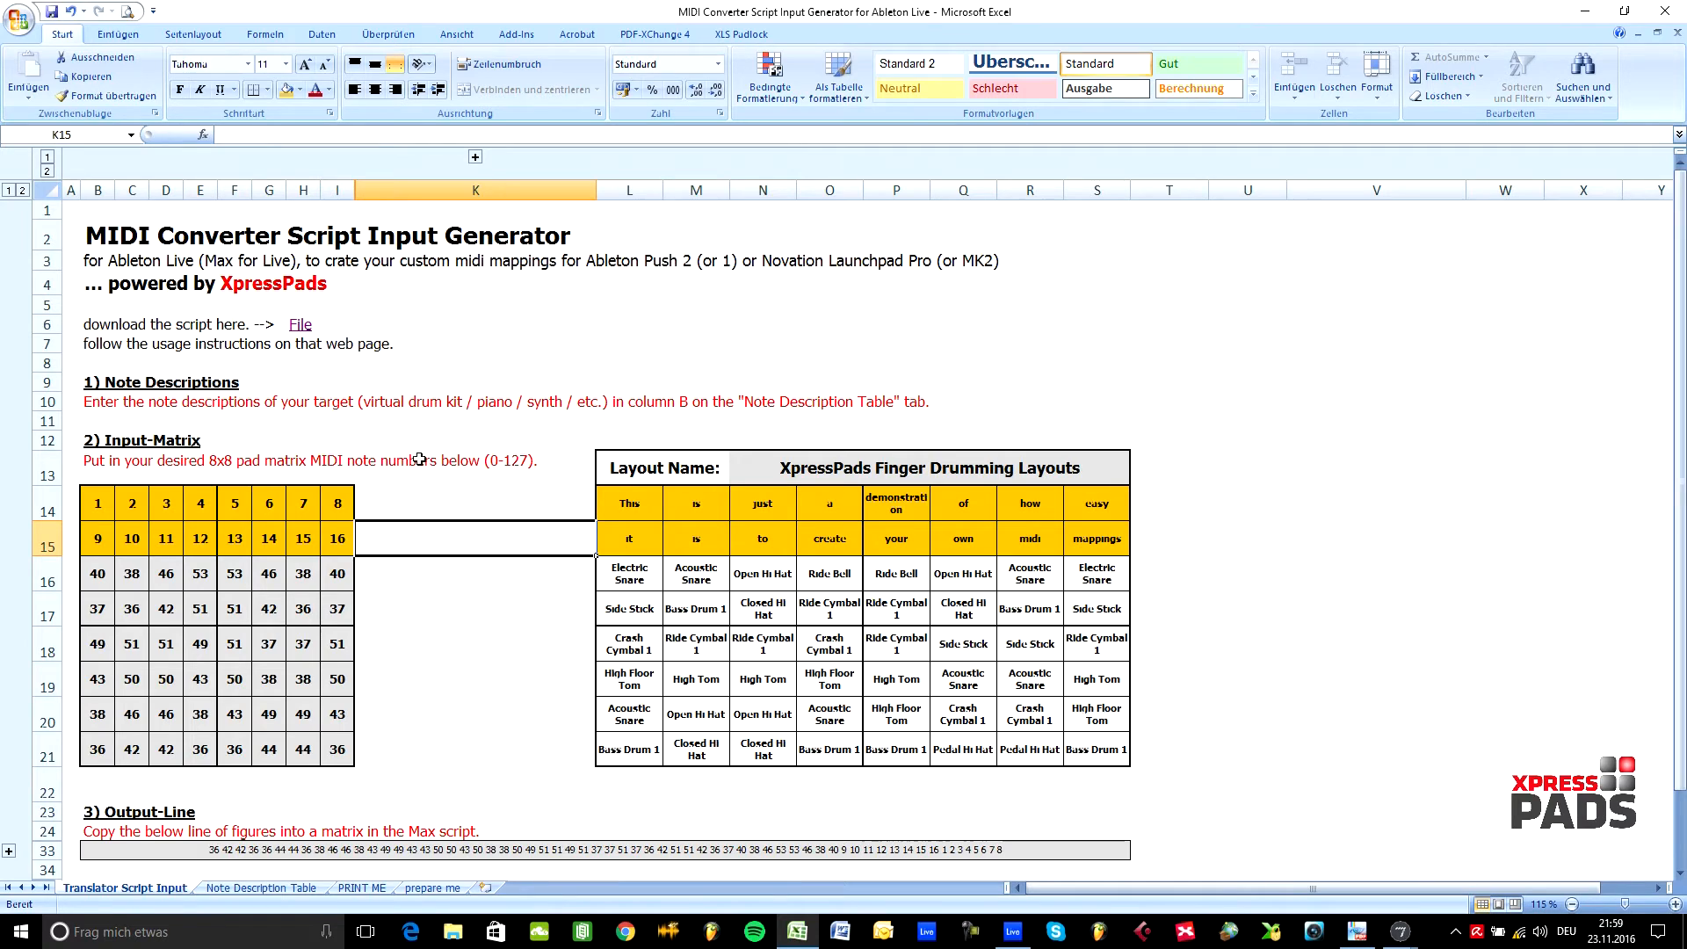
pyautogui.moveTo(470, 440)
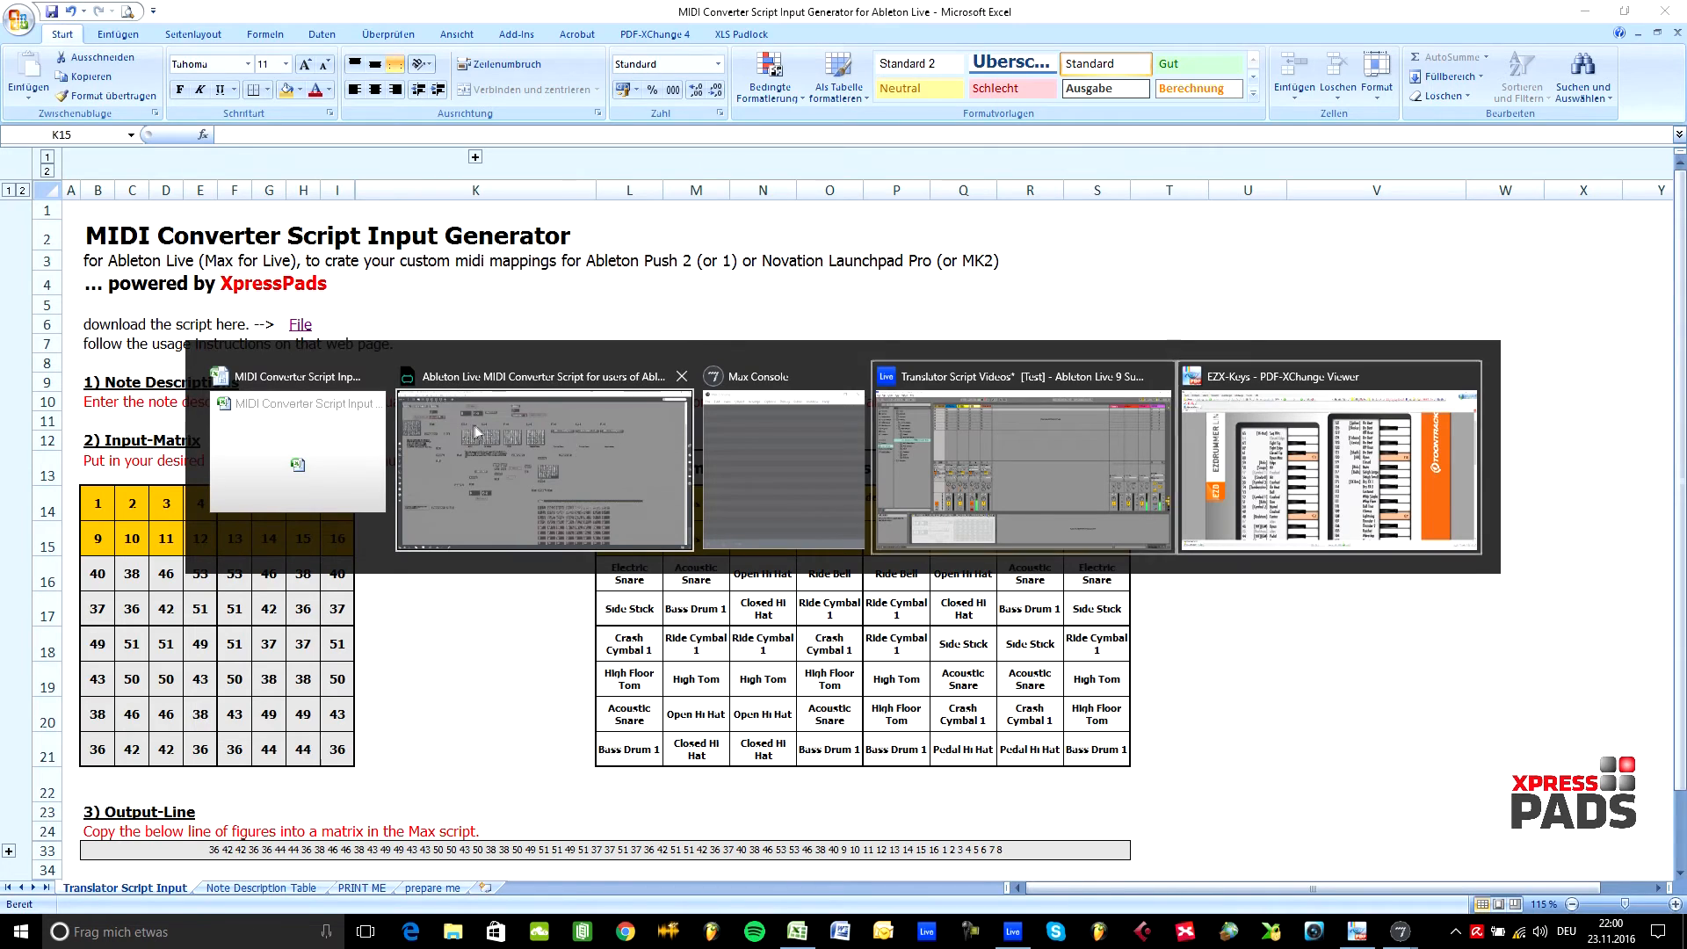
# - Consult the EZX-Keys drum note chart in PDF-XChange Viewer, then return to the spreadsheet
pyautogui.click(1330, 462)
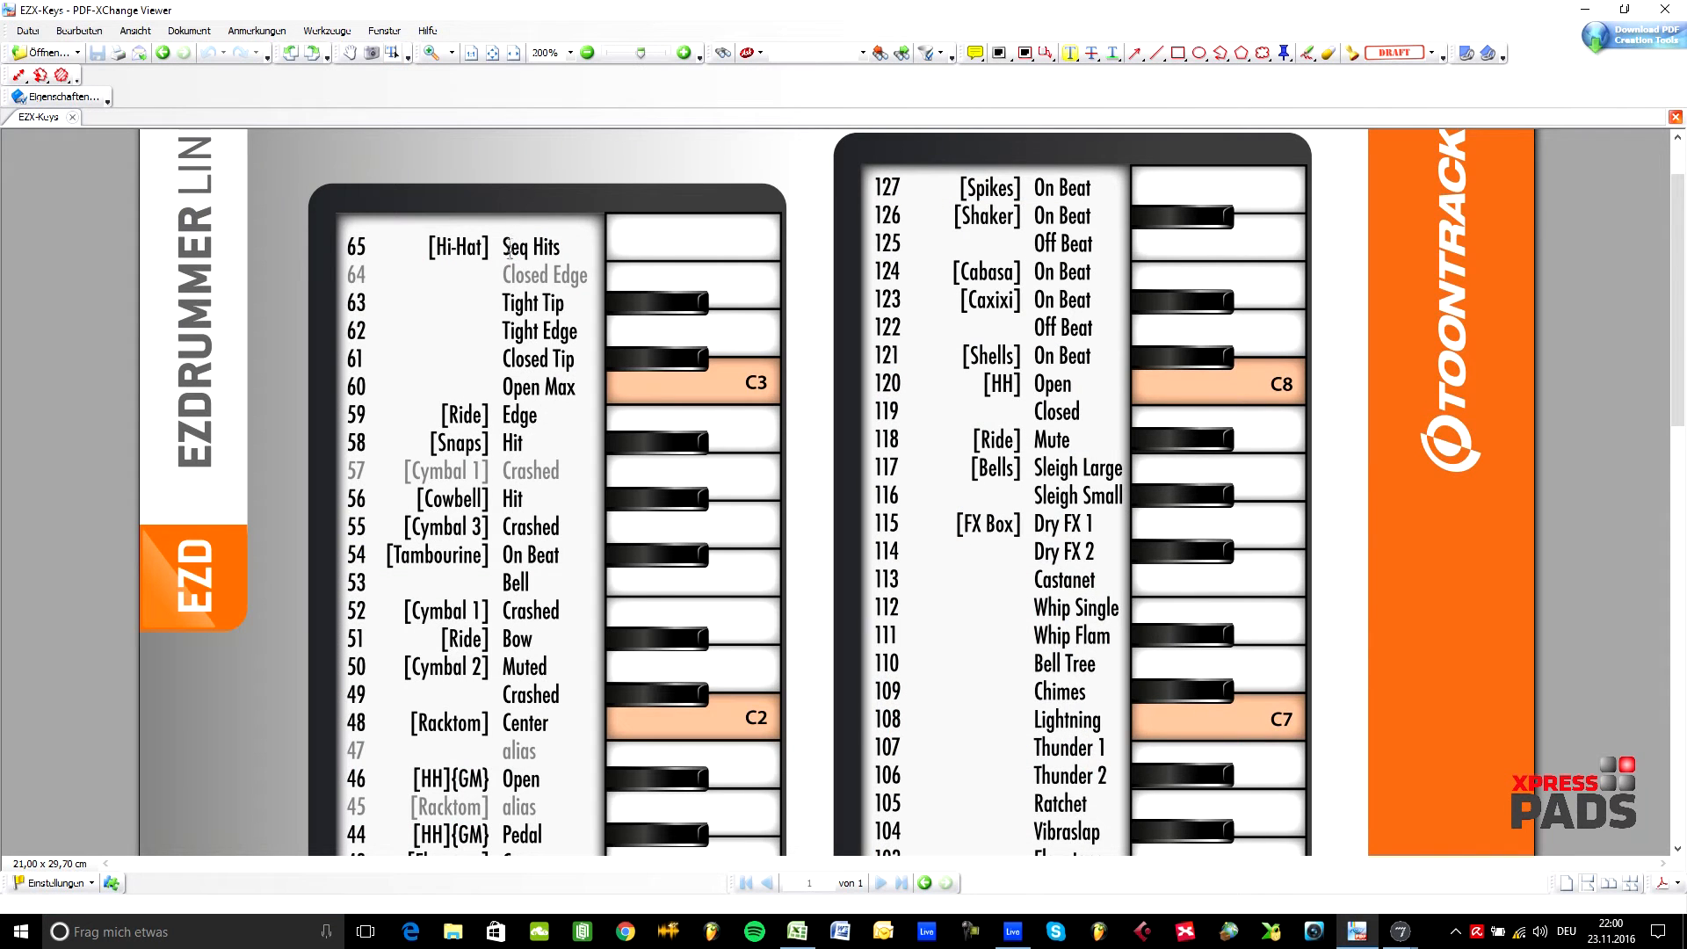
pyautogui.moveTo(462, 371)
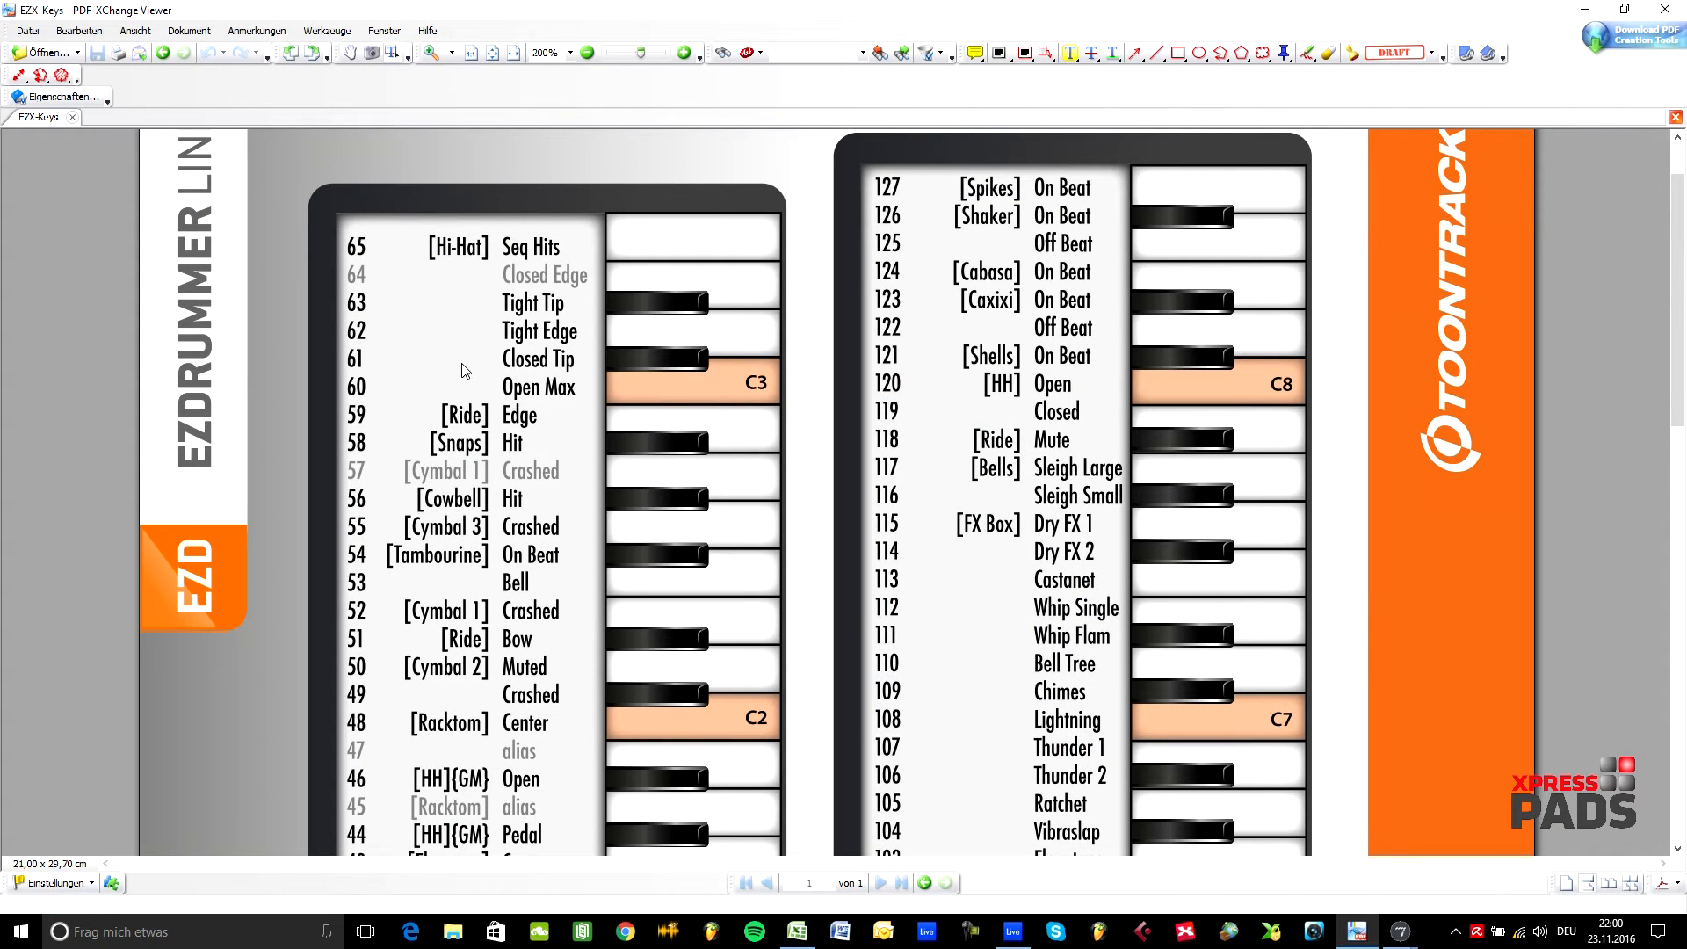
pyautogui.scroll(-3)
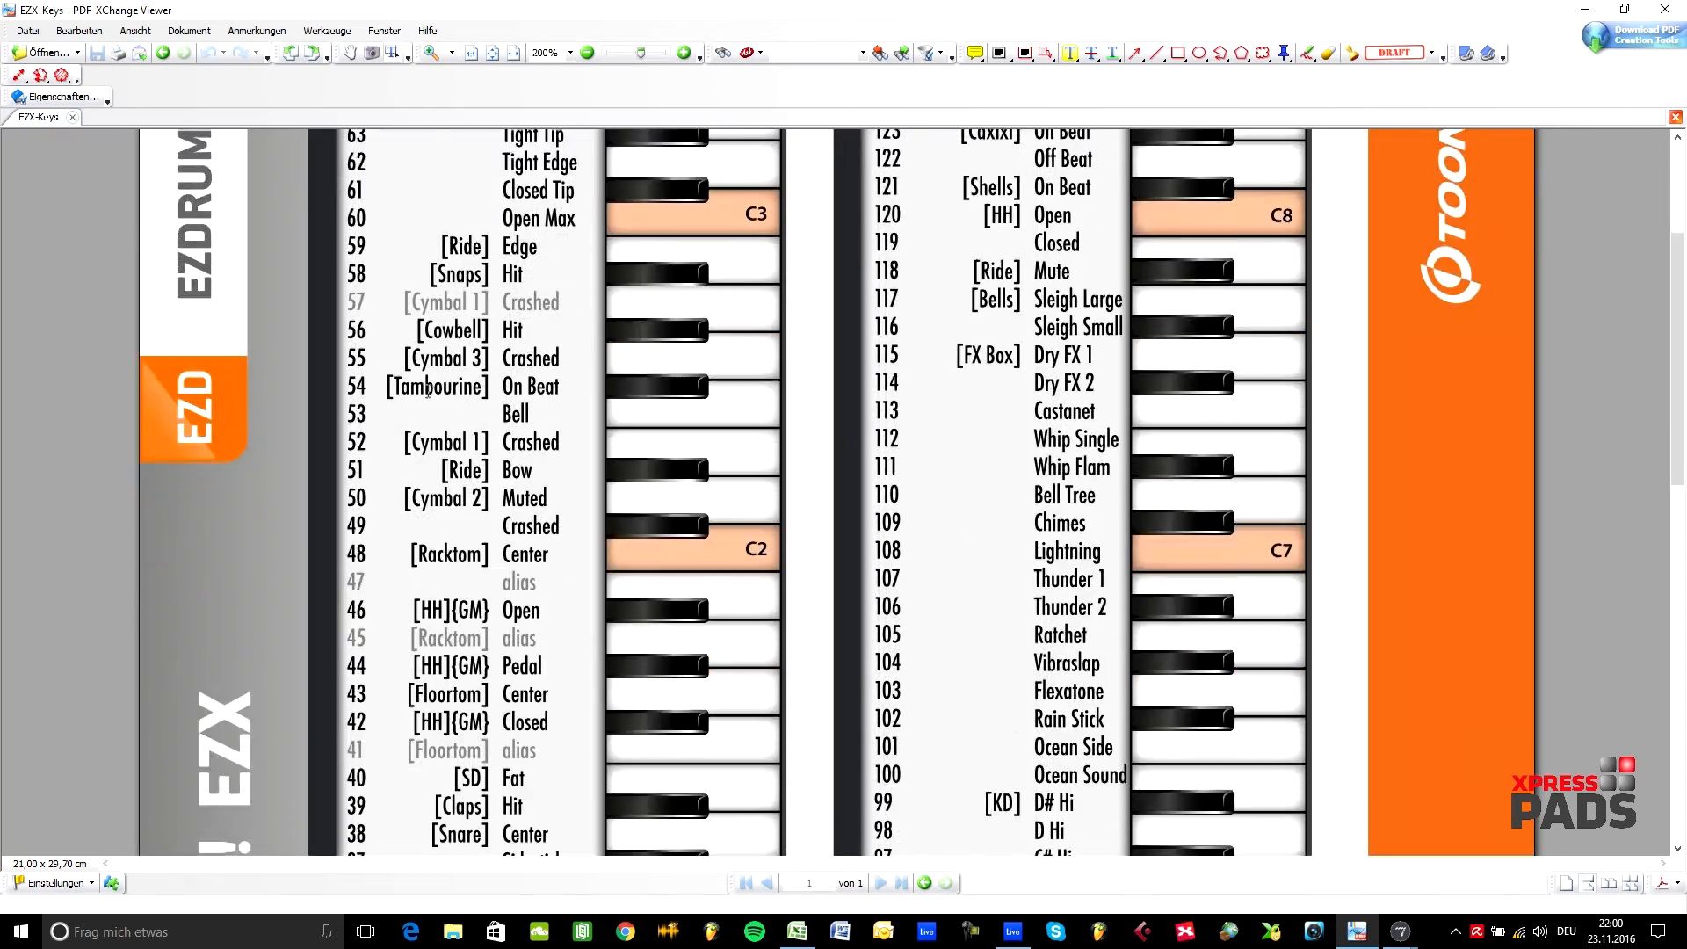
pyautogui.scroll(-3)
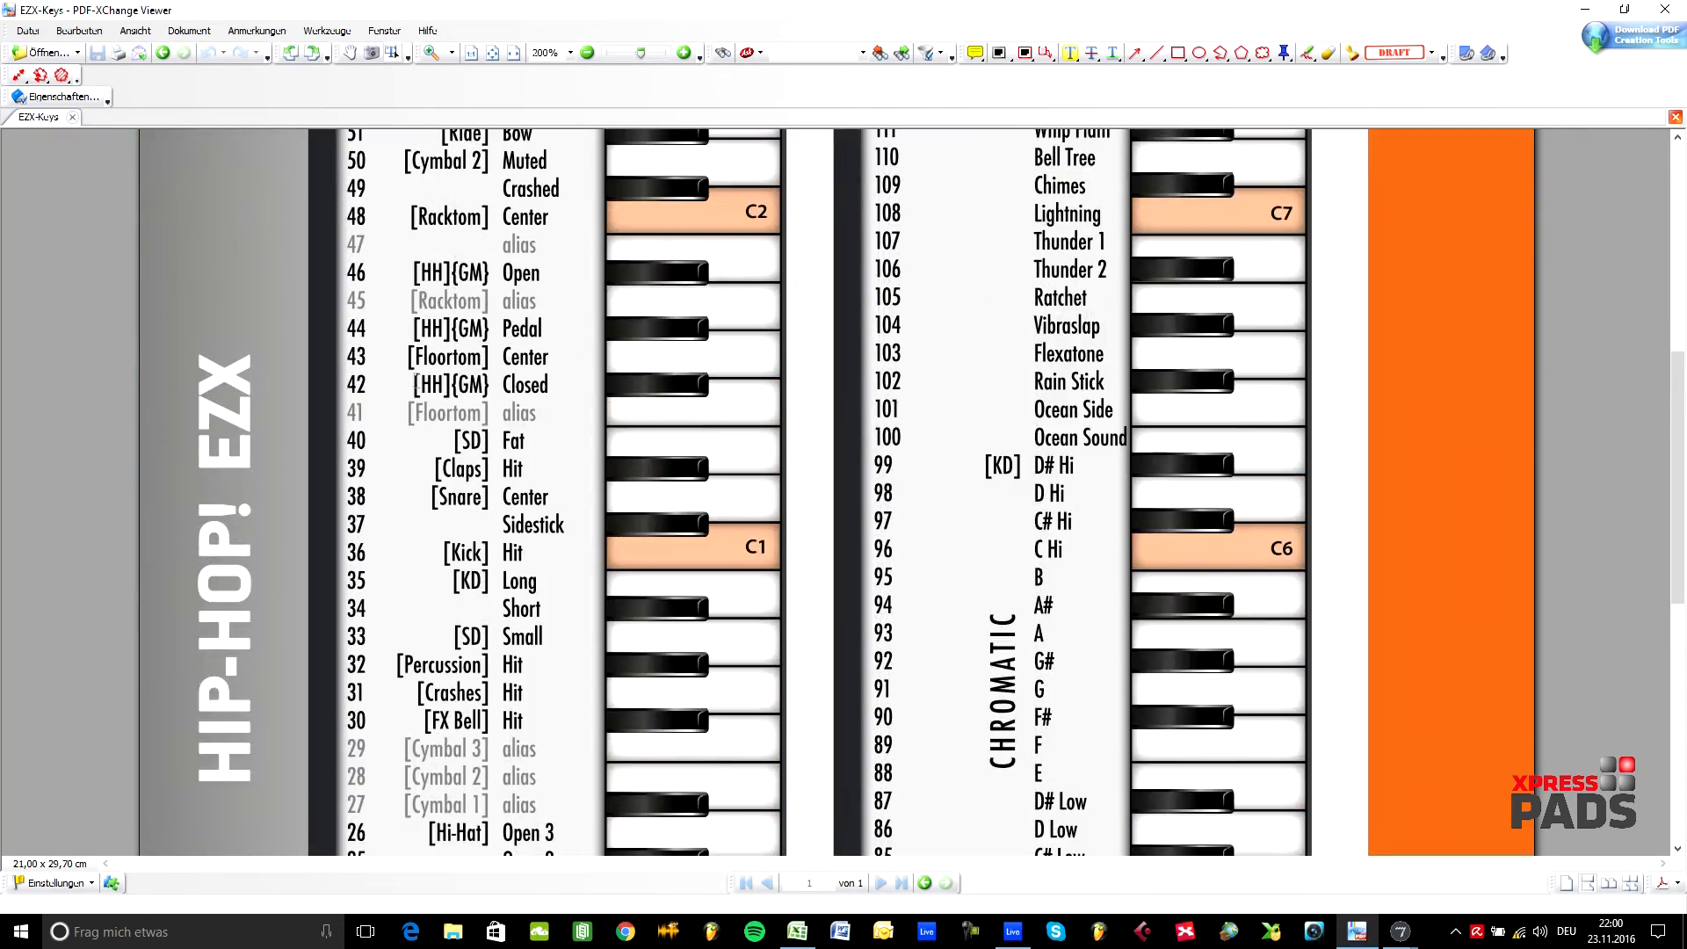
pyautogui.scroll(3)
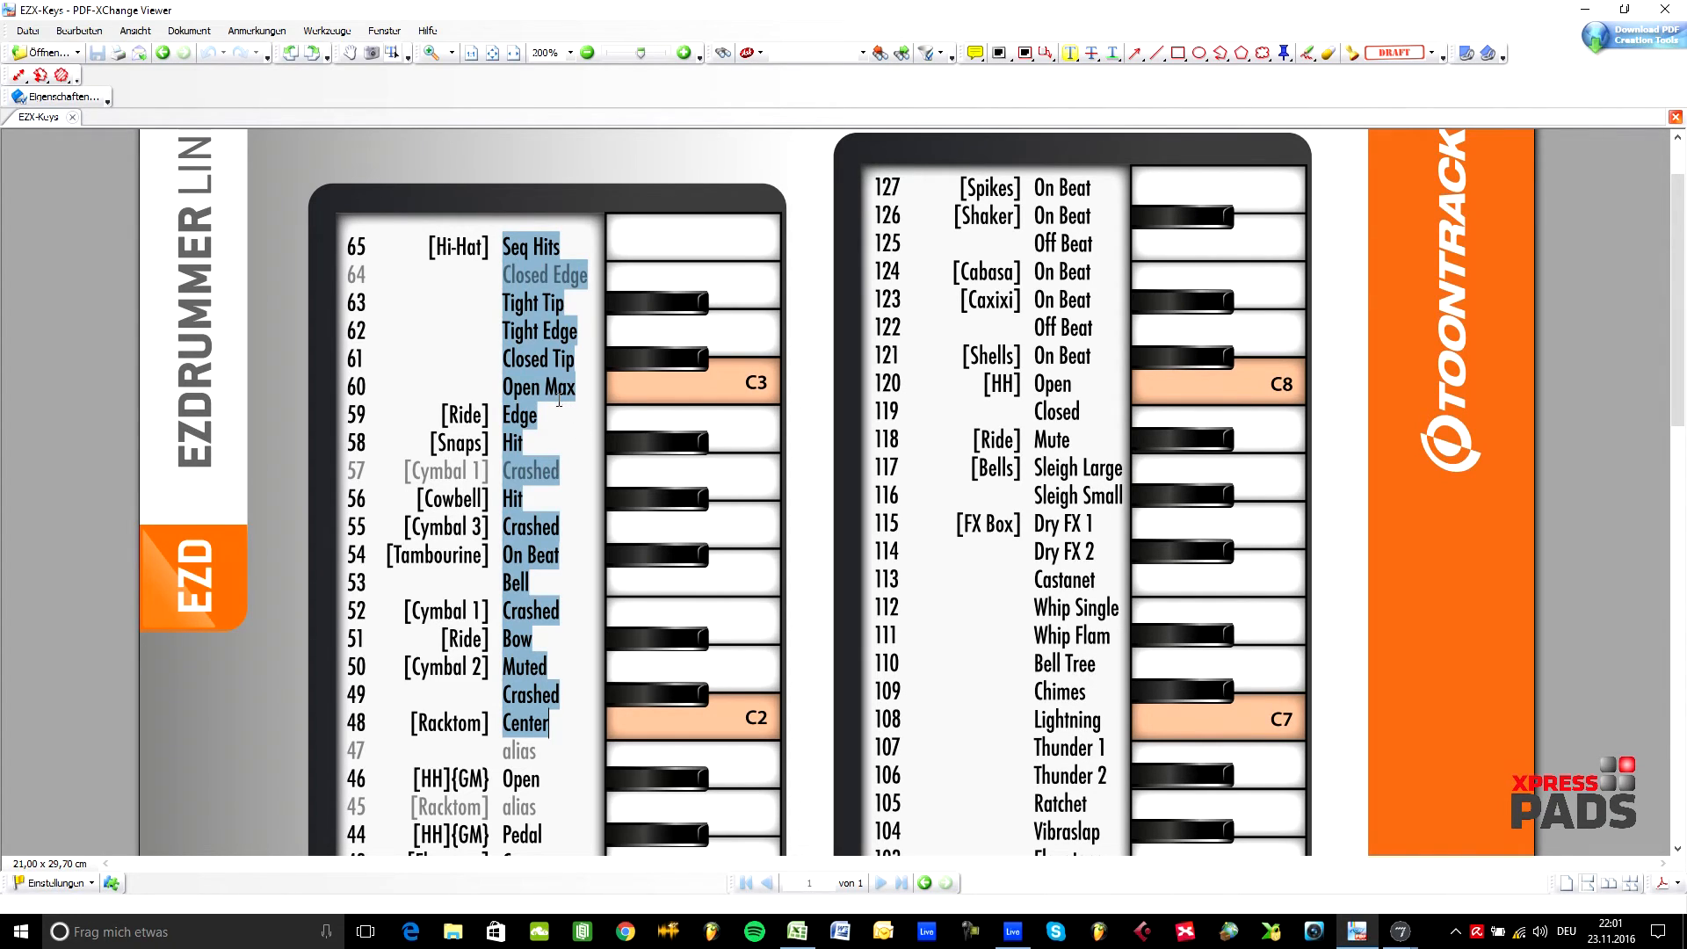
pyautogui.moveTo(477, 221)
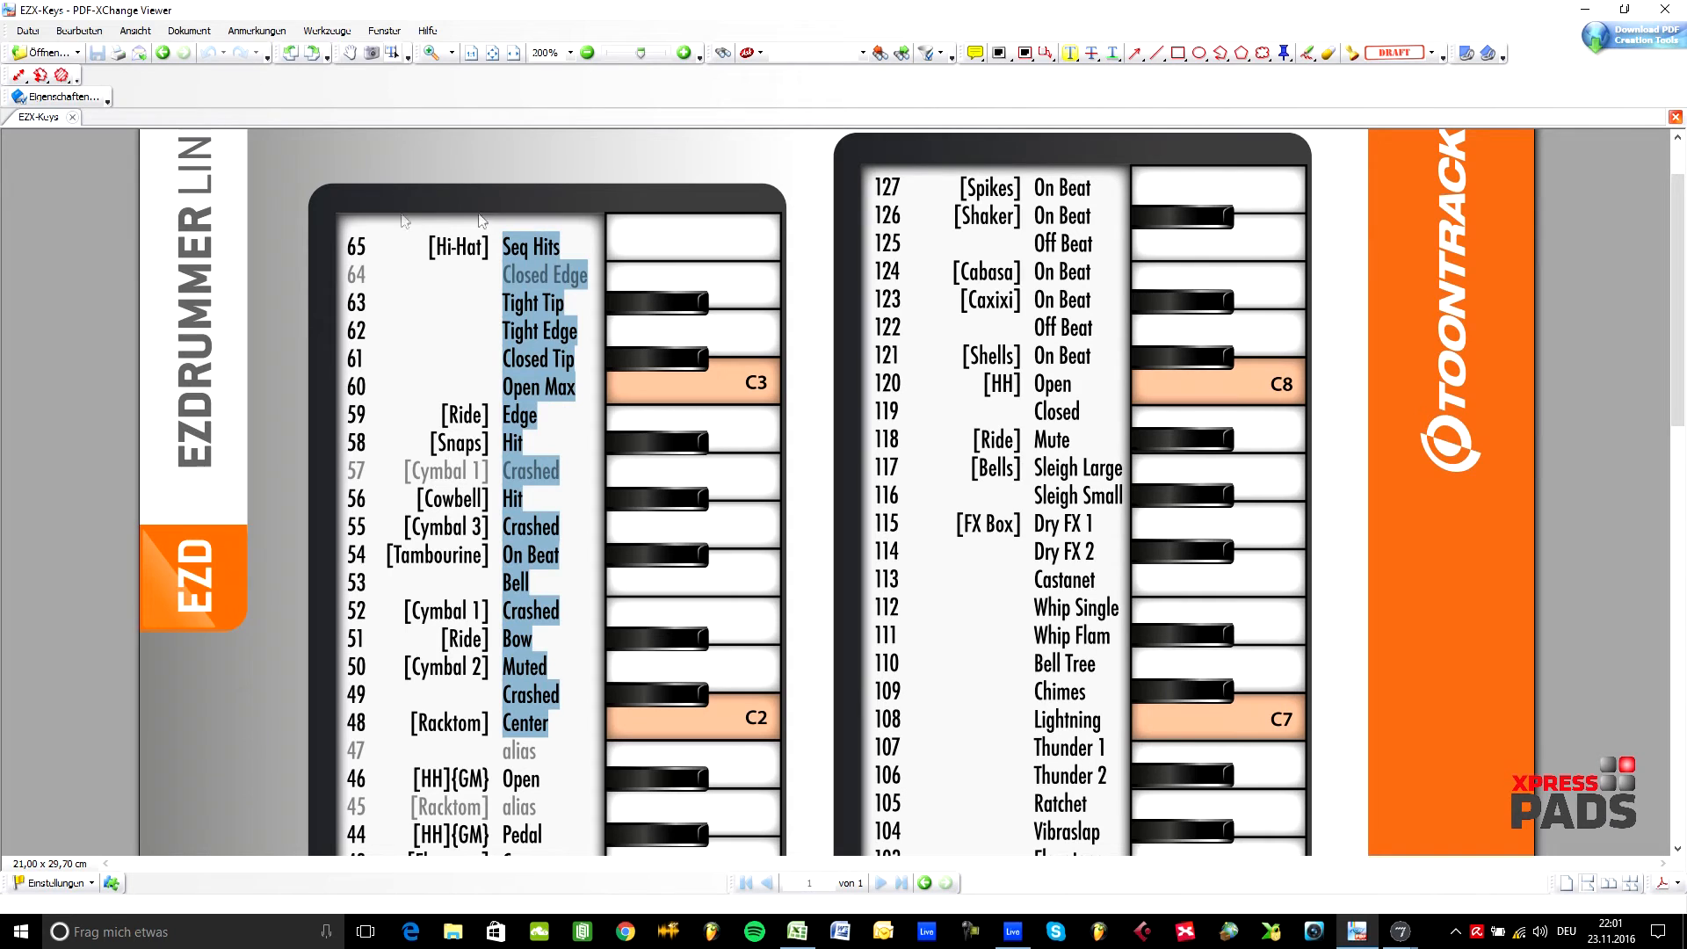
pyautogui.moveTo(399, 511)
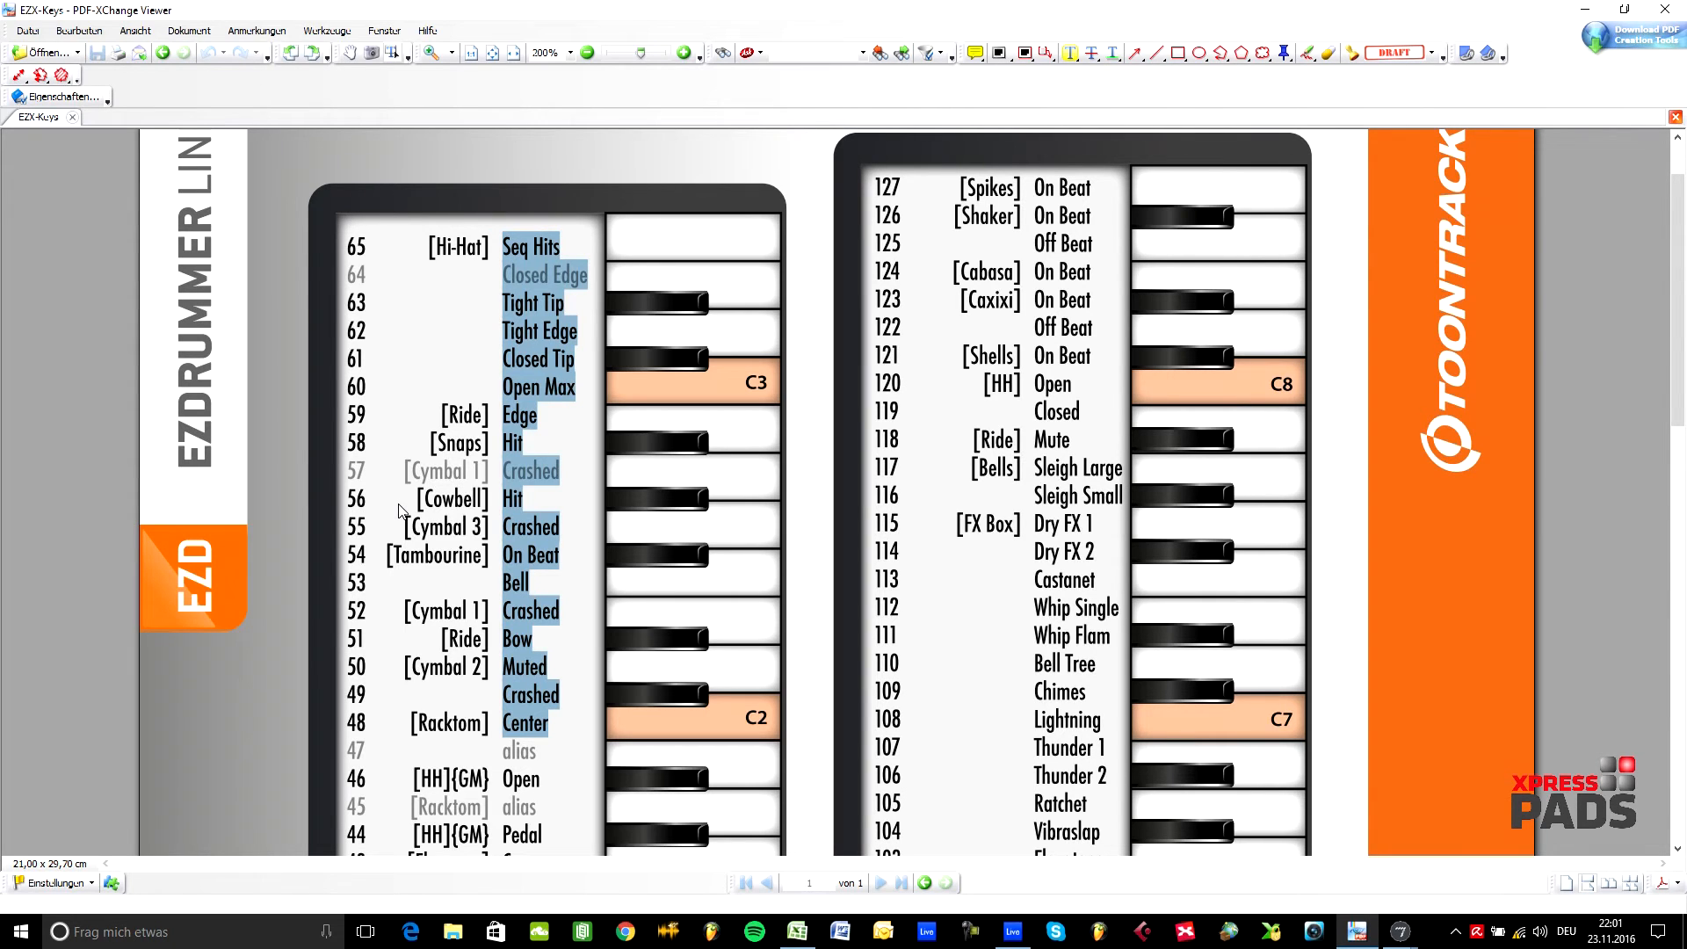
pyautogui.click(796, 931)
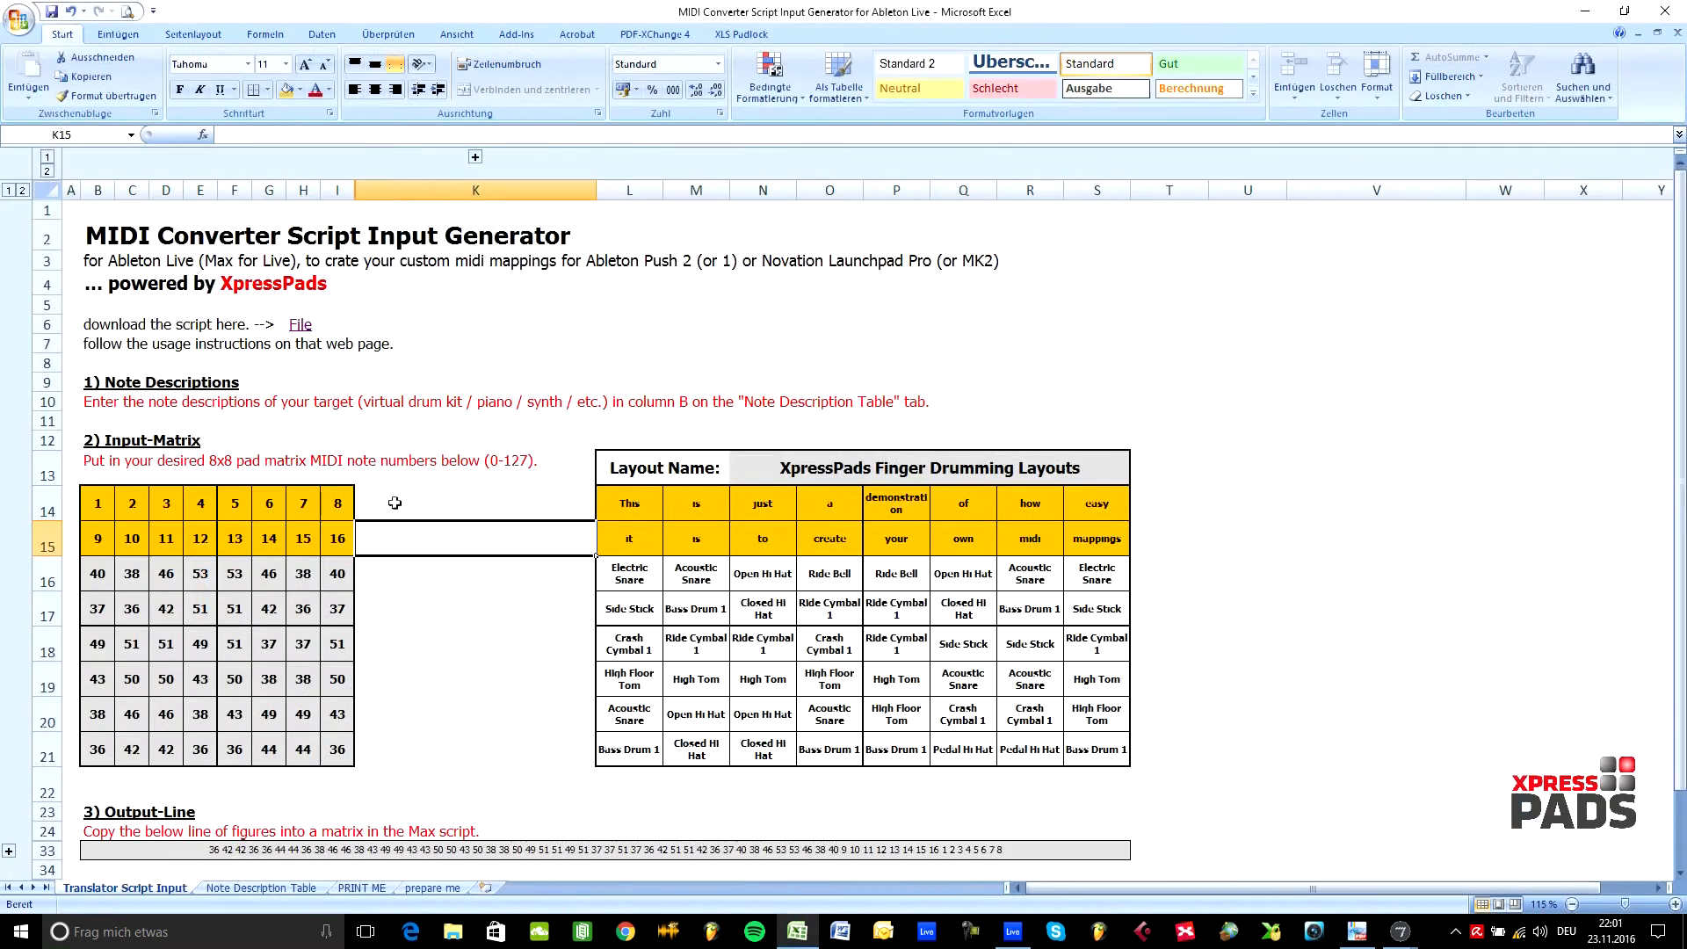
# - Check the Note Description Table, then copy the Output-Line cell of 64 note numbers in row 33
pyautogui.click(260, 887)
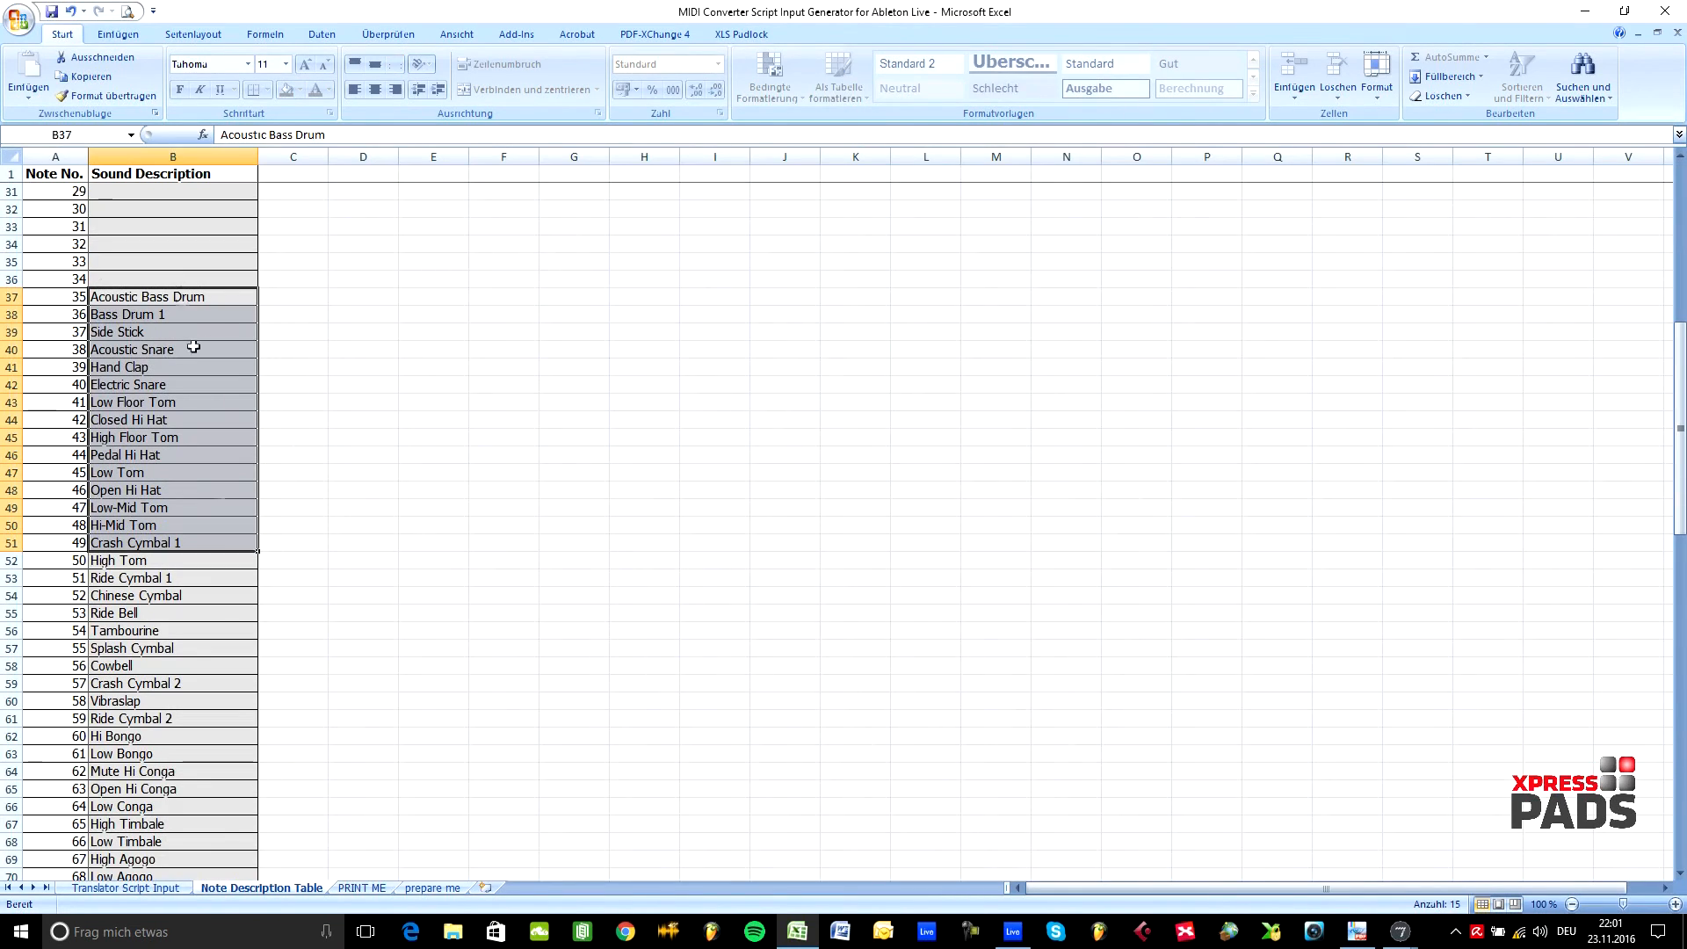
pyautogui.moveTo(121, 365)
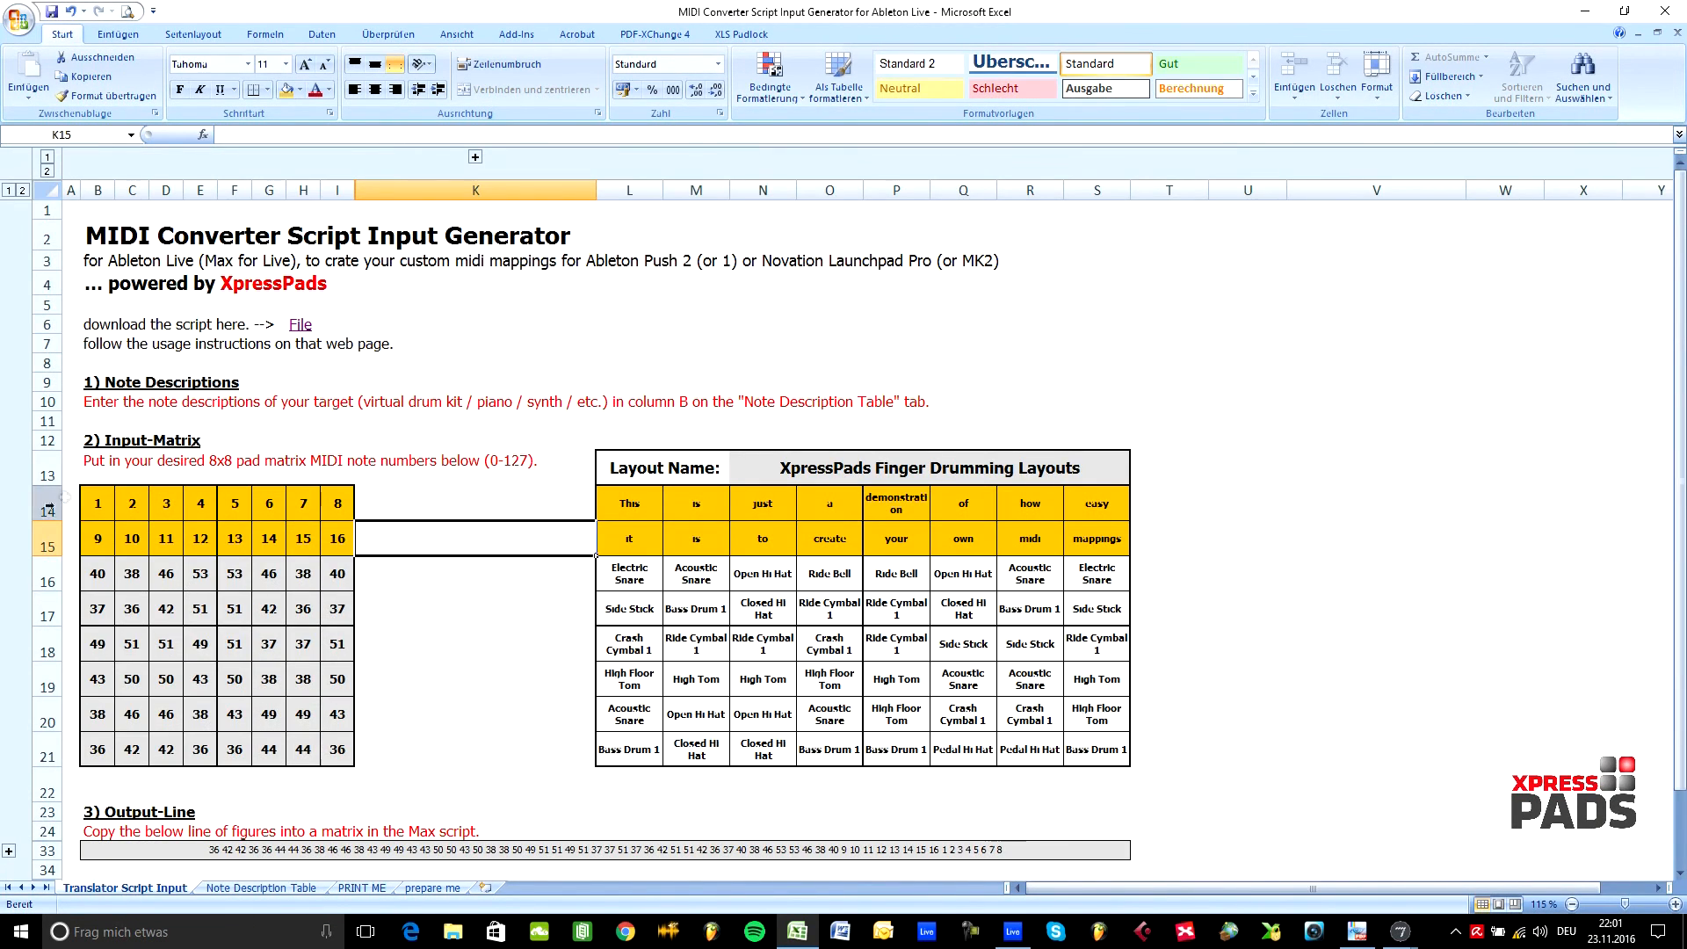
pyautogui.moveTo(632, 564)
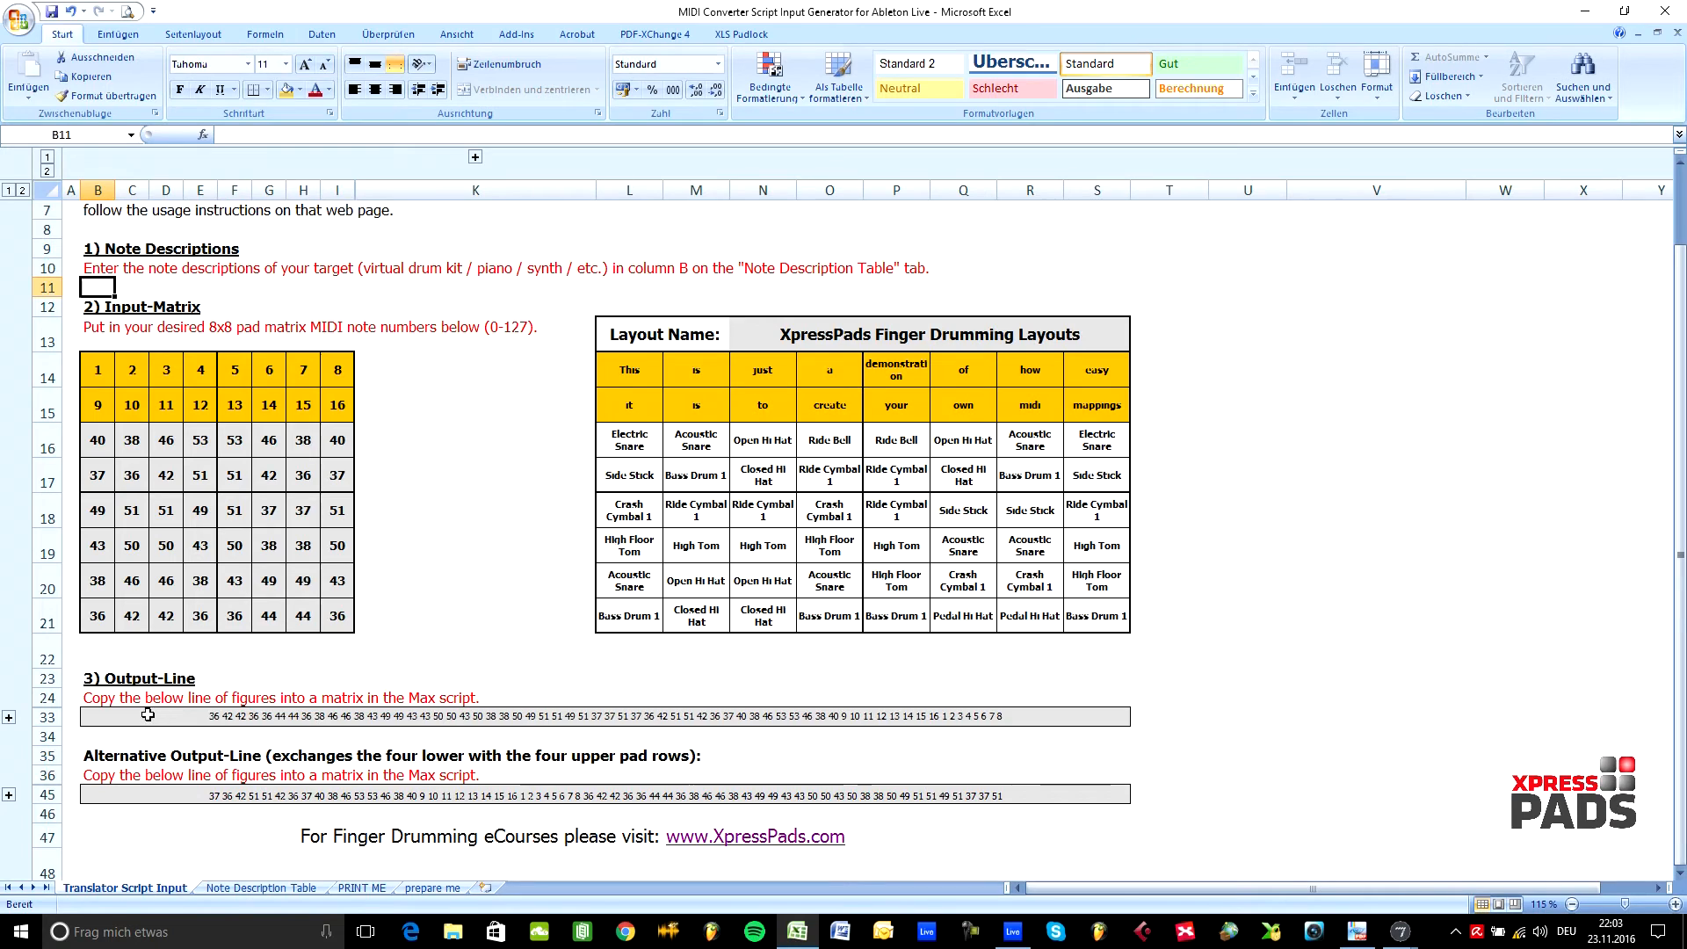
pyautogui.click(538, 715)
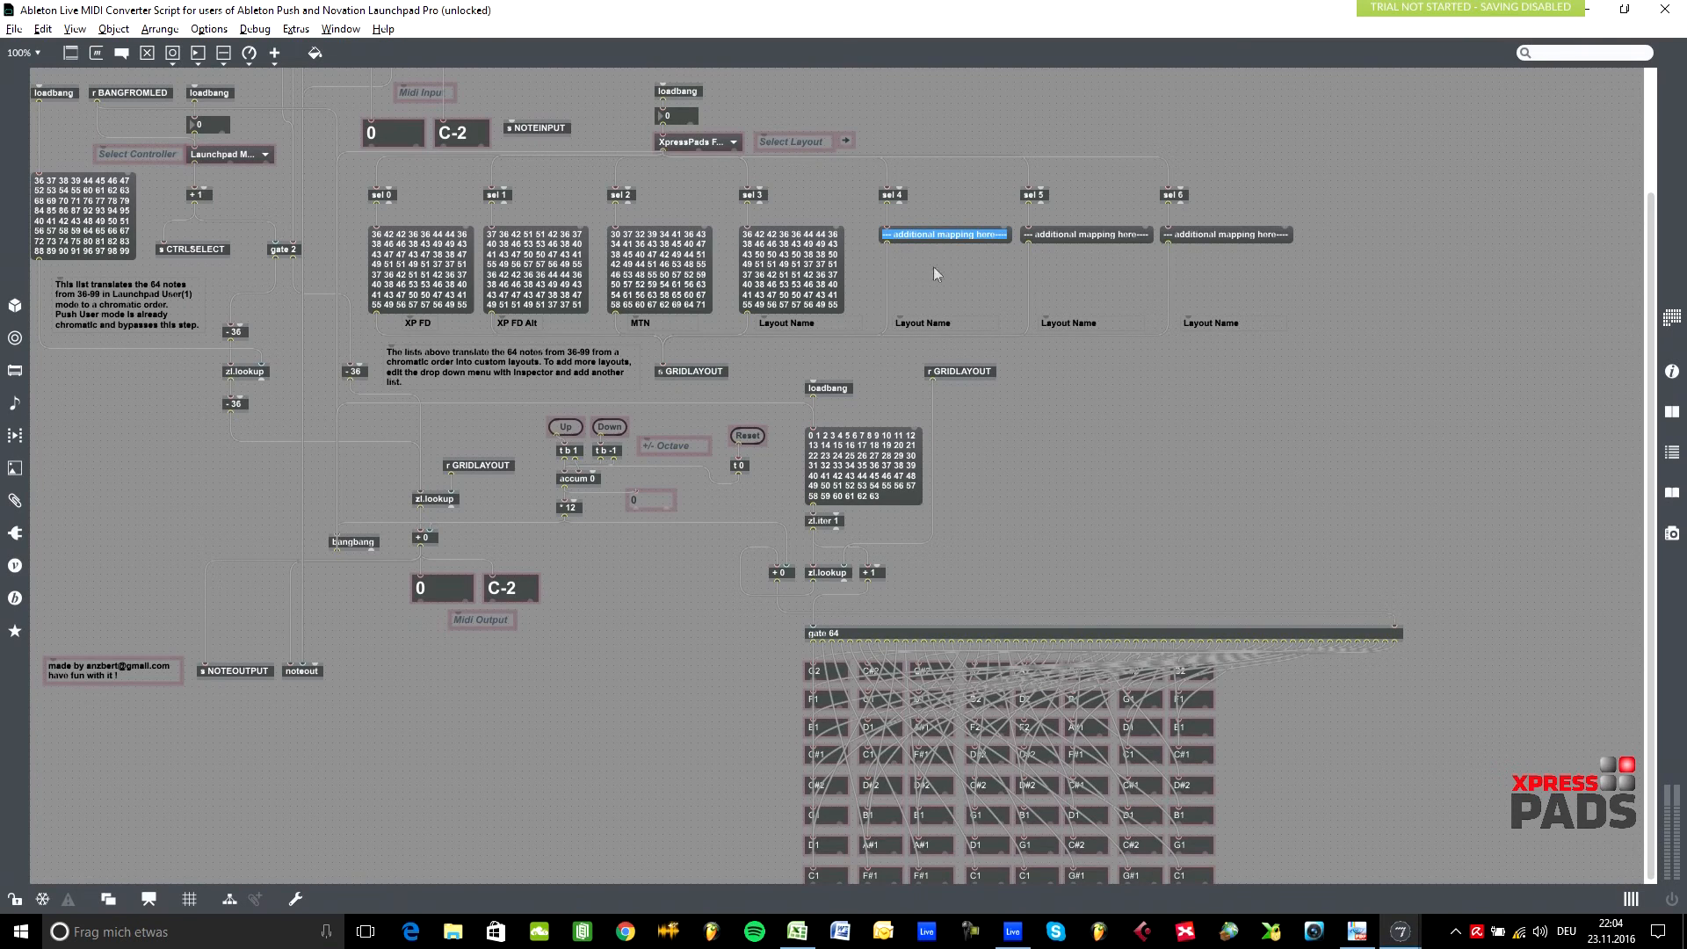
pyautogui.moveTo(1263, 295)
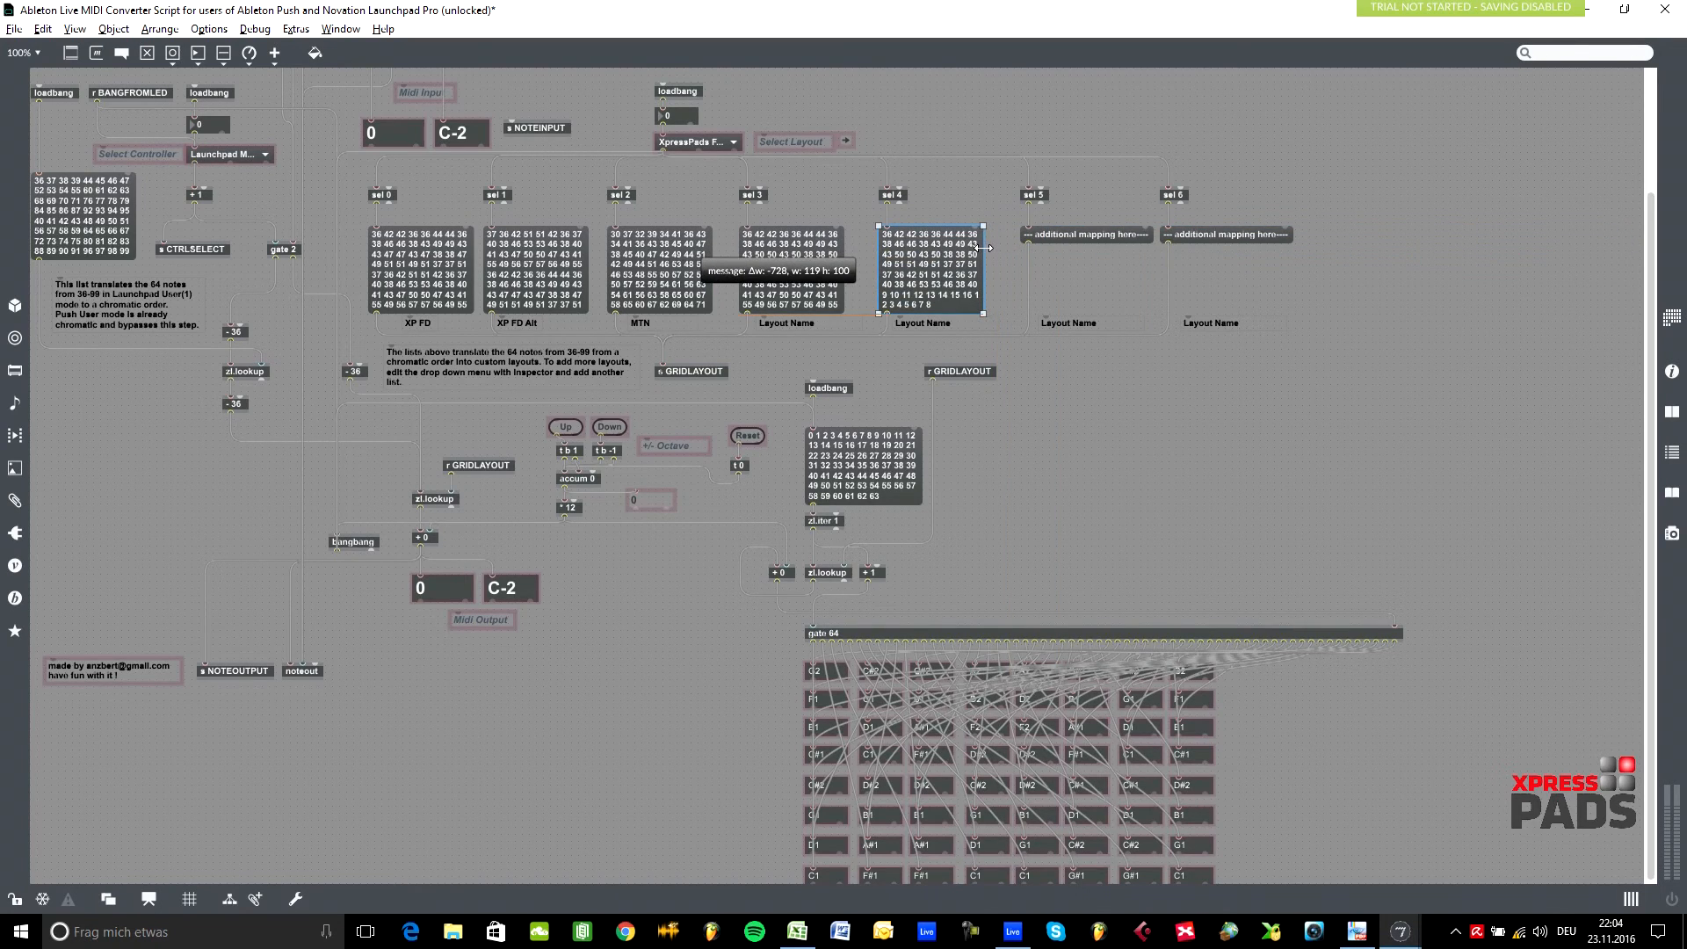
pyautogui.moveTo(692, 147)
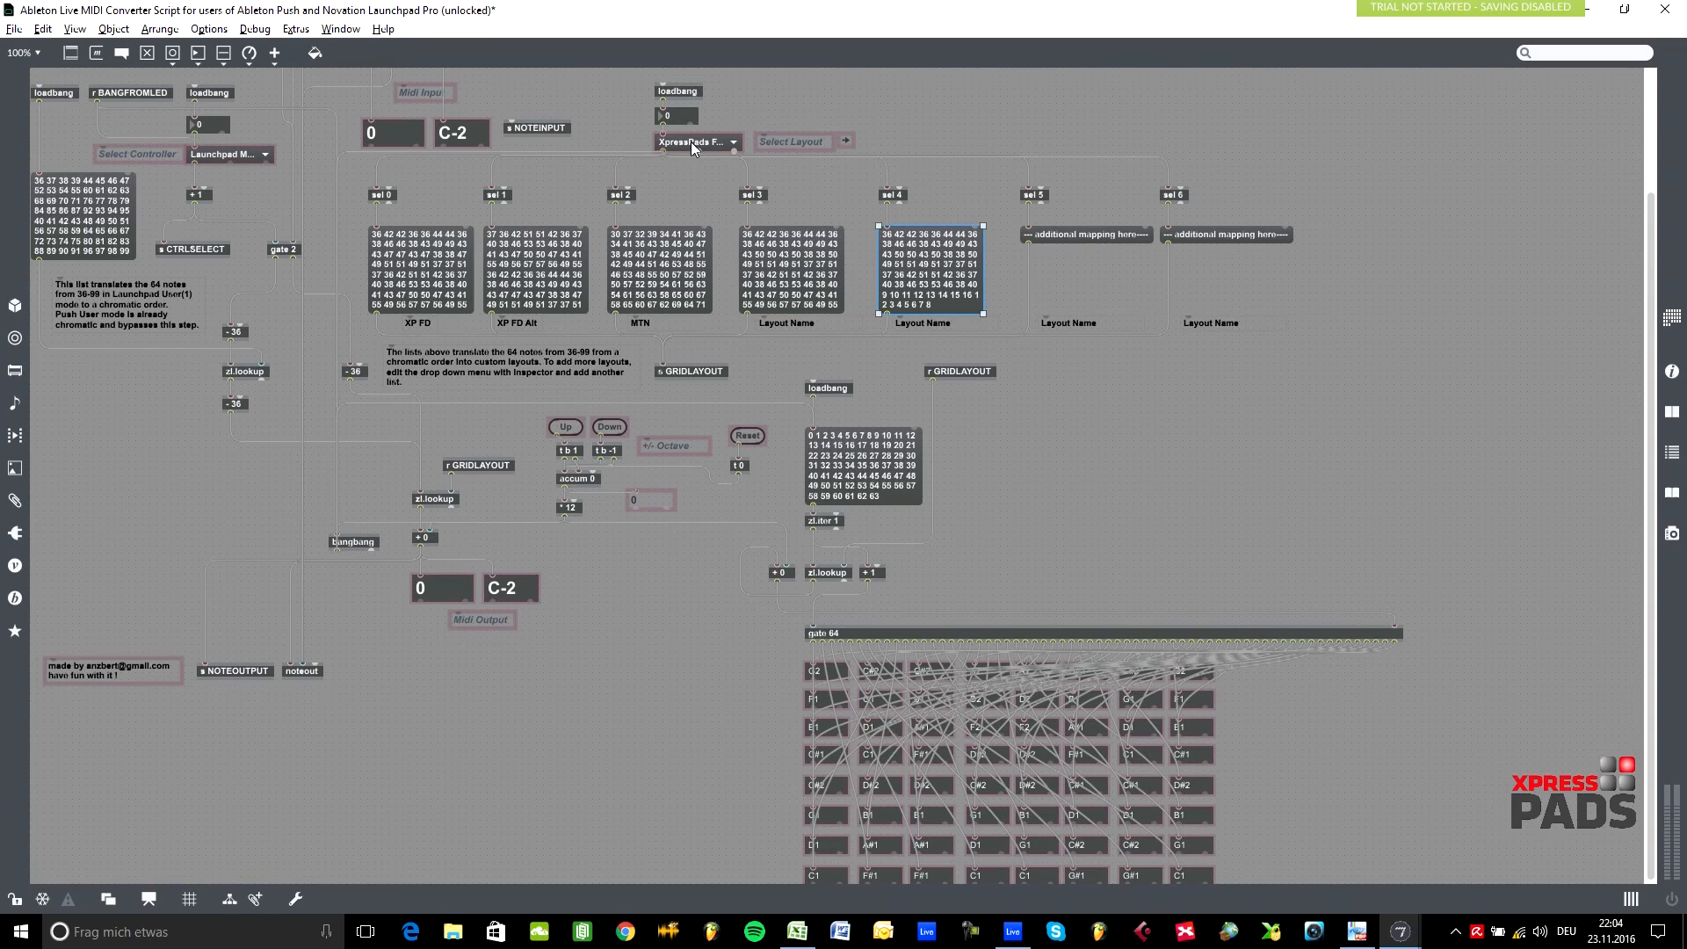
# - Paste the 64 note numbers into the first additional mapping slot and select the layout umenu
pyautogui.click(694, 141)
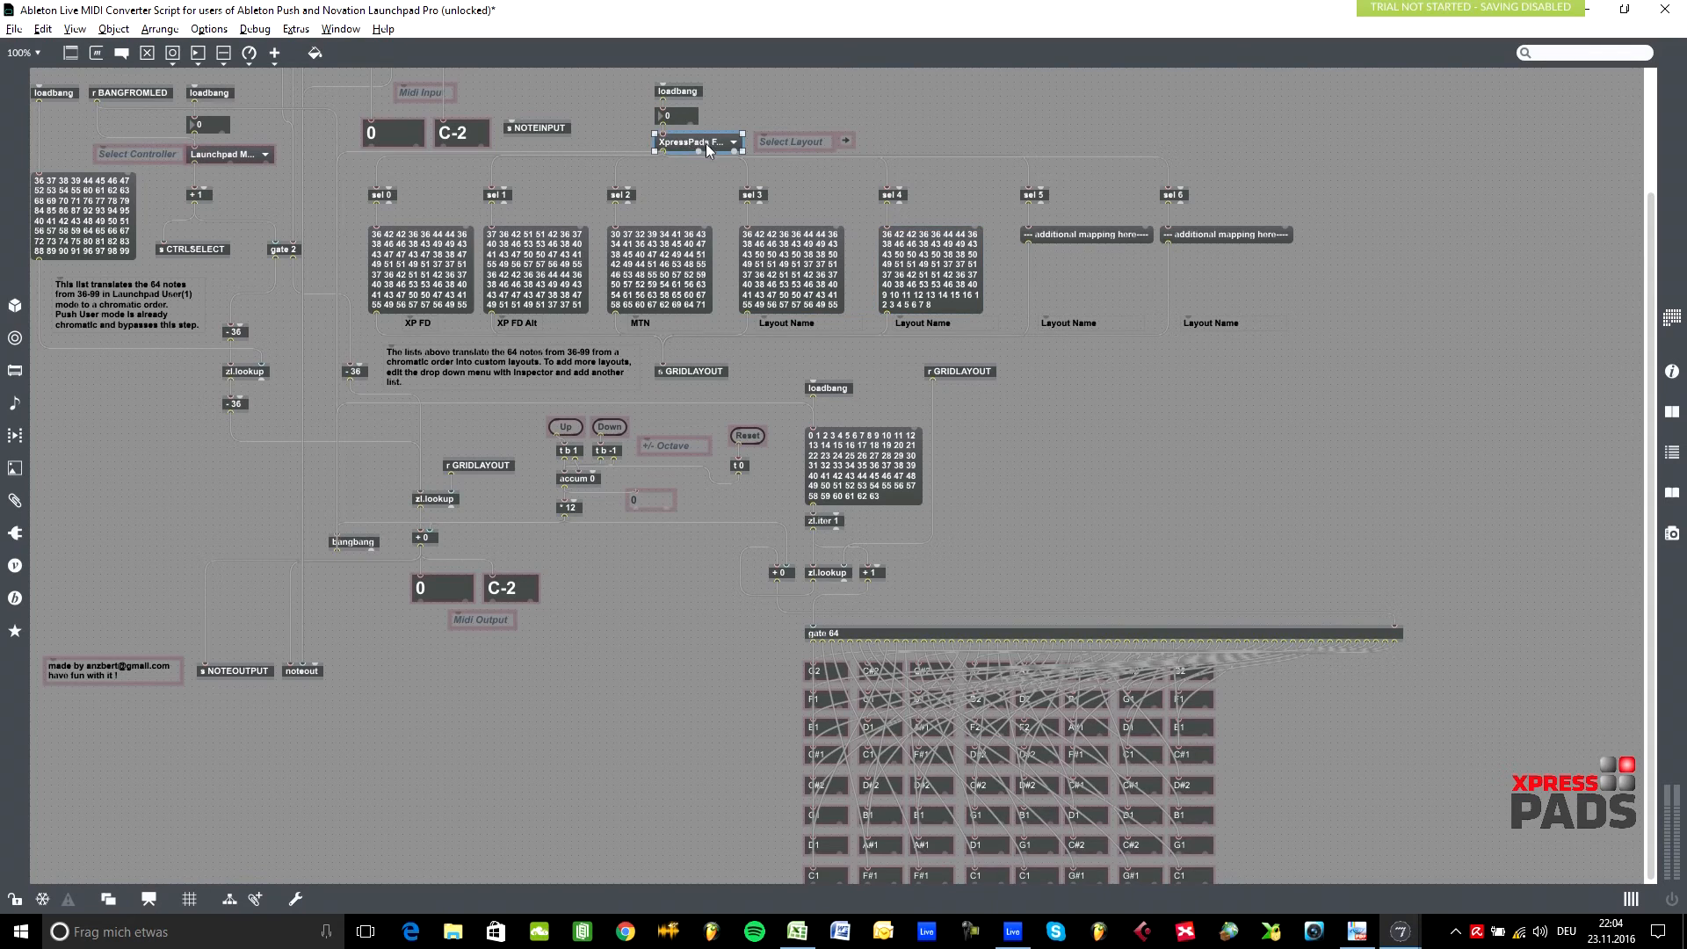
pyautogui.moveTo(689, 148)
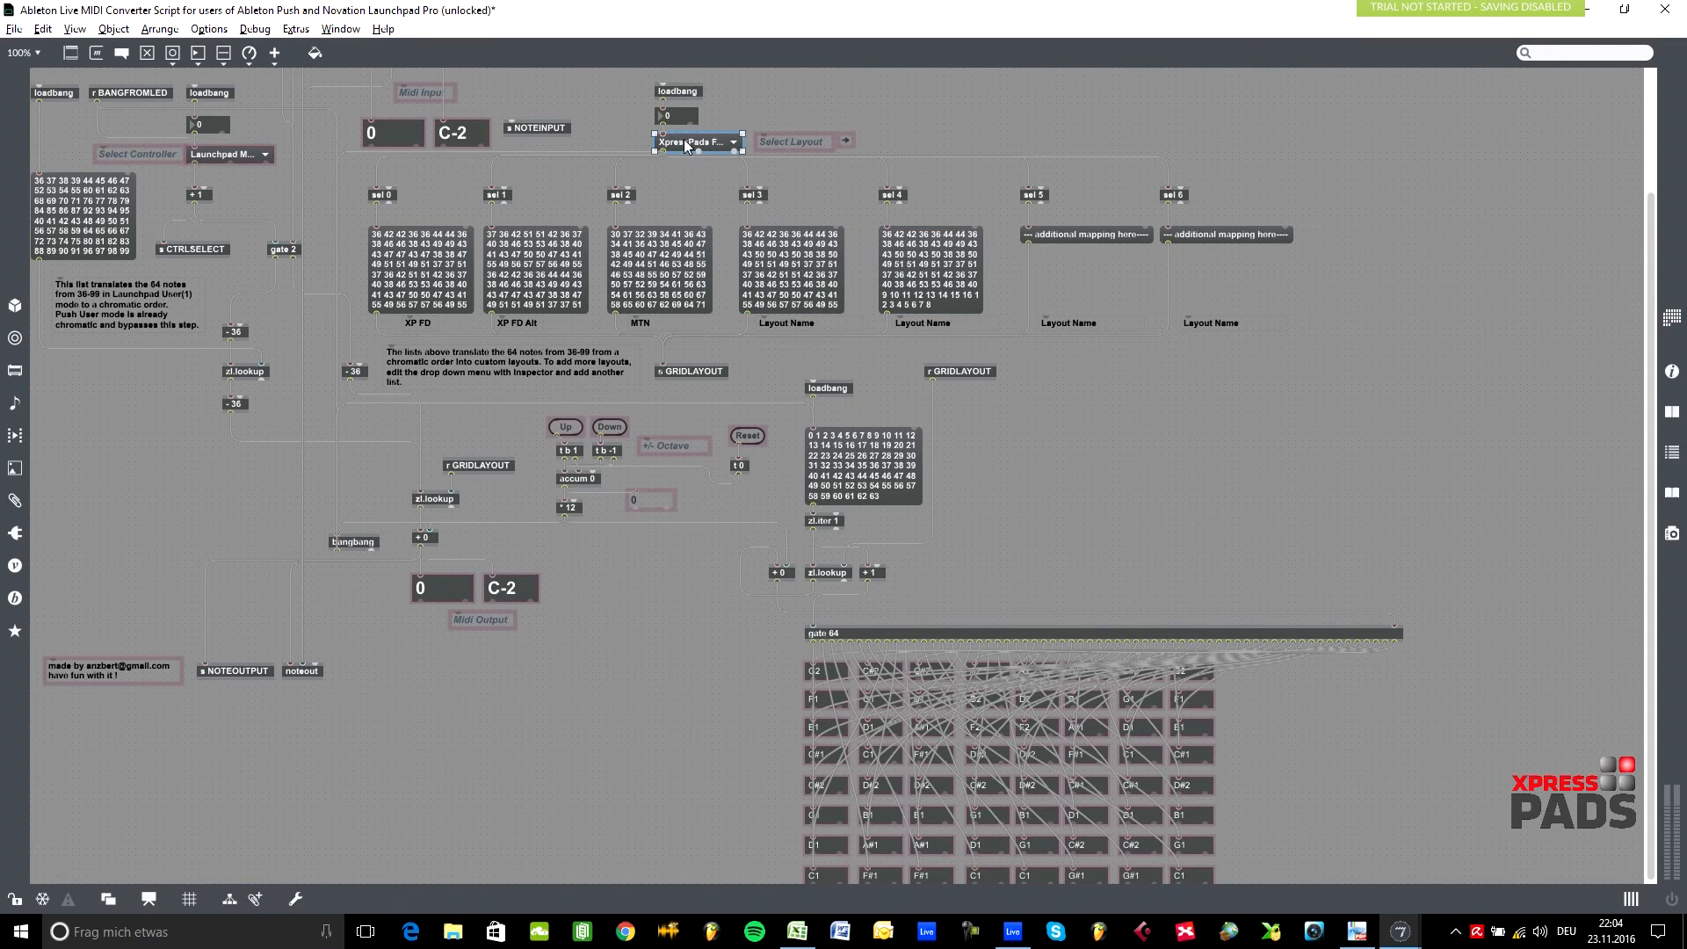
# - Add 'My awesome Layout' to the umenu's Menu Items via the Inspector and confirm
pyautogui.rightClick(694, 140)
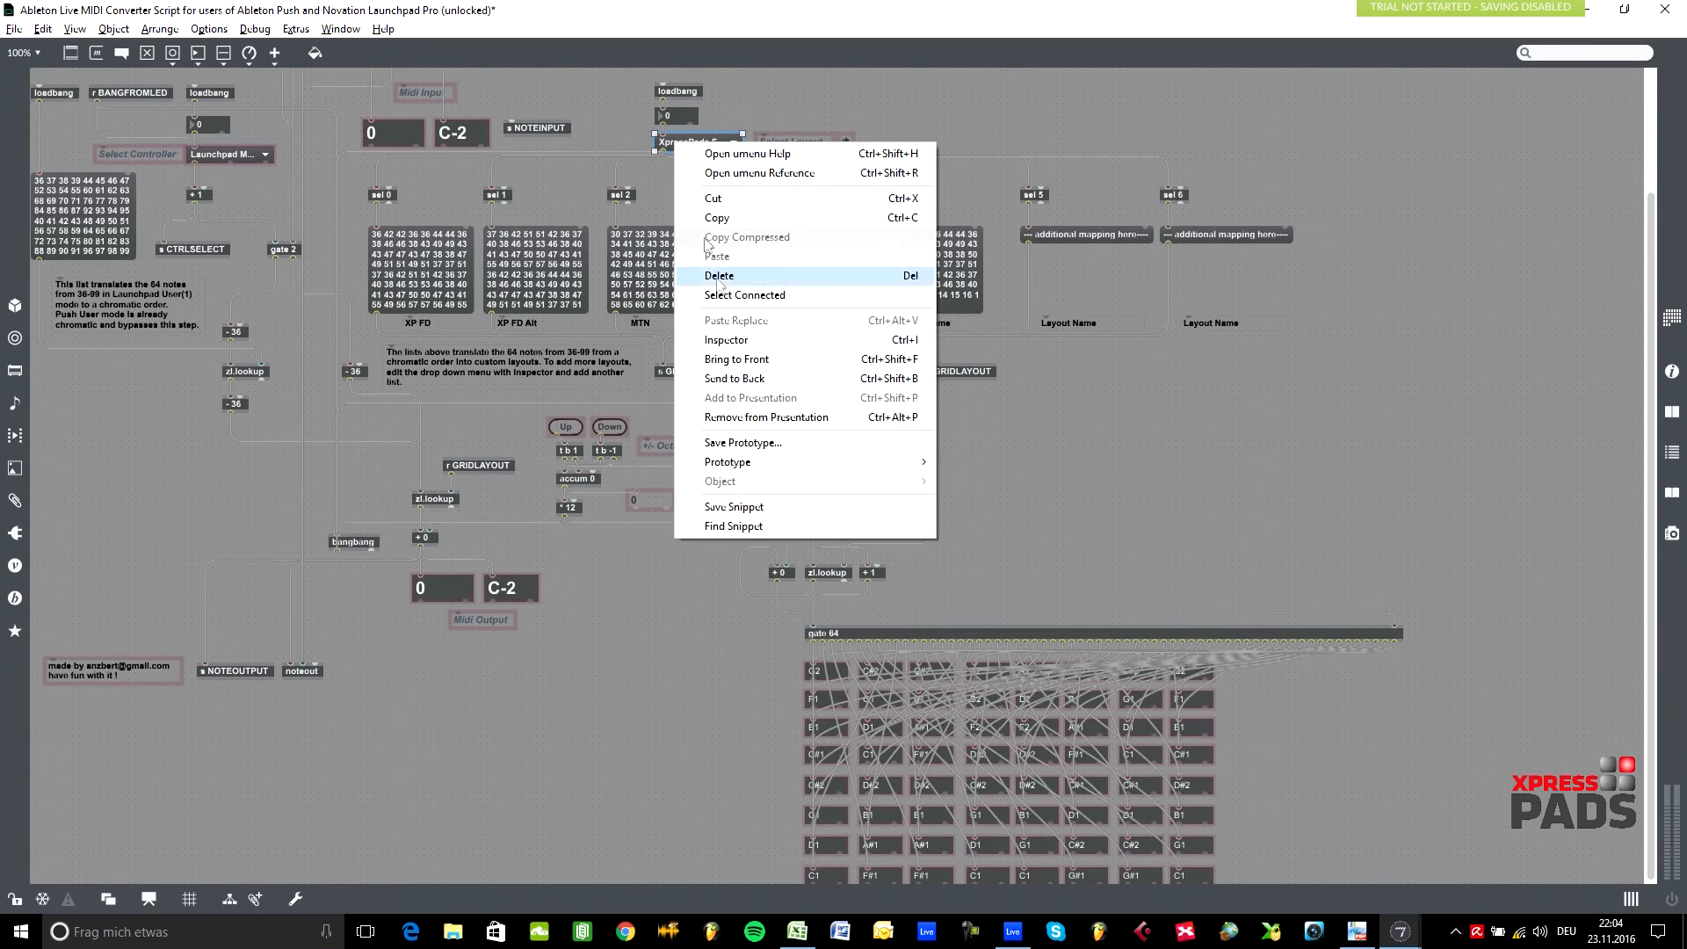
pyautogui.click(726, 339)
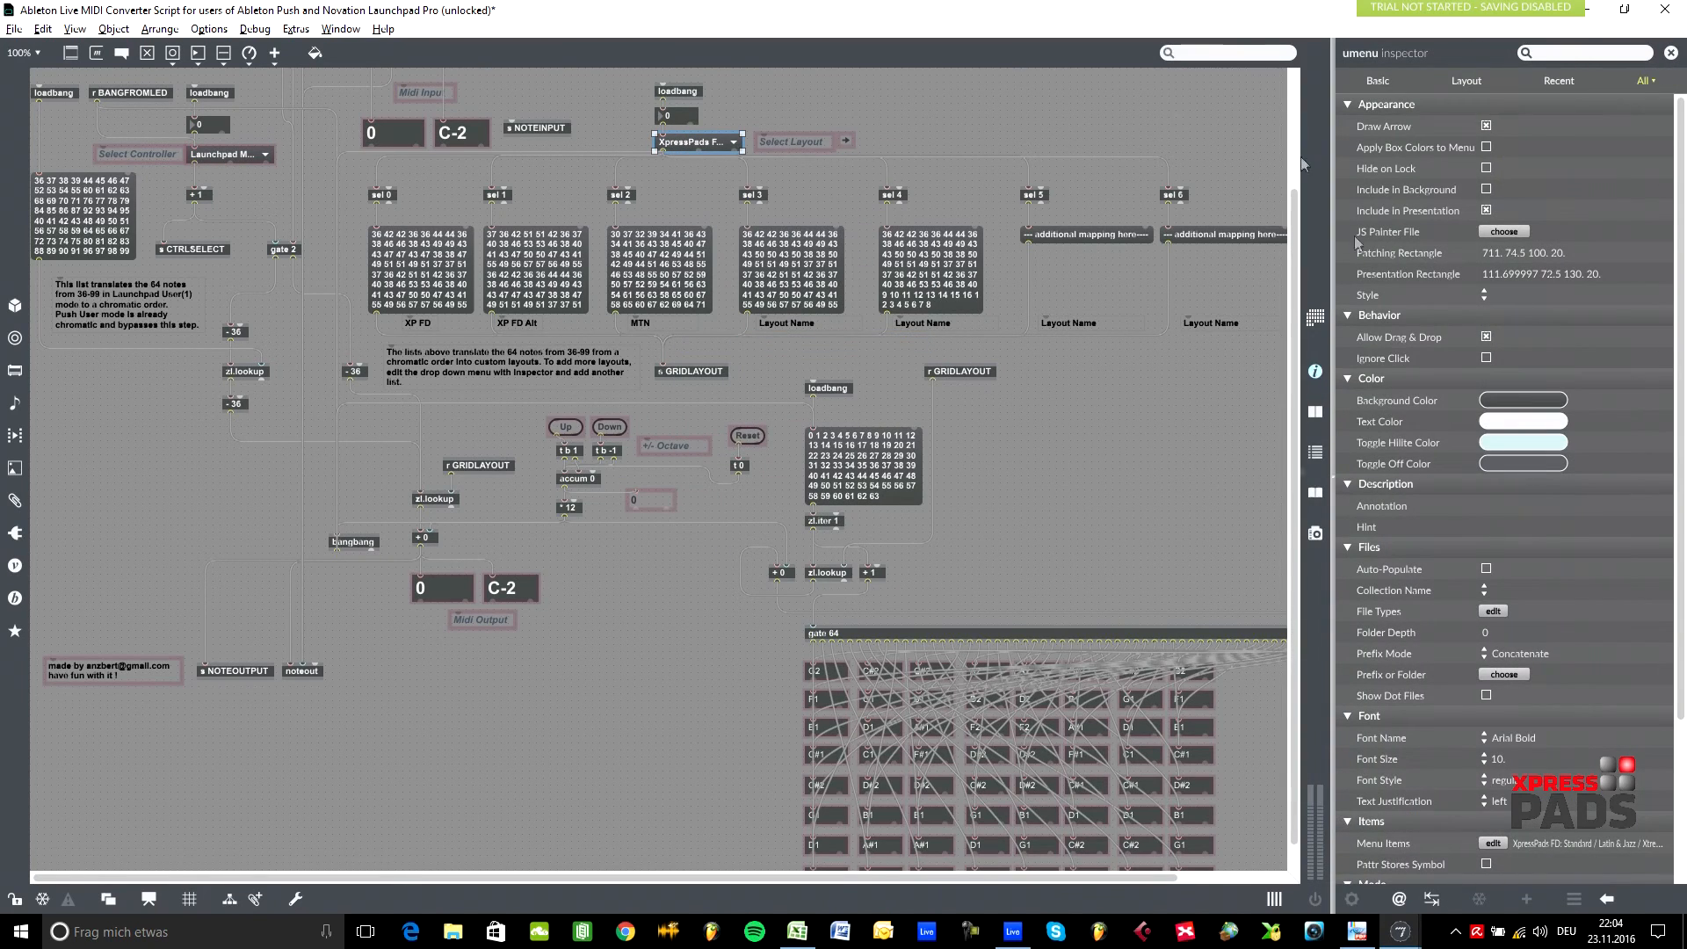
pyautogui.moveTo(1483, 851)
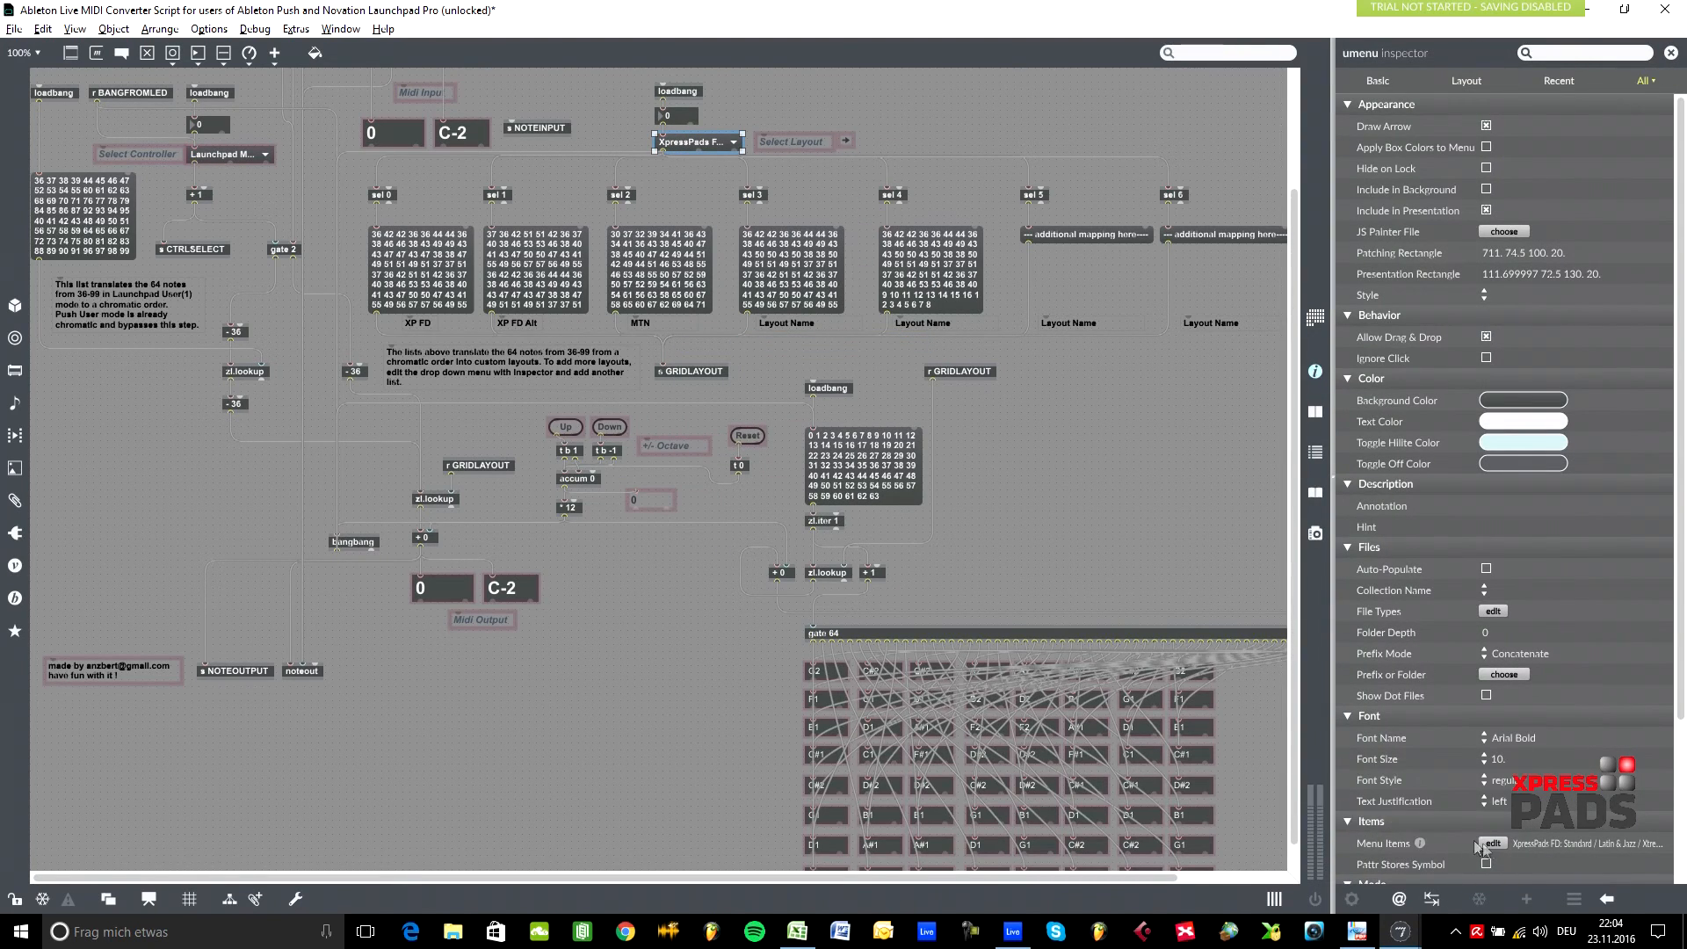
pyautogui.click(1491, 843)
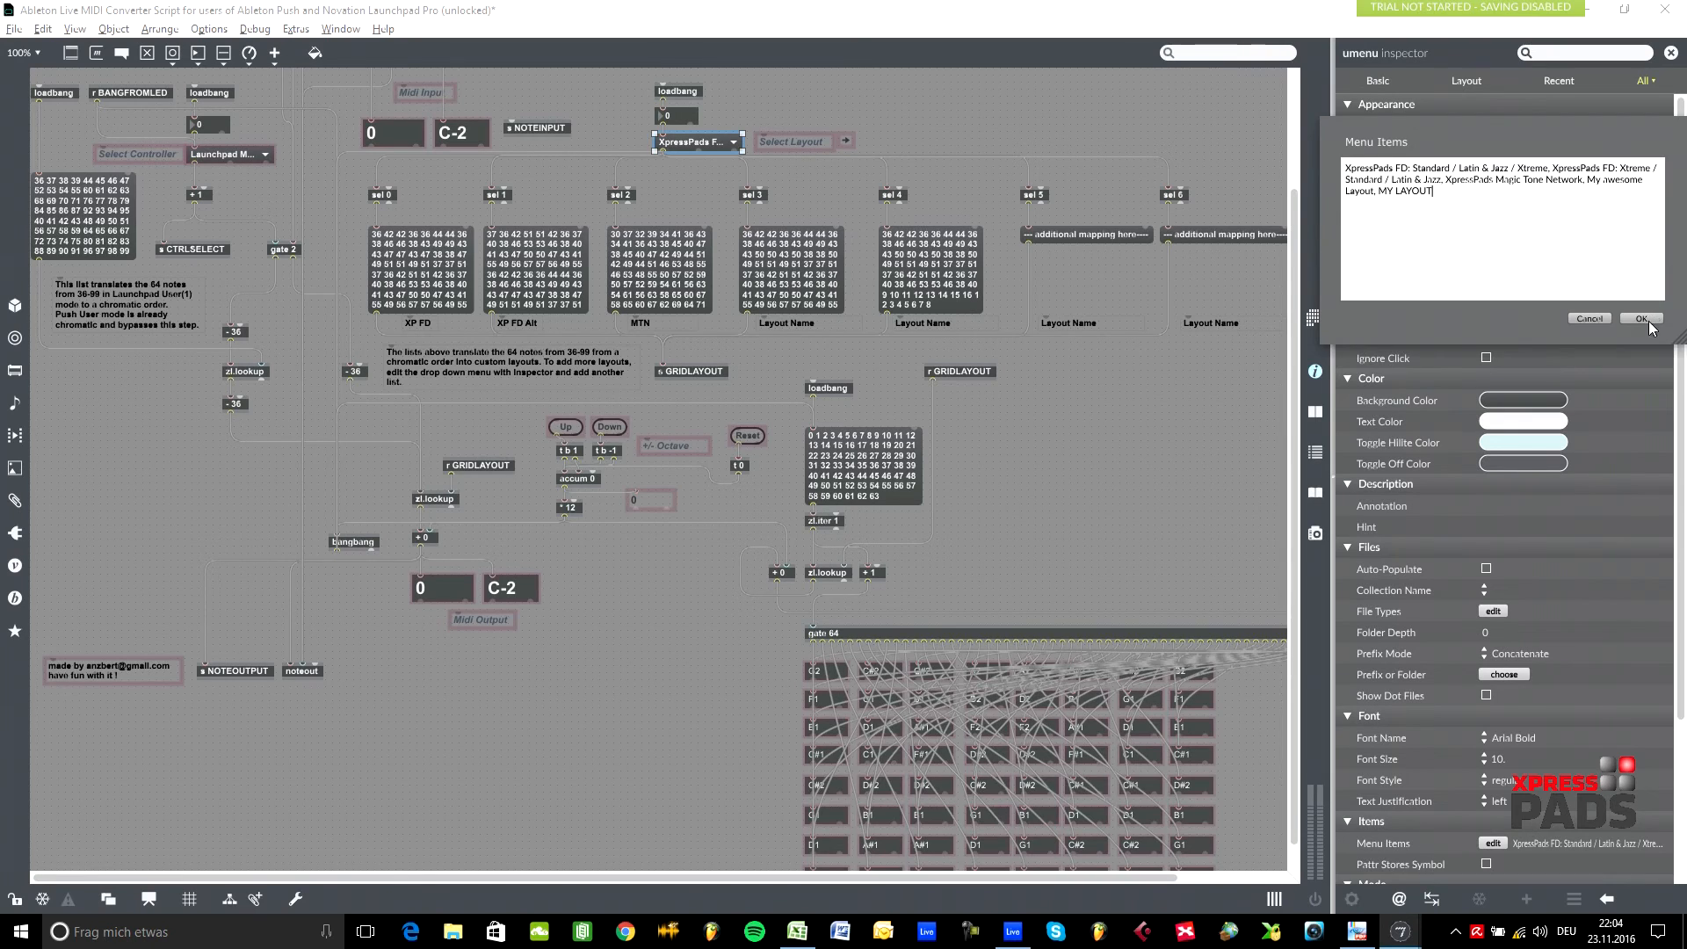
pyautogui.click(1640, 318)
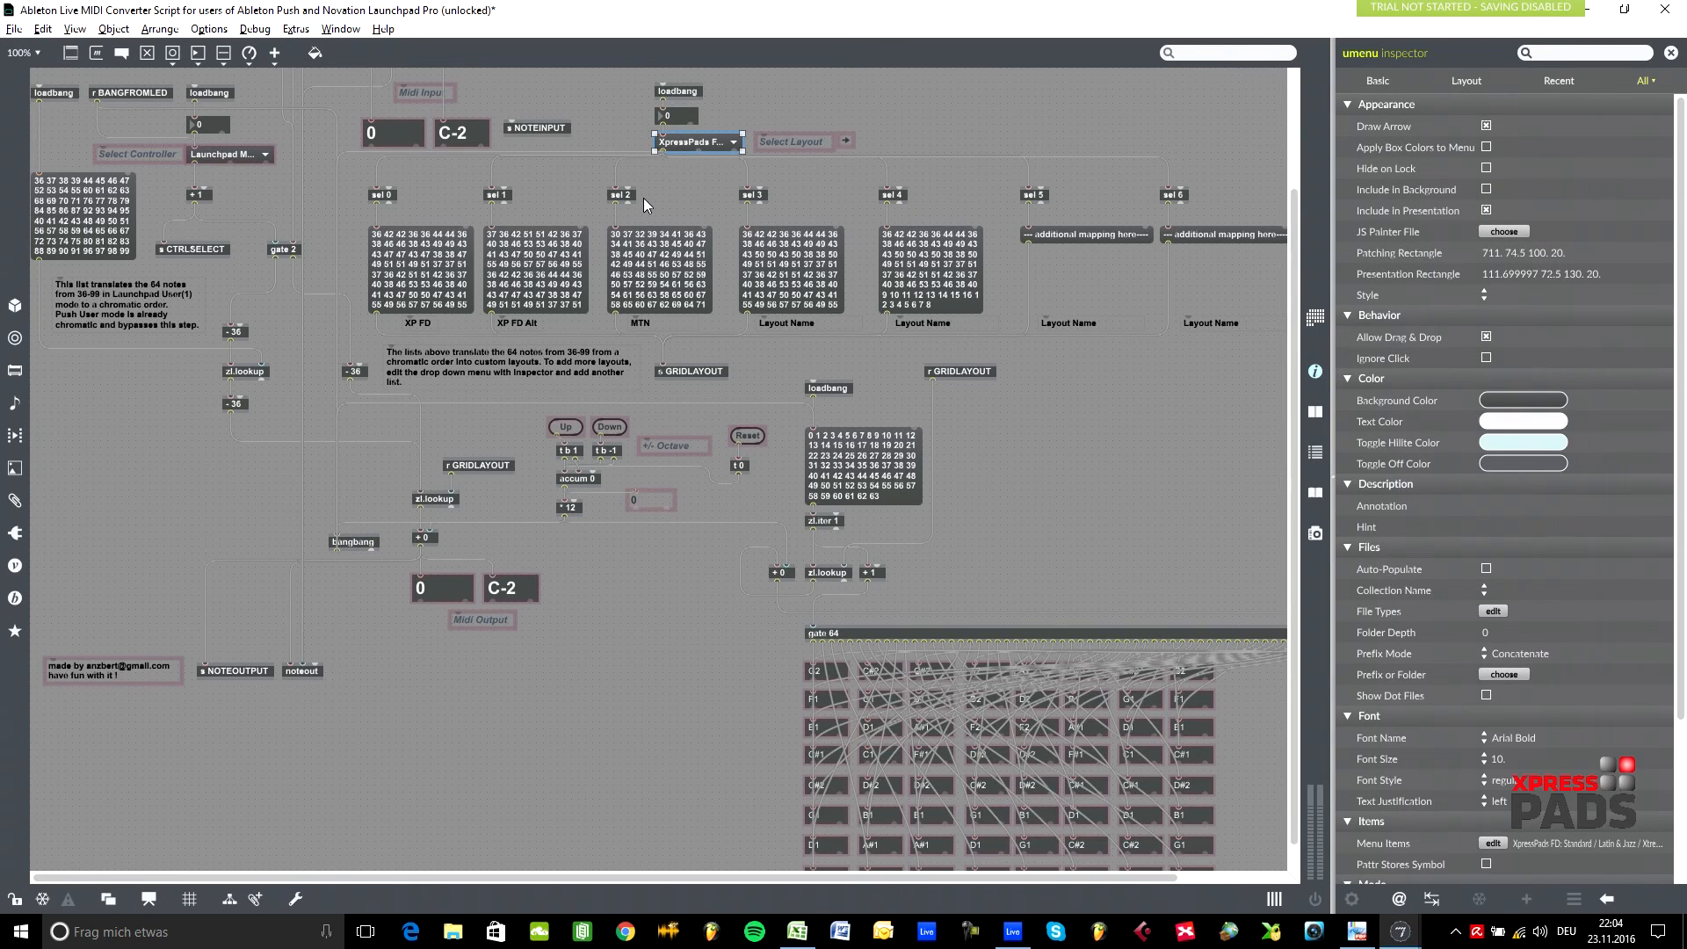
pyautogui.moveTo(1350, 95)
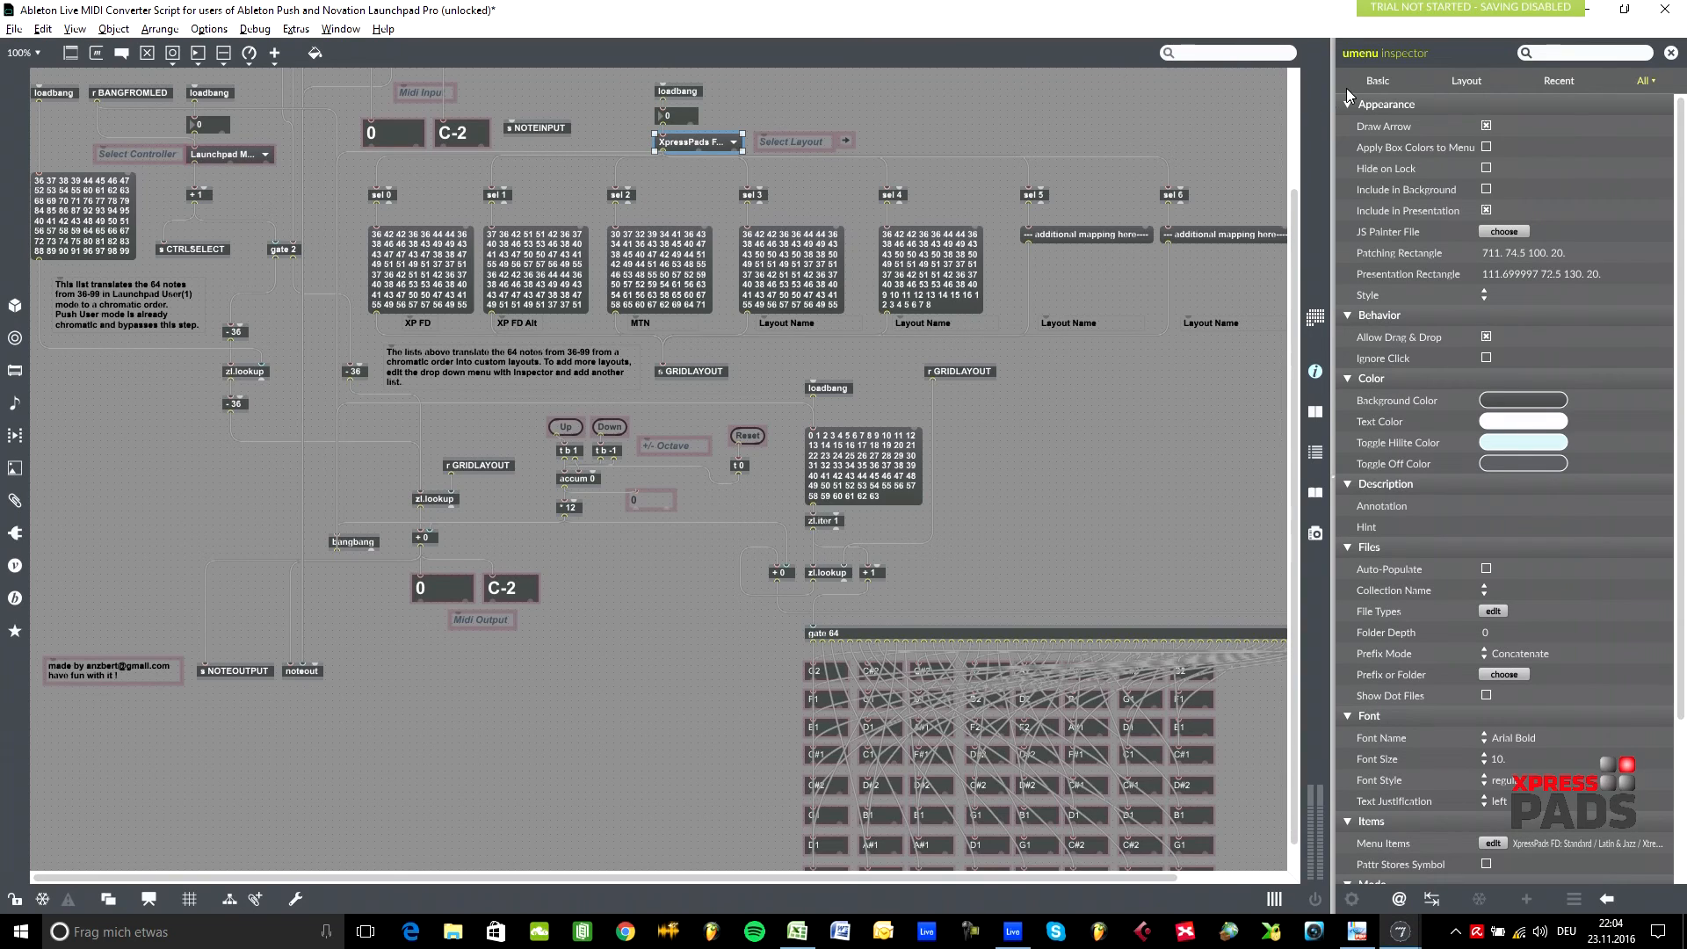
pyautogui.moveTo(1382, 18)
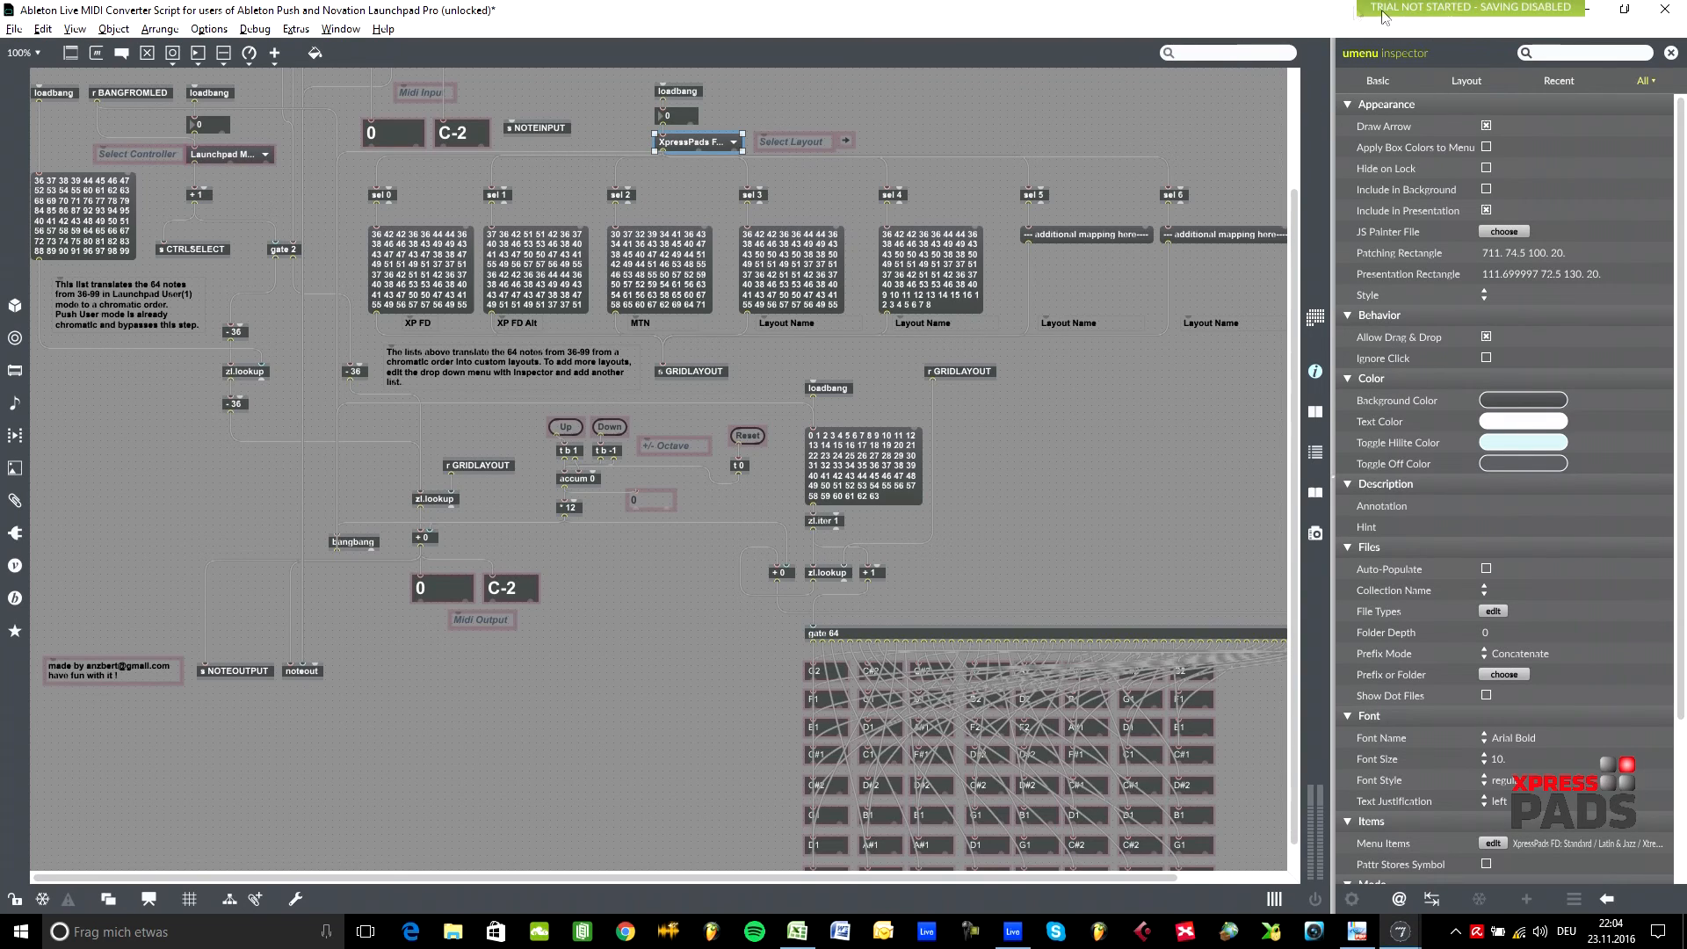
pyautogui.moveTo(1031, 40)
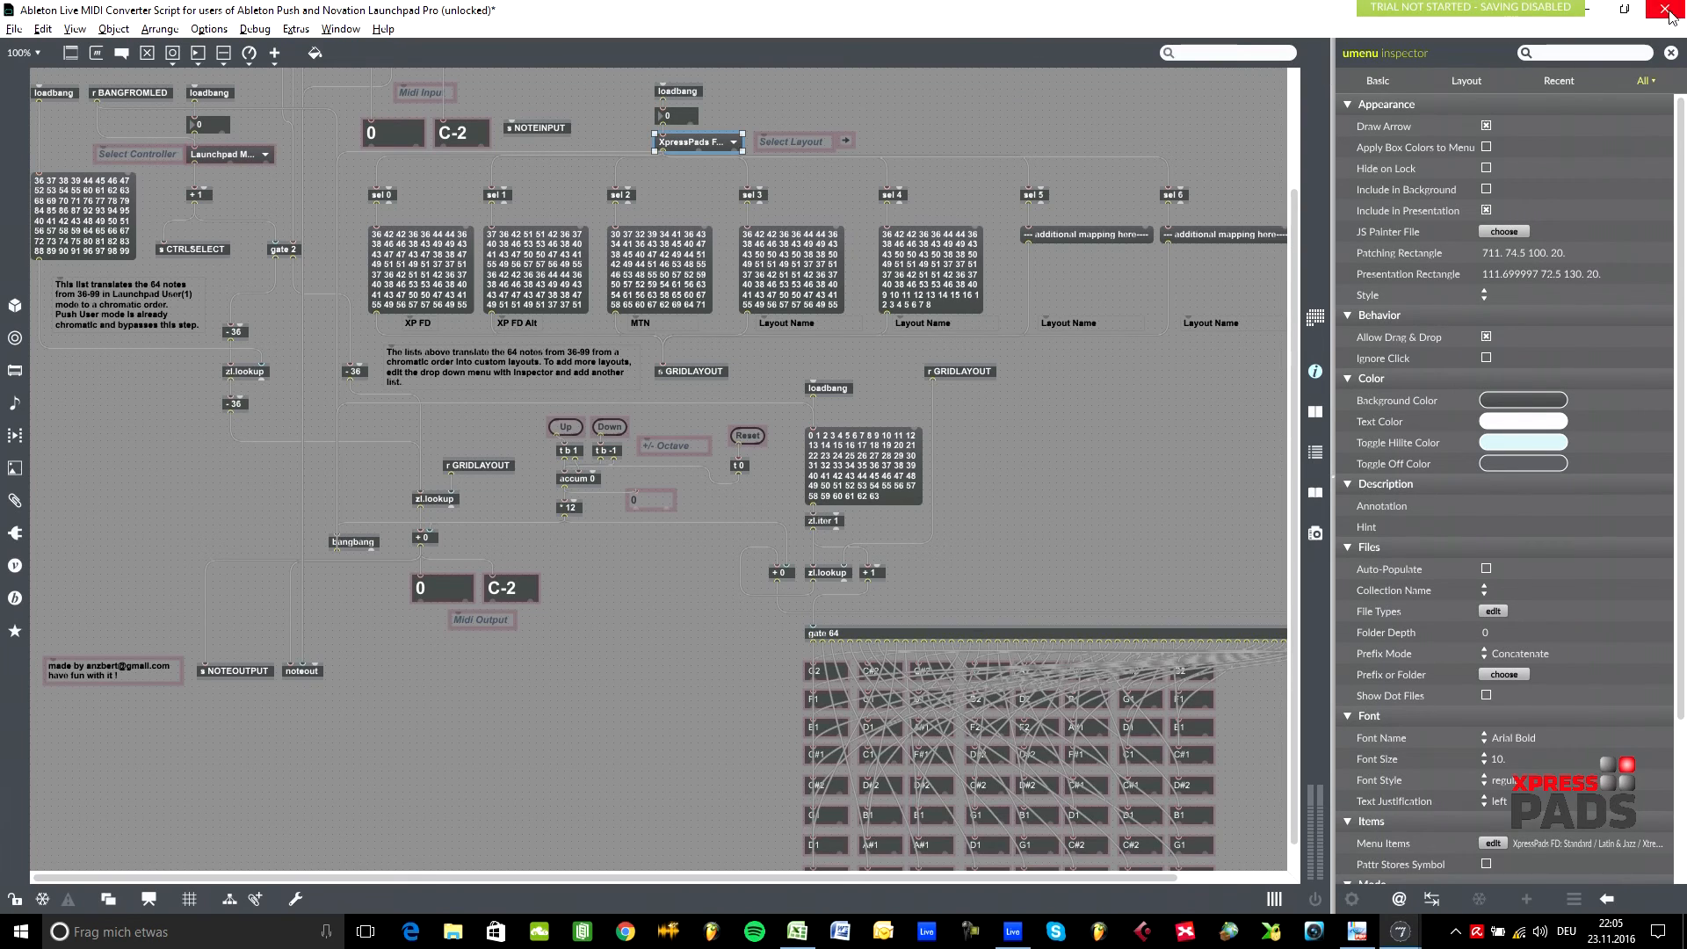
pyautogui.moveTo(1569, 78)
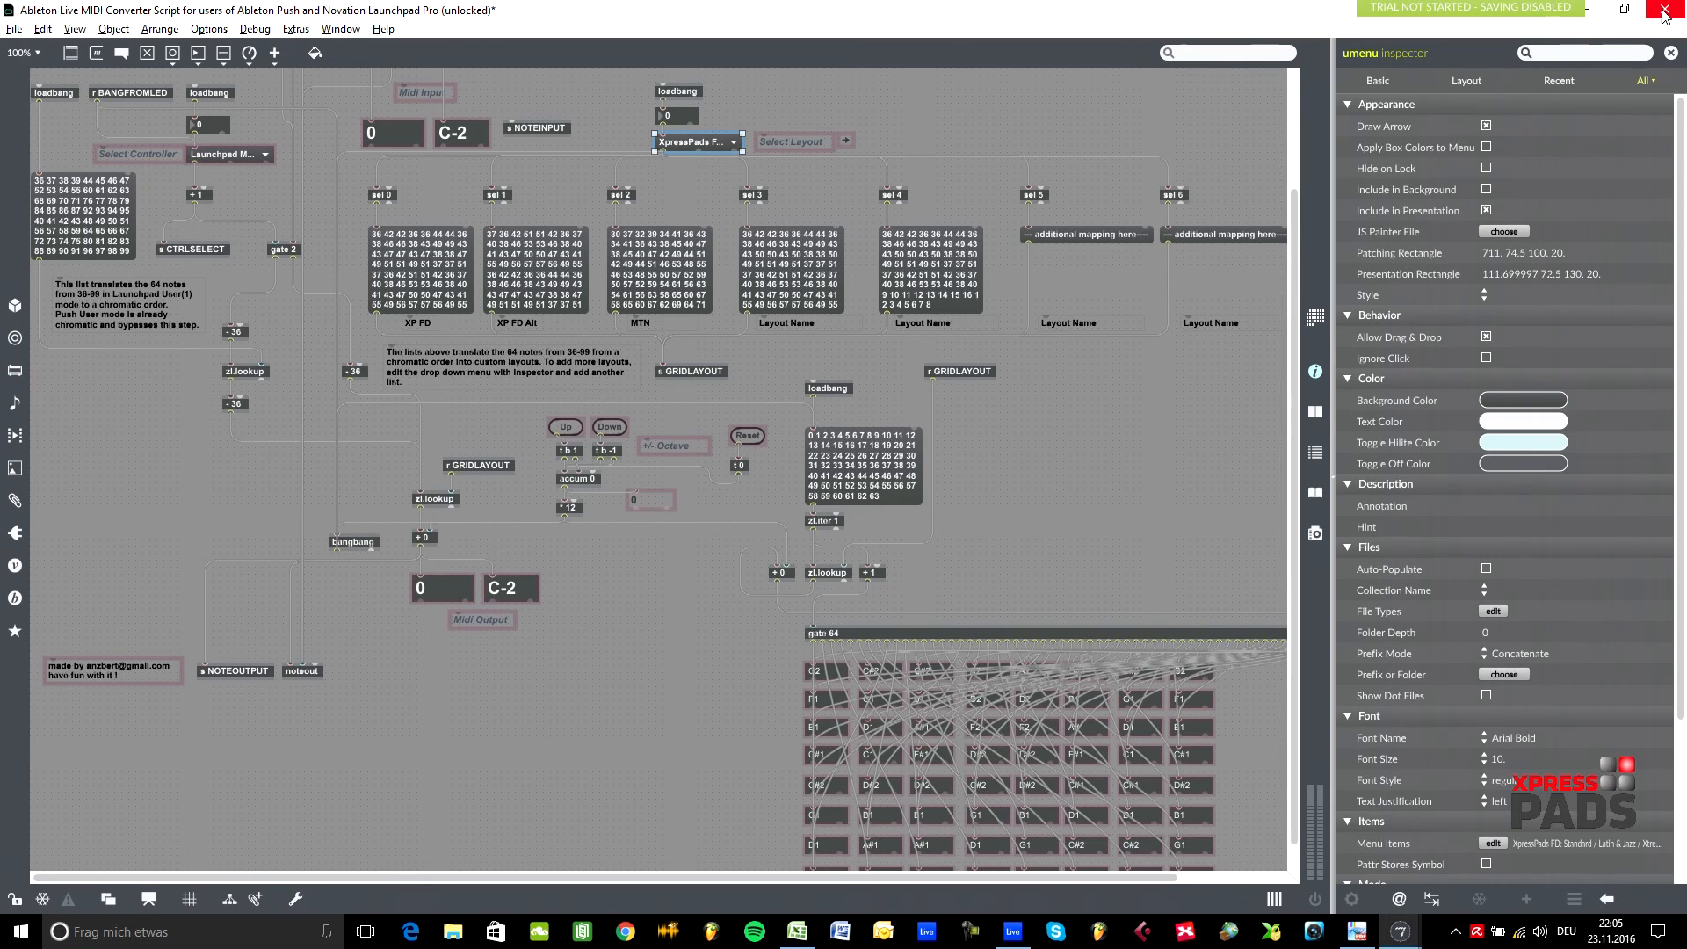
pyautogui.moveTo(1664, 10)
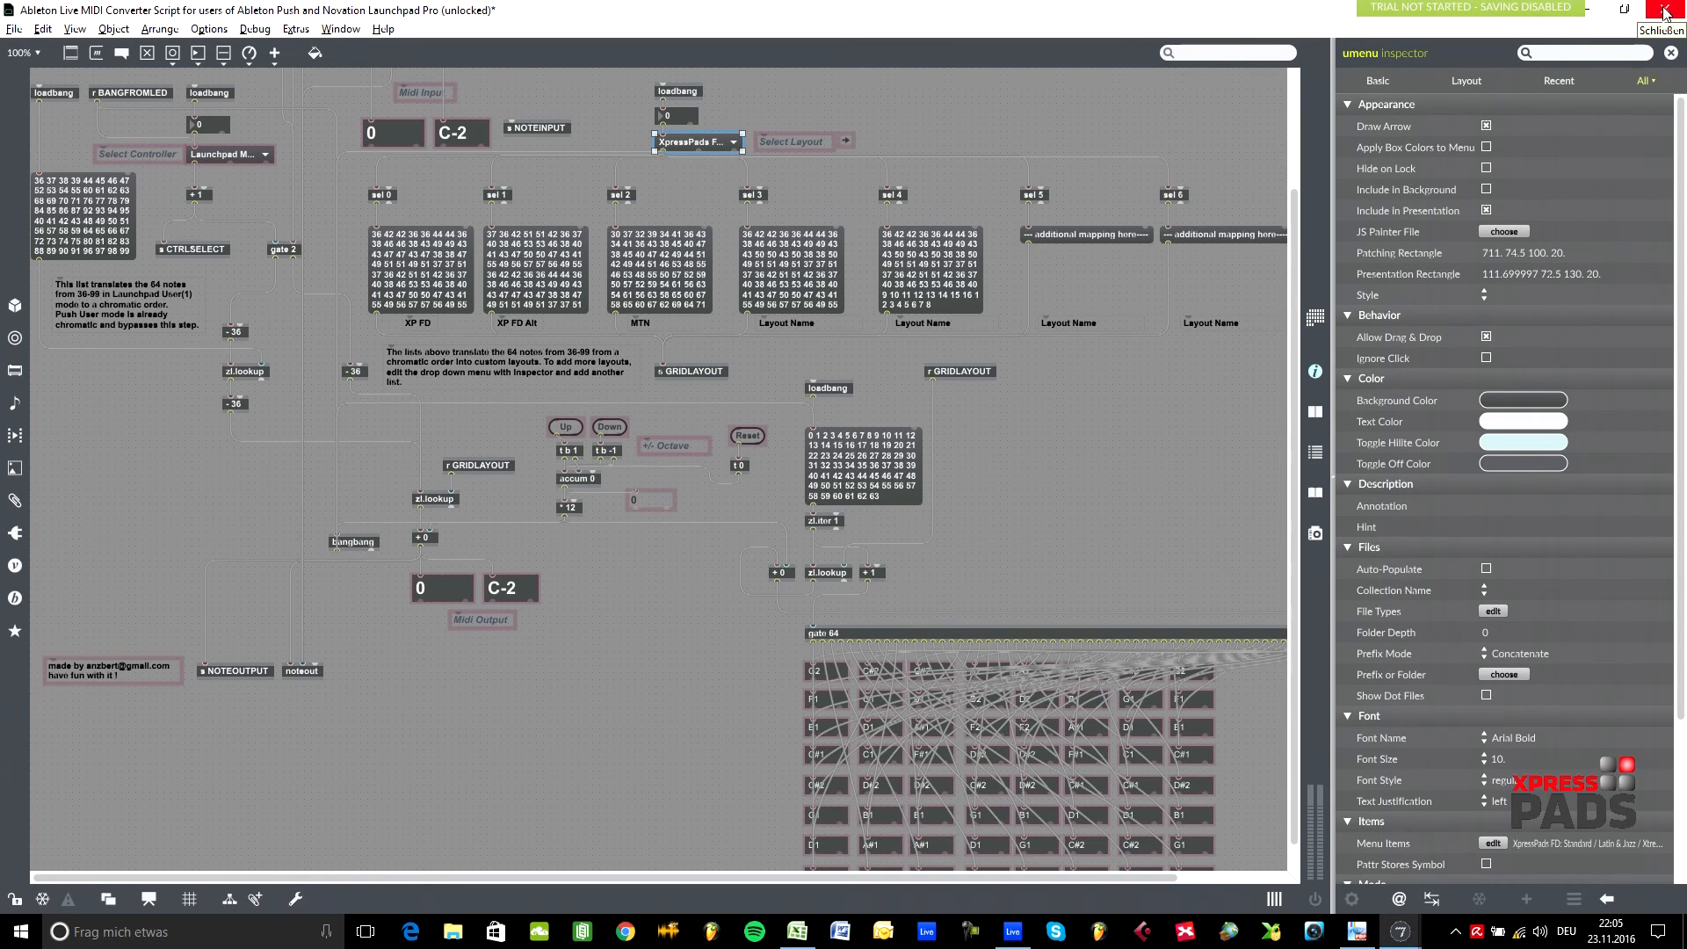